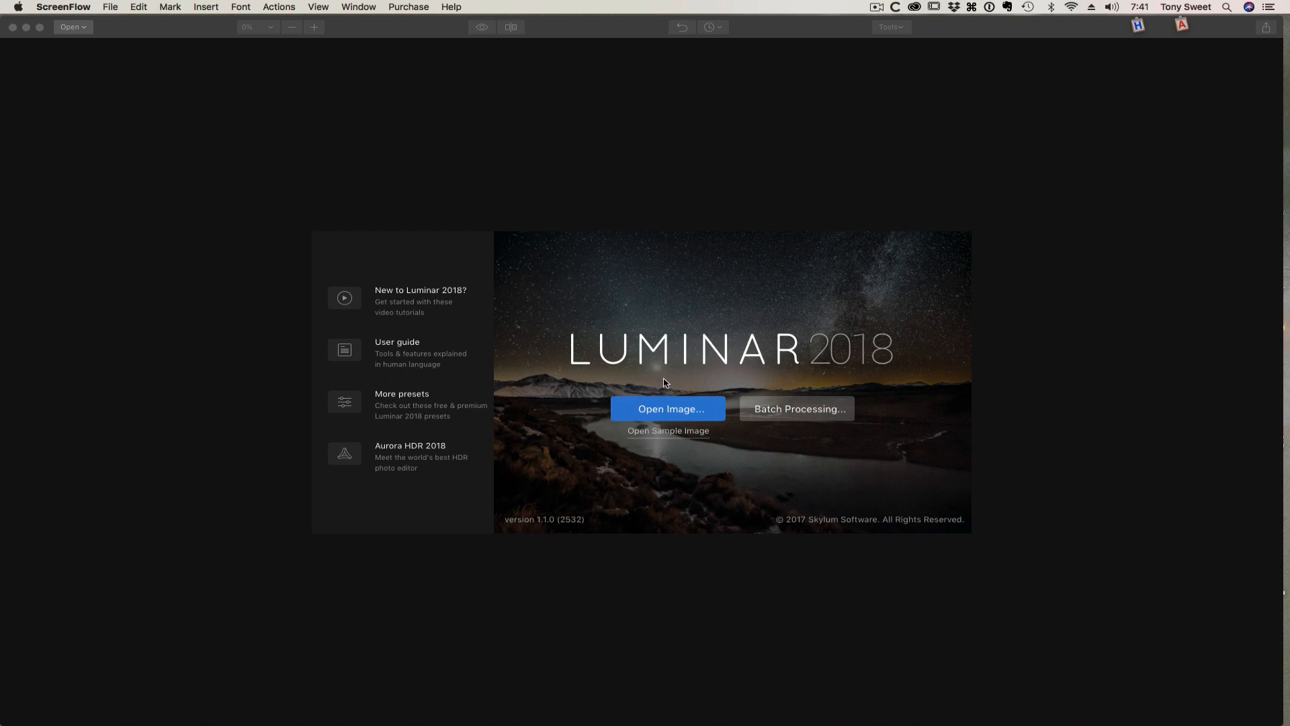
mouse_move(659, 384)
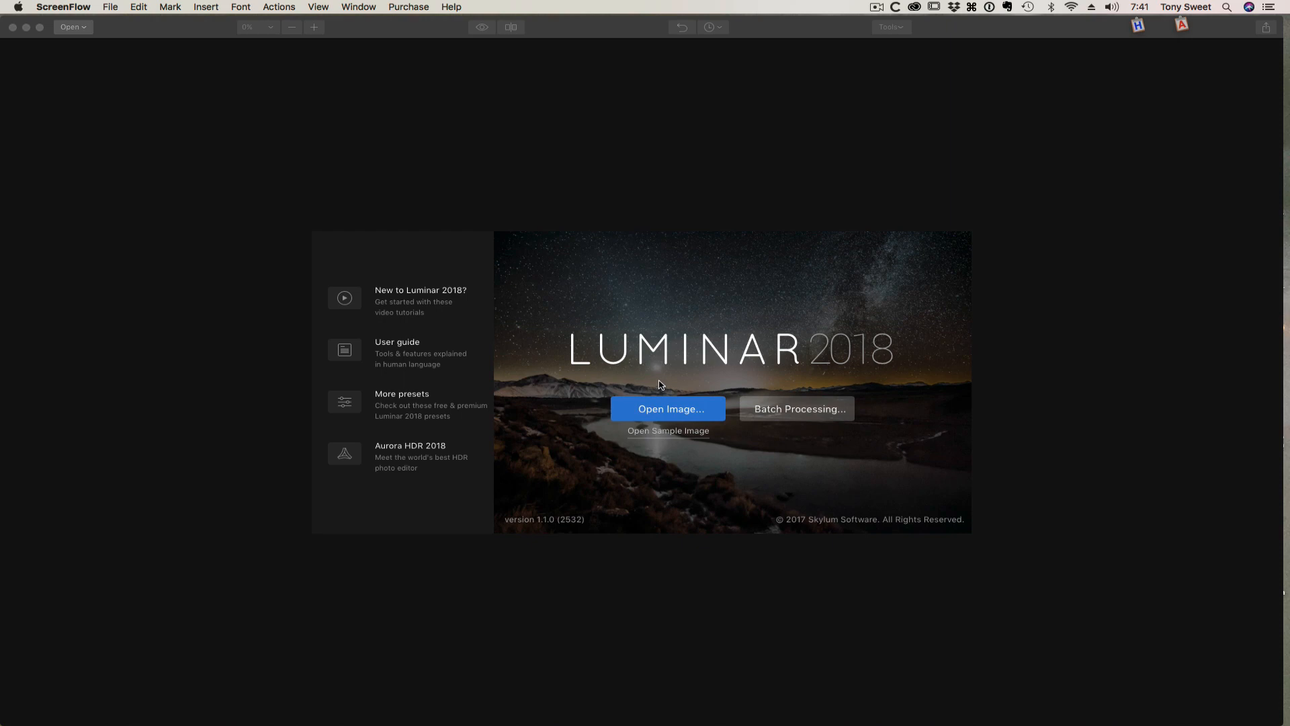
mouse_move(658, 385)
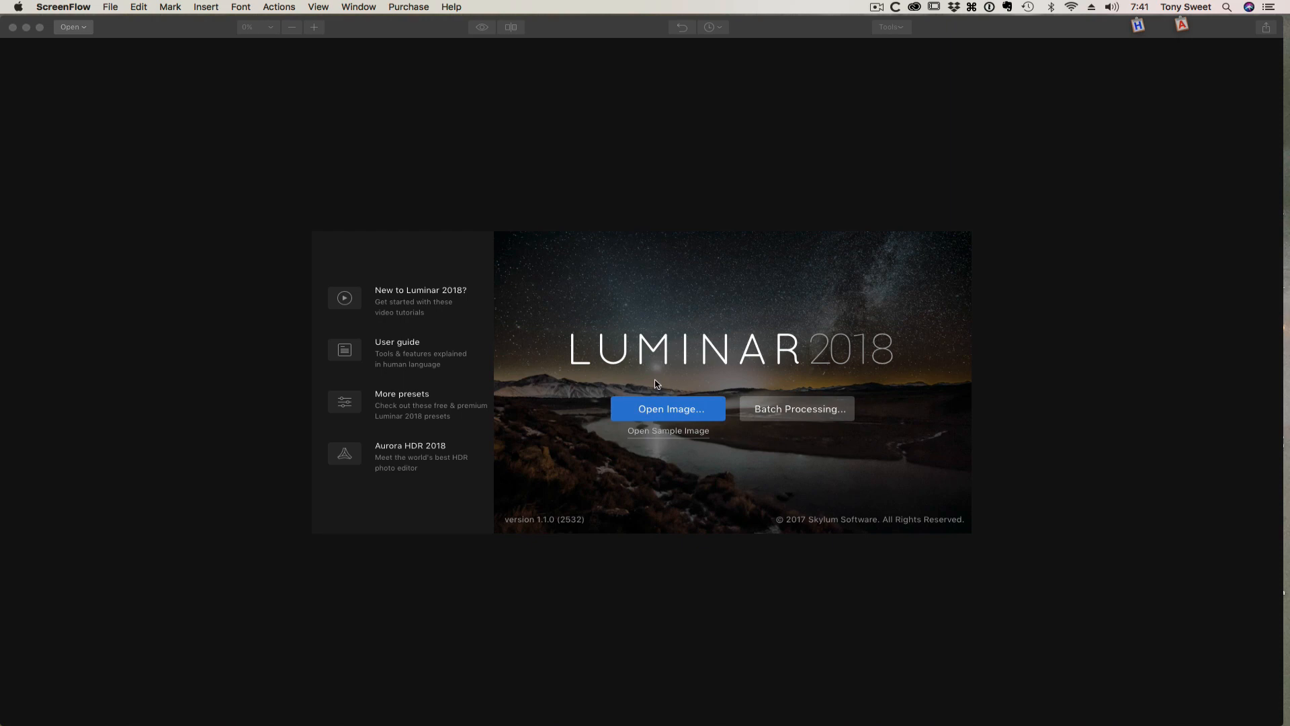
mouse_move(655, 380)
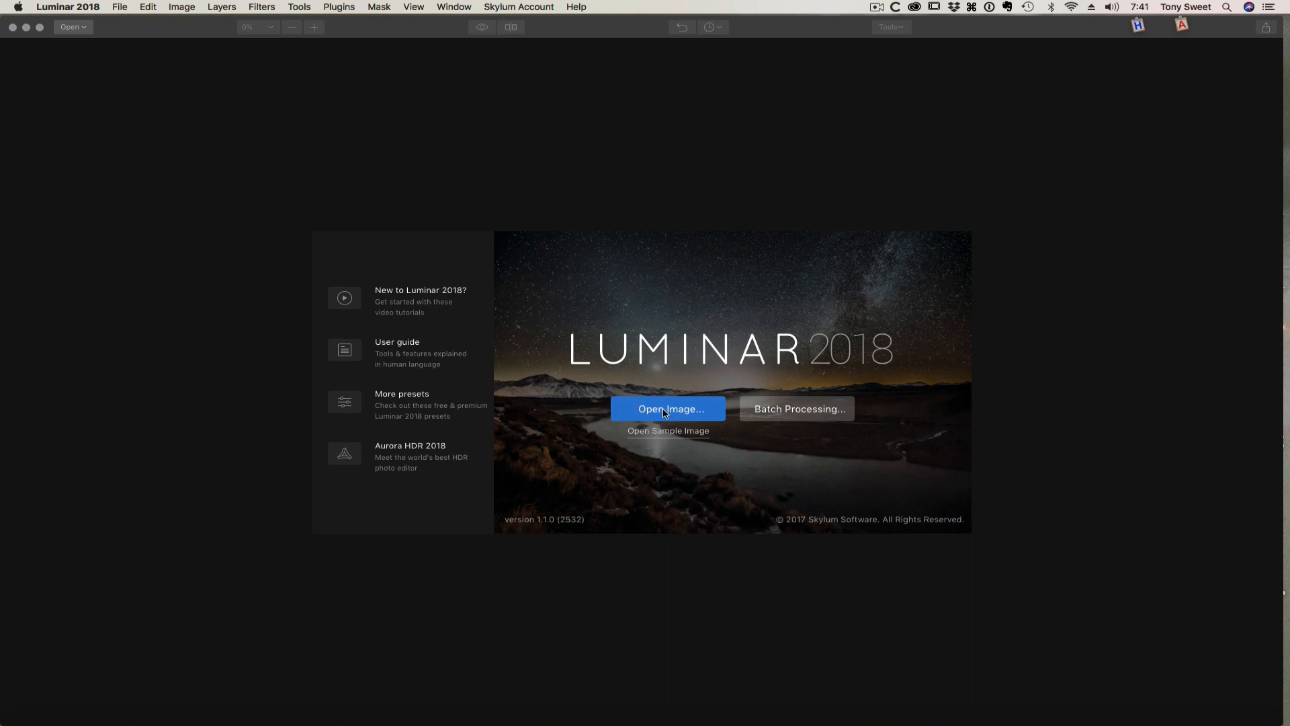
Load the tree-in-water photo _DSC7619.tif from the big files youtube example folder.
click(668, 409)
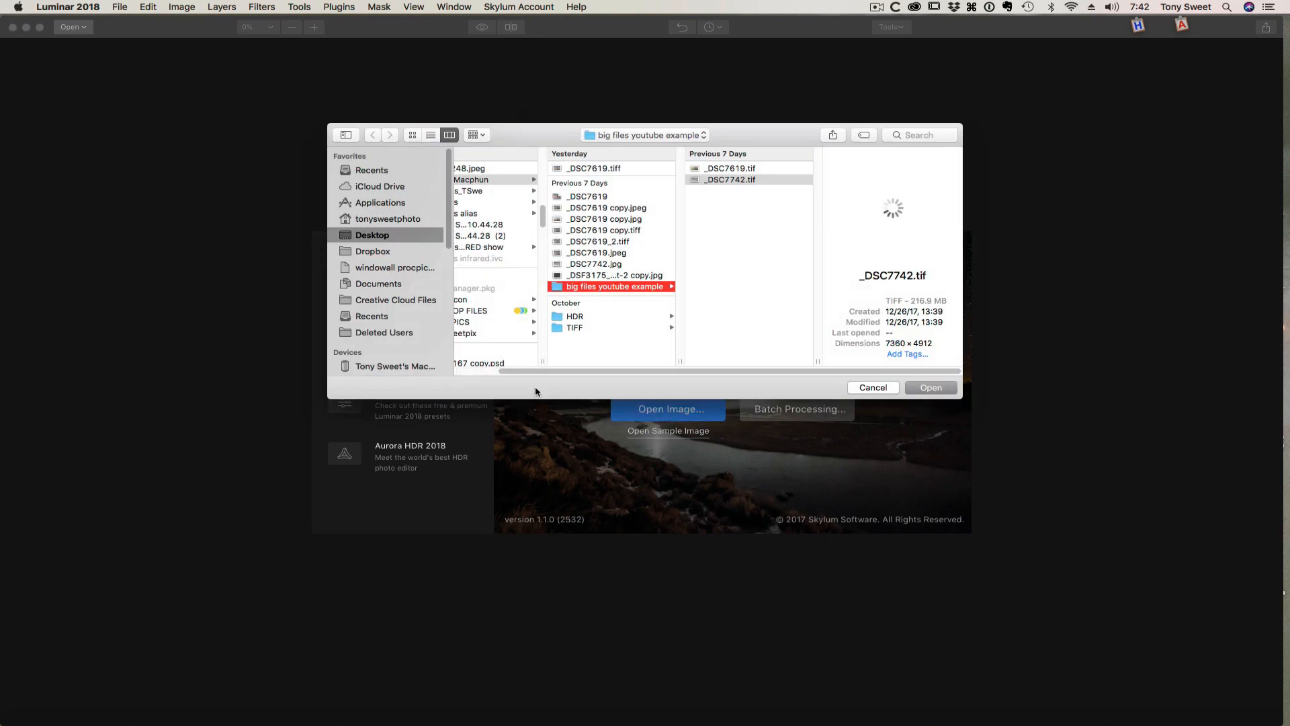
mouse_move(640, 213)
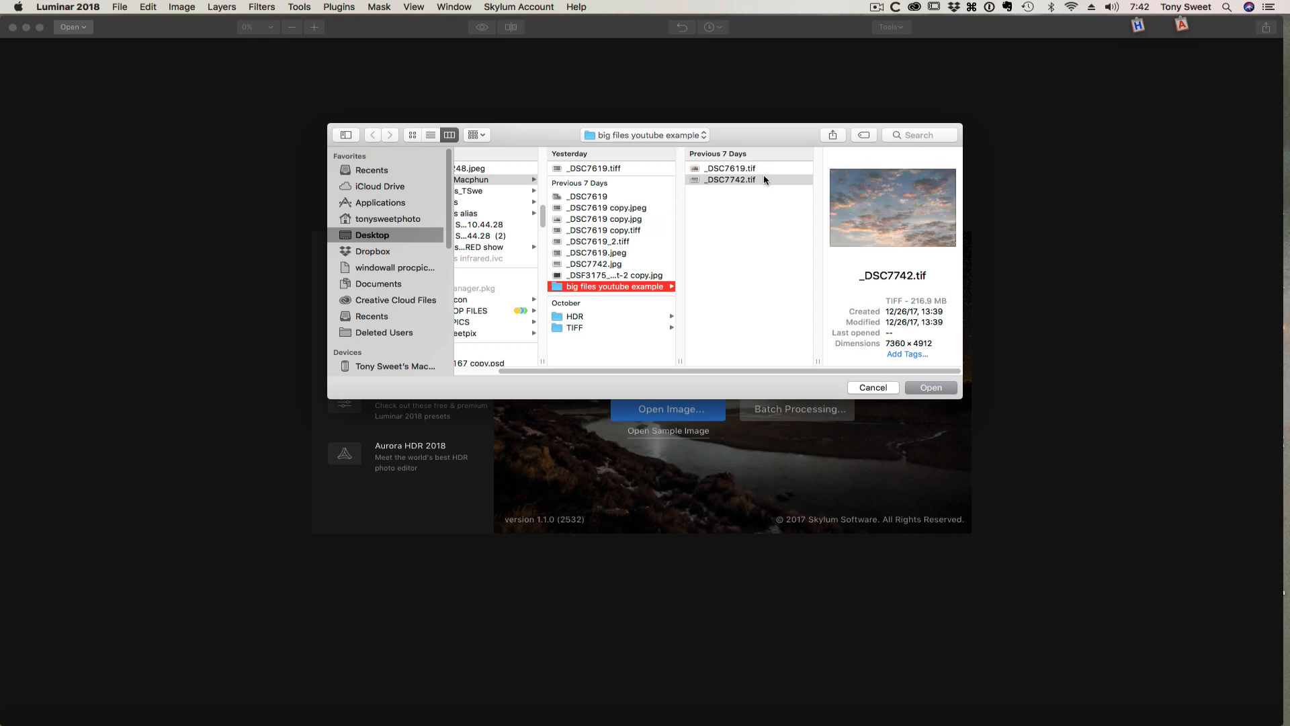
mouse_move(738, 177)
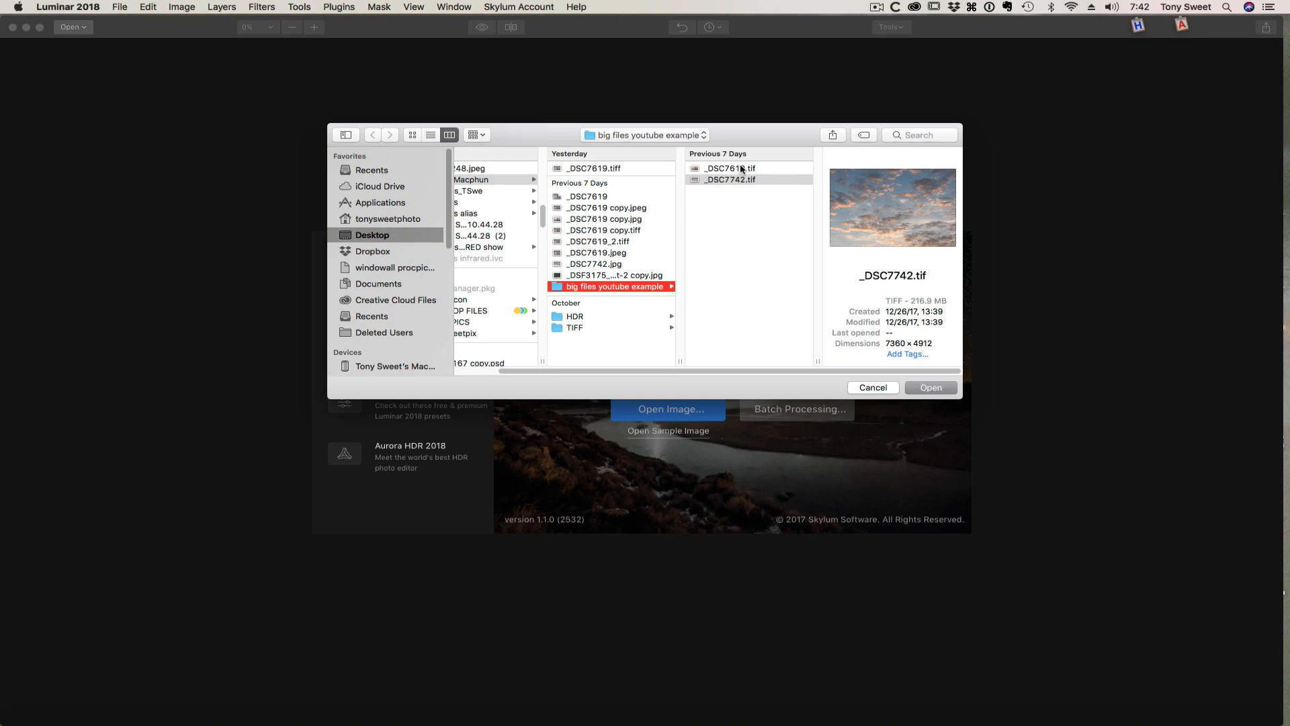
click(729, 168)
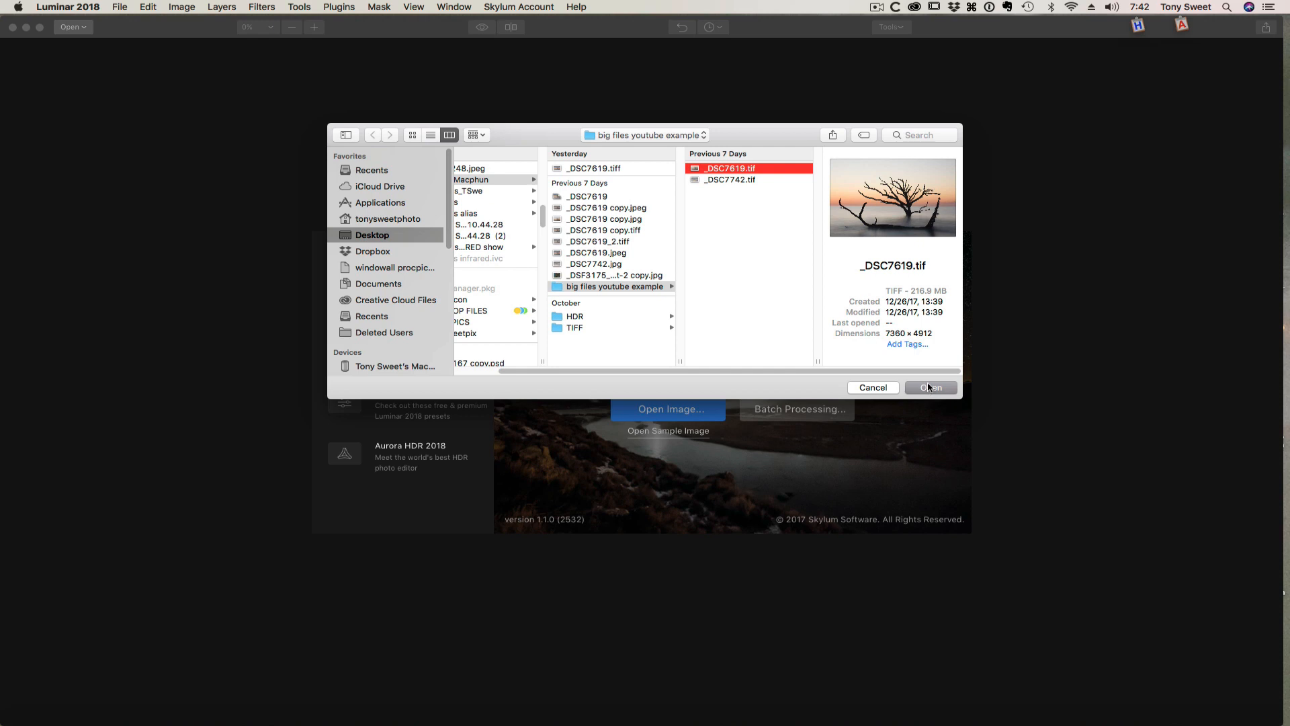
click(928, 387)
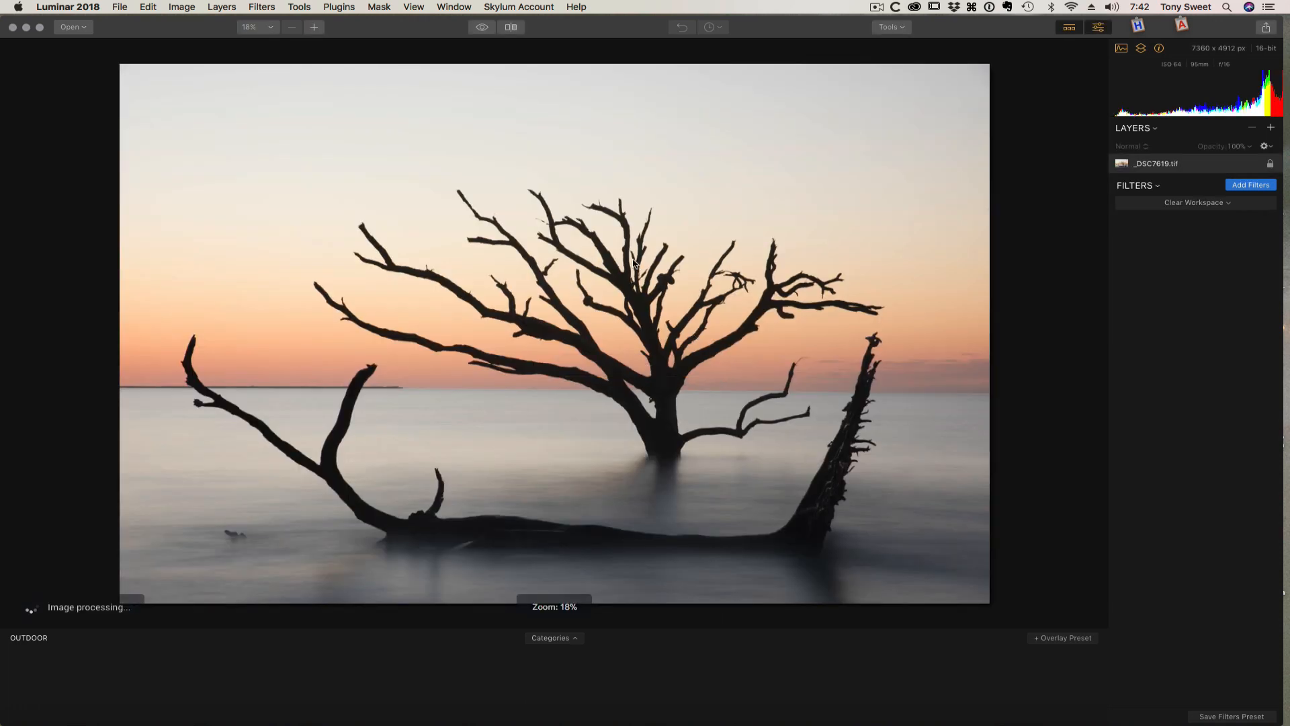
click(552, 637)
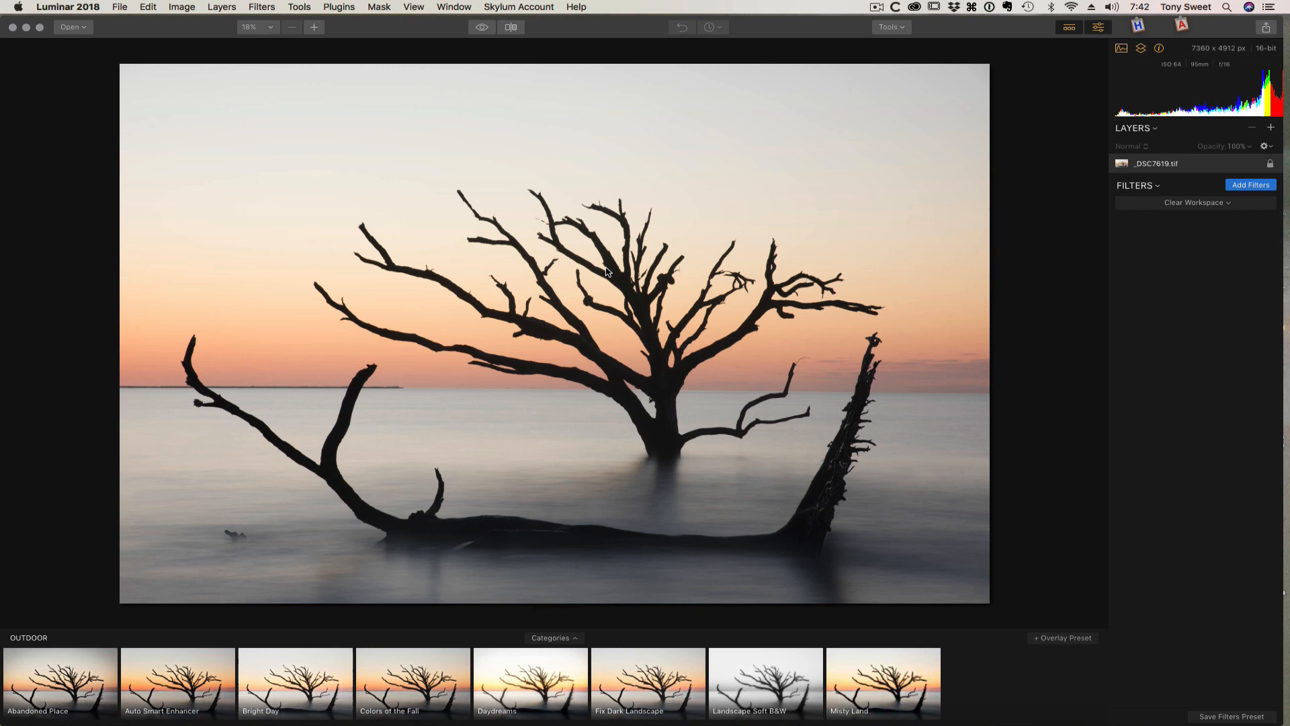
mouse_move(583, 271)
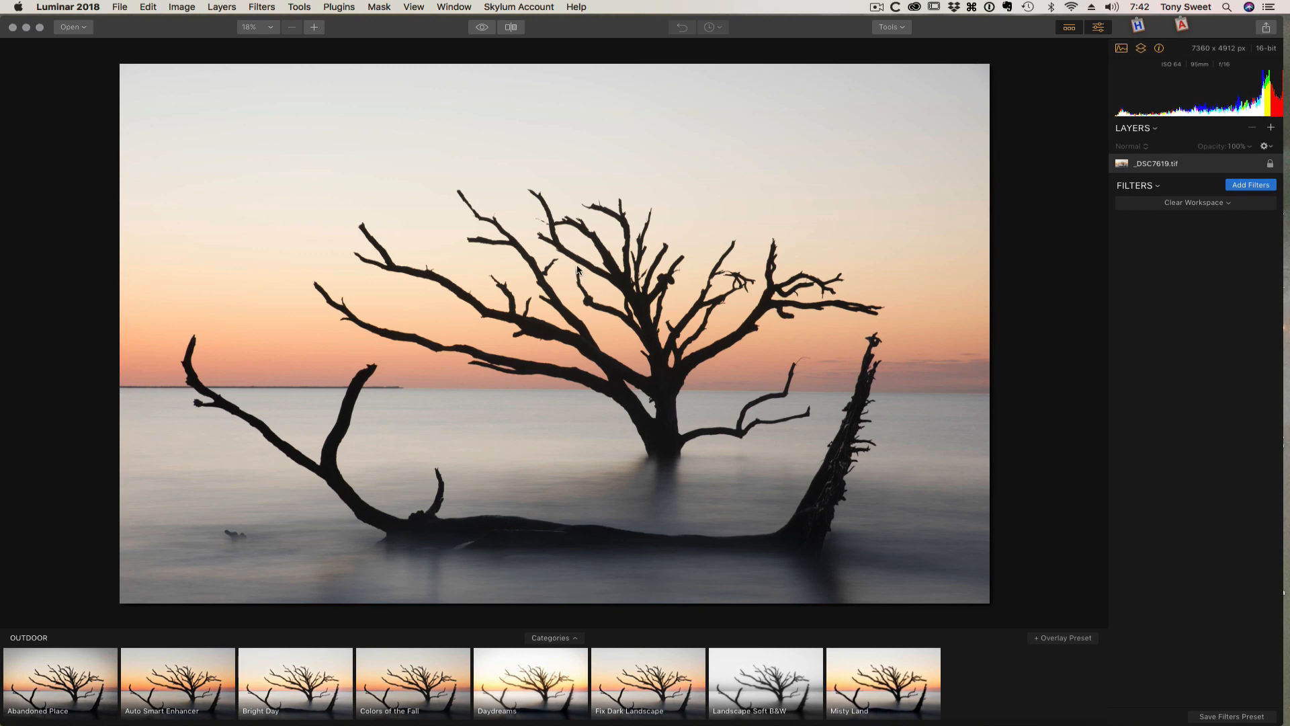
mouse_move(527, 298)
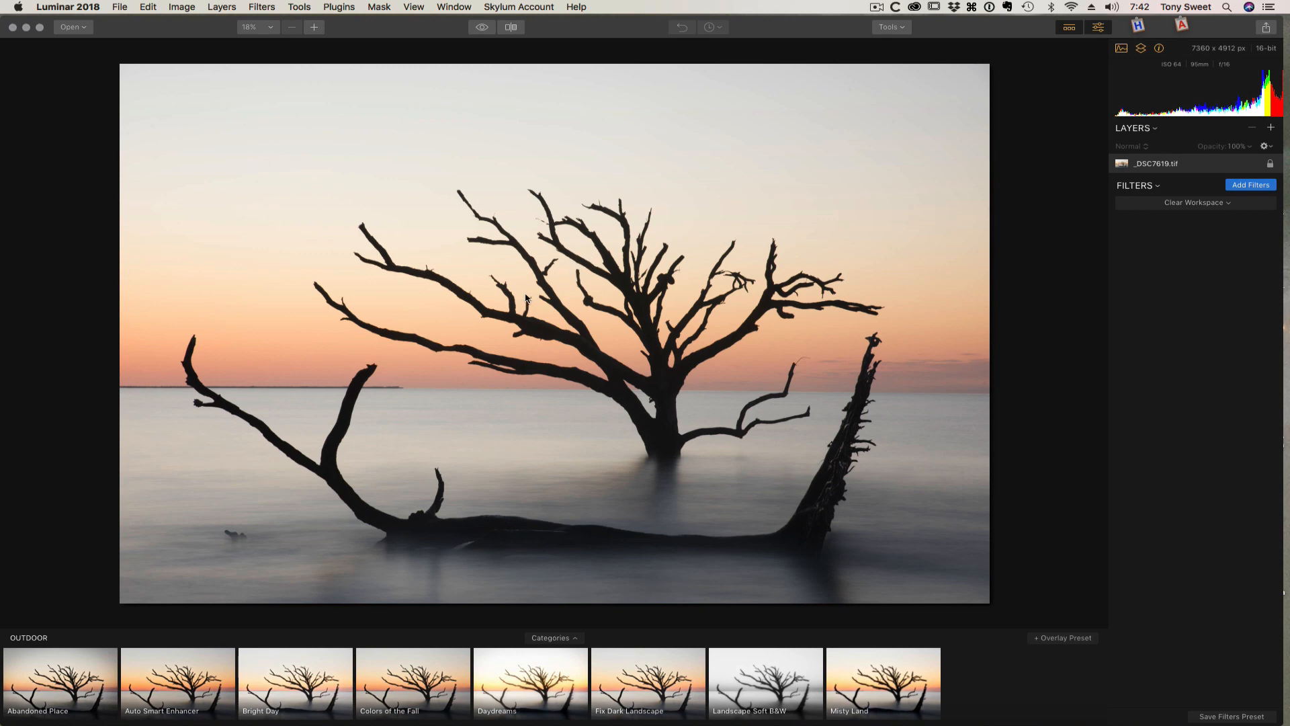
mouse_move(551, 353)
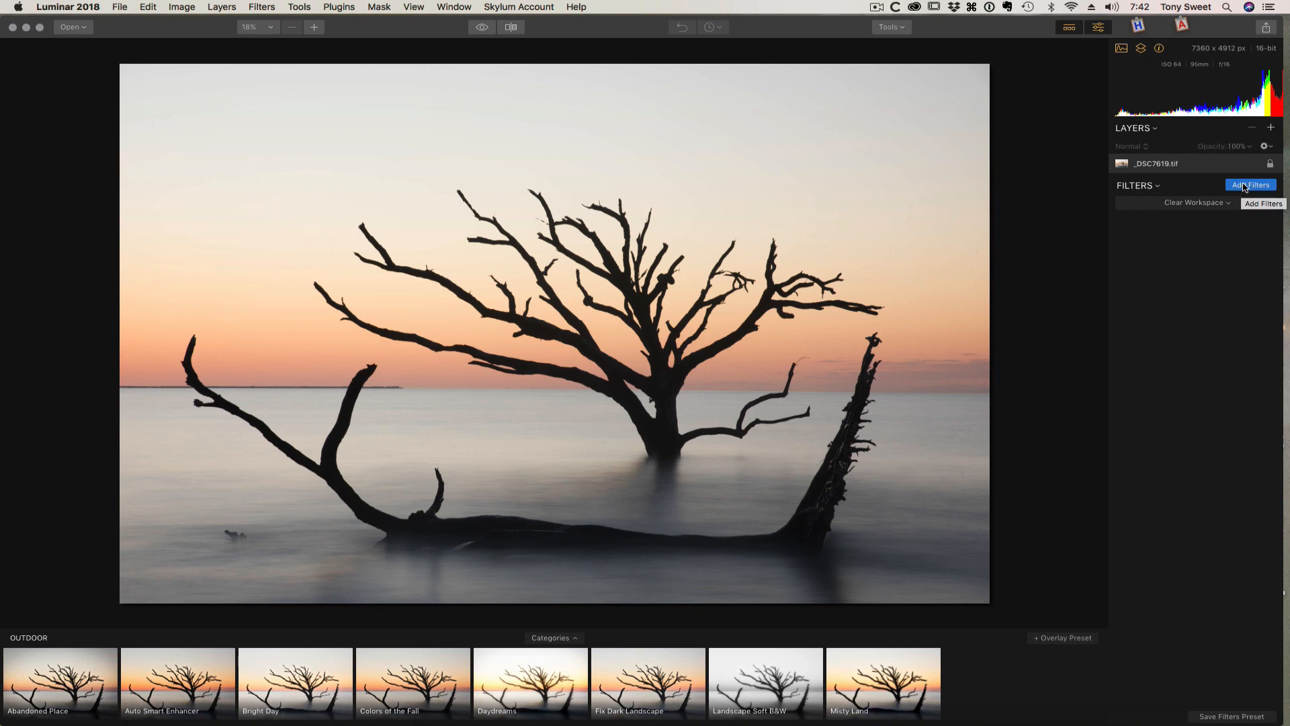
Add a Develop filter to the tree photo and raise Shadows to 100.
click(1249, 184)
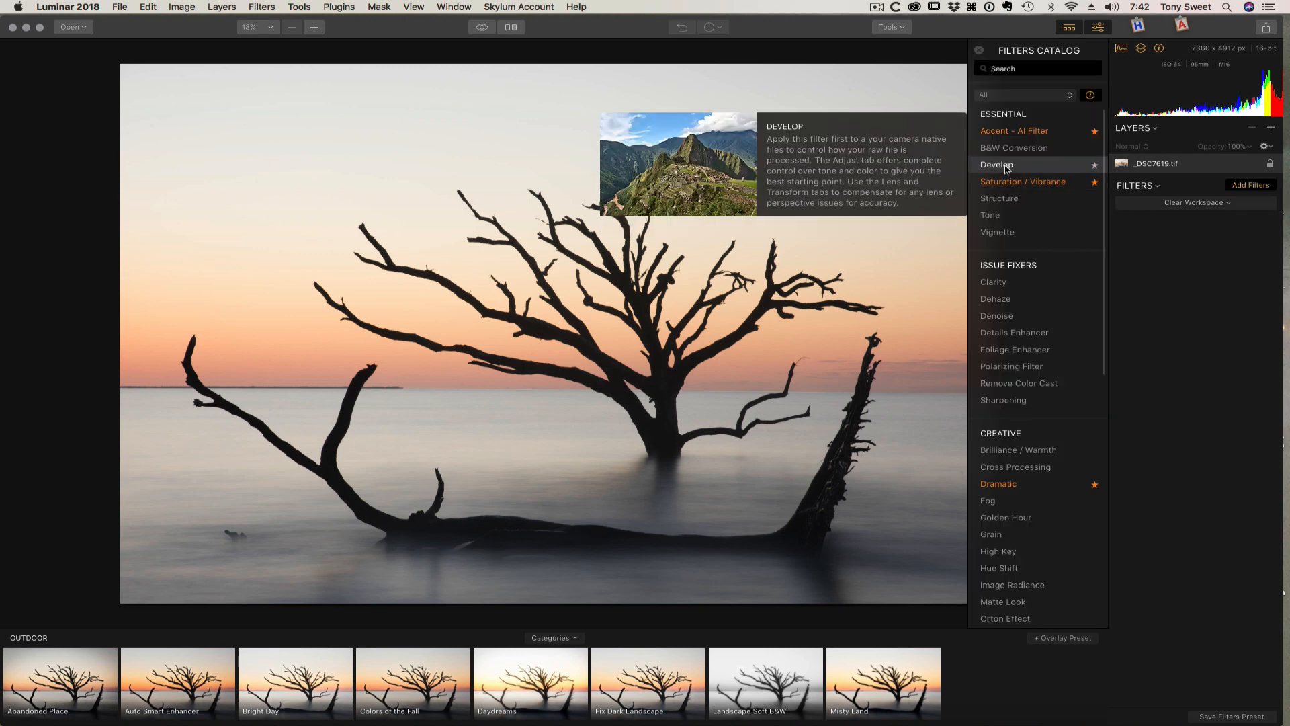
click(996, 164)
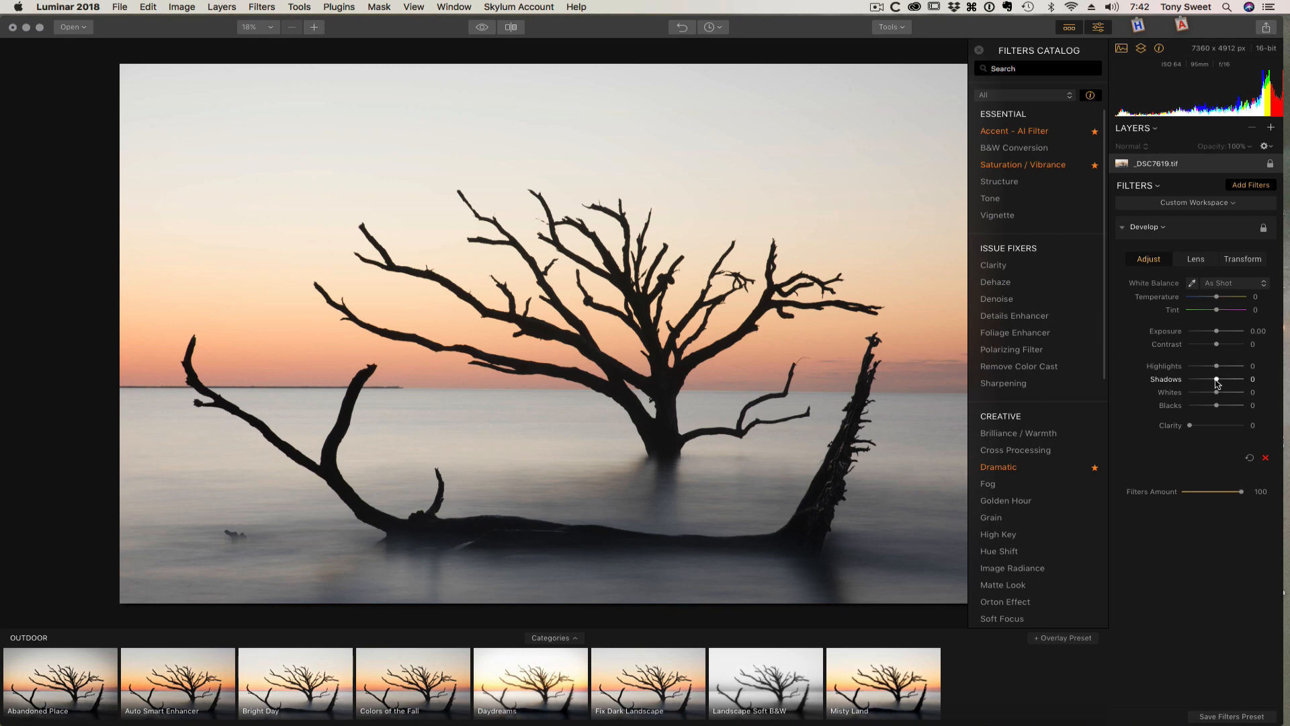
drag(1218, 379, 1242, 379)
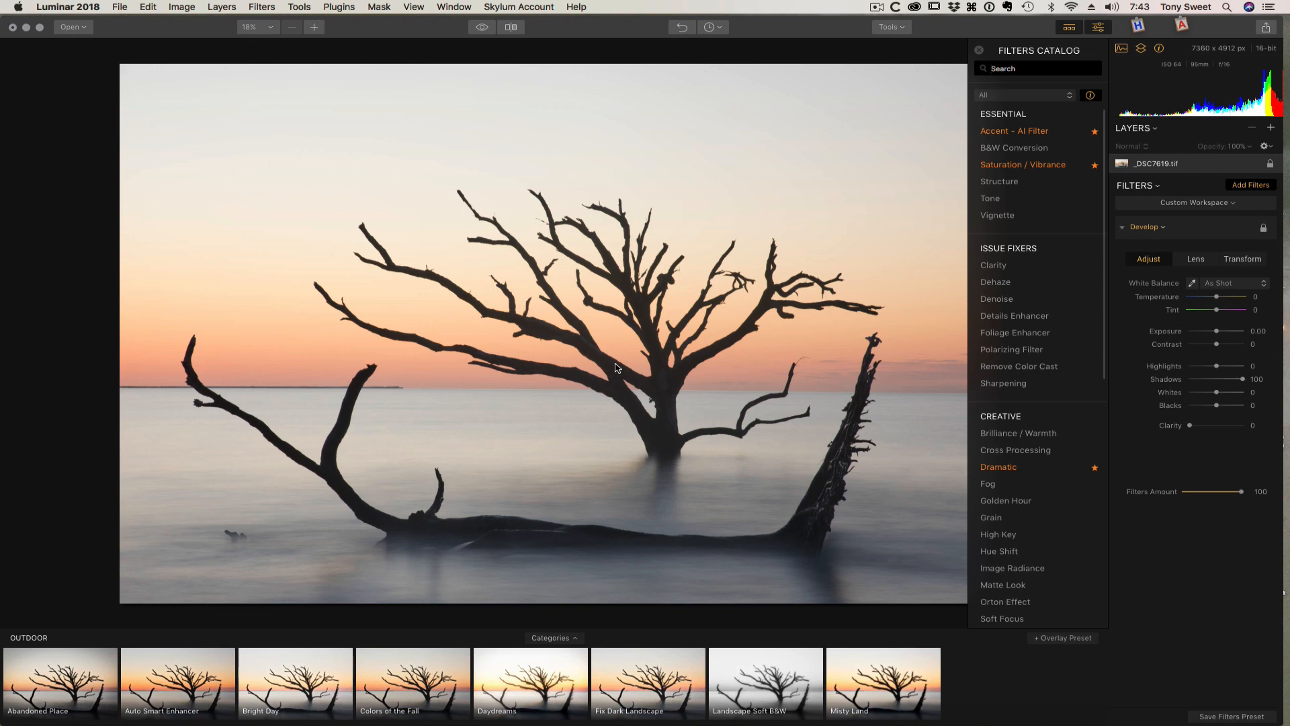
mouse_move(241, 372)
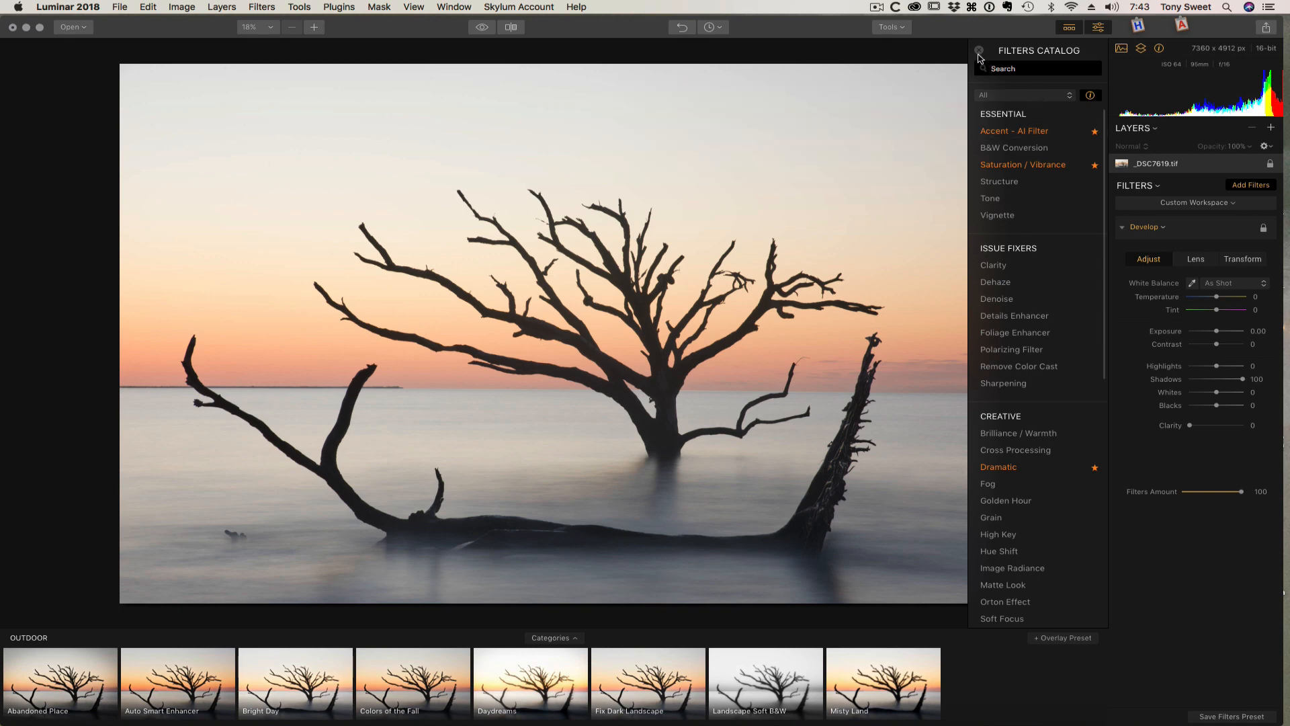
Add the cloudy sky photo _DSC7742.tif as a new image layer above the tree photo.
click(979, 51)
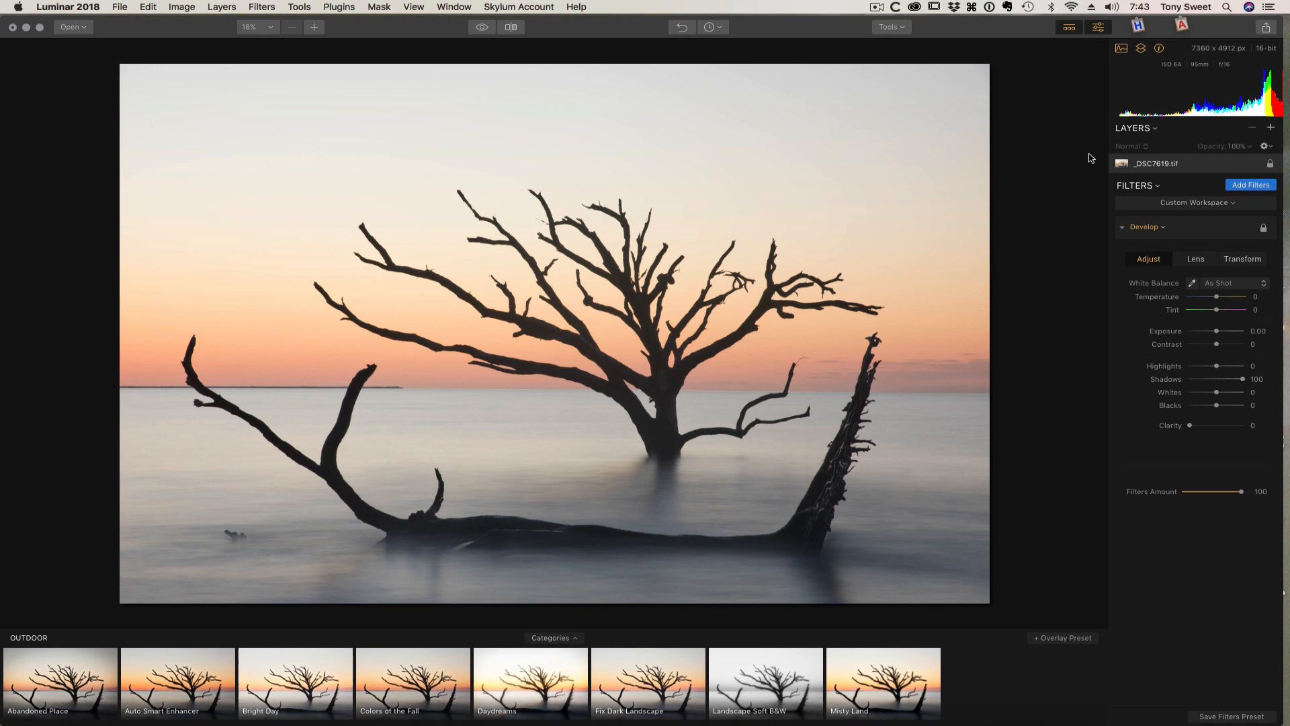
mouse_move(1251, 169)
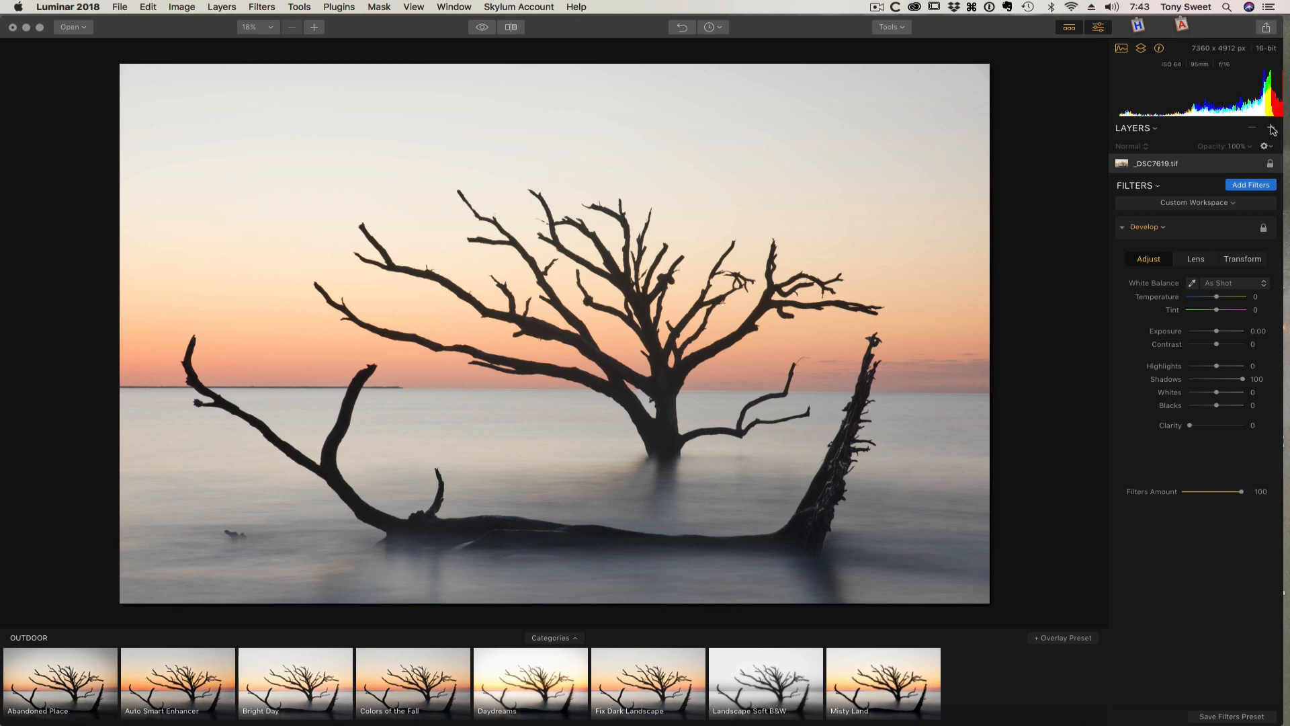
click(1270, 129)
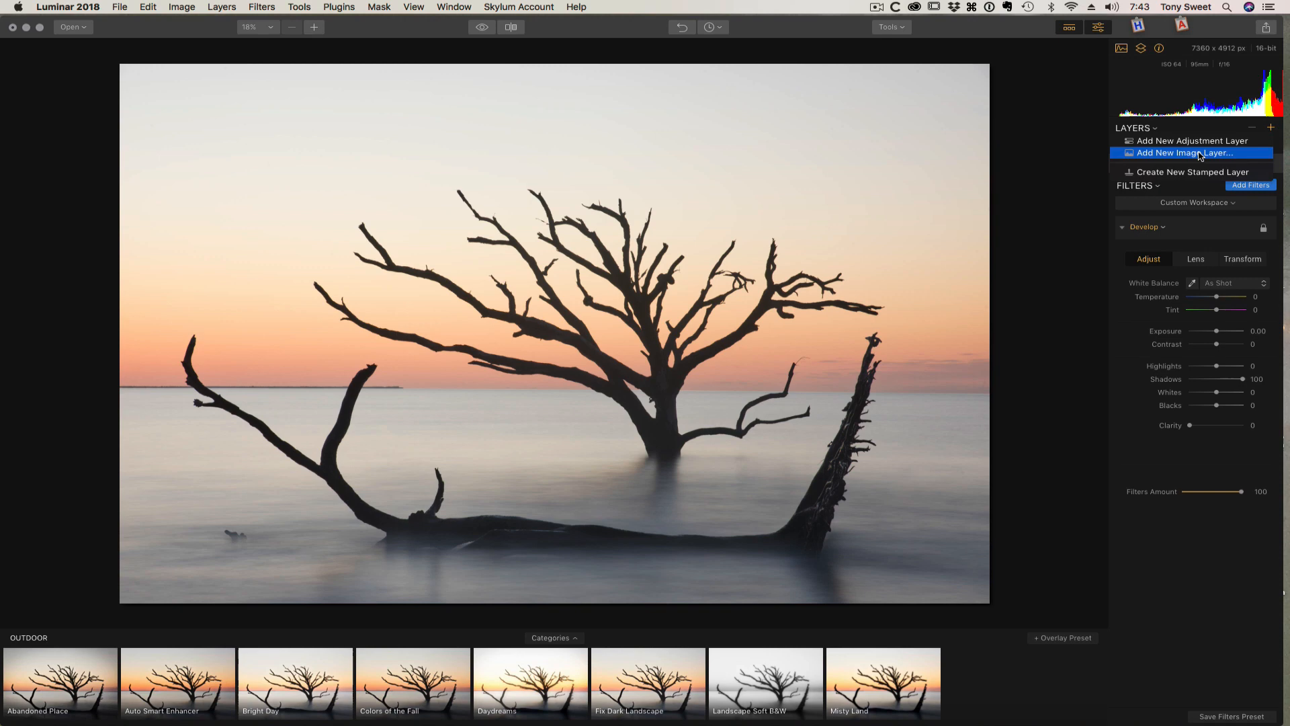
click(1185, 152)
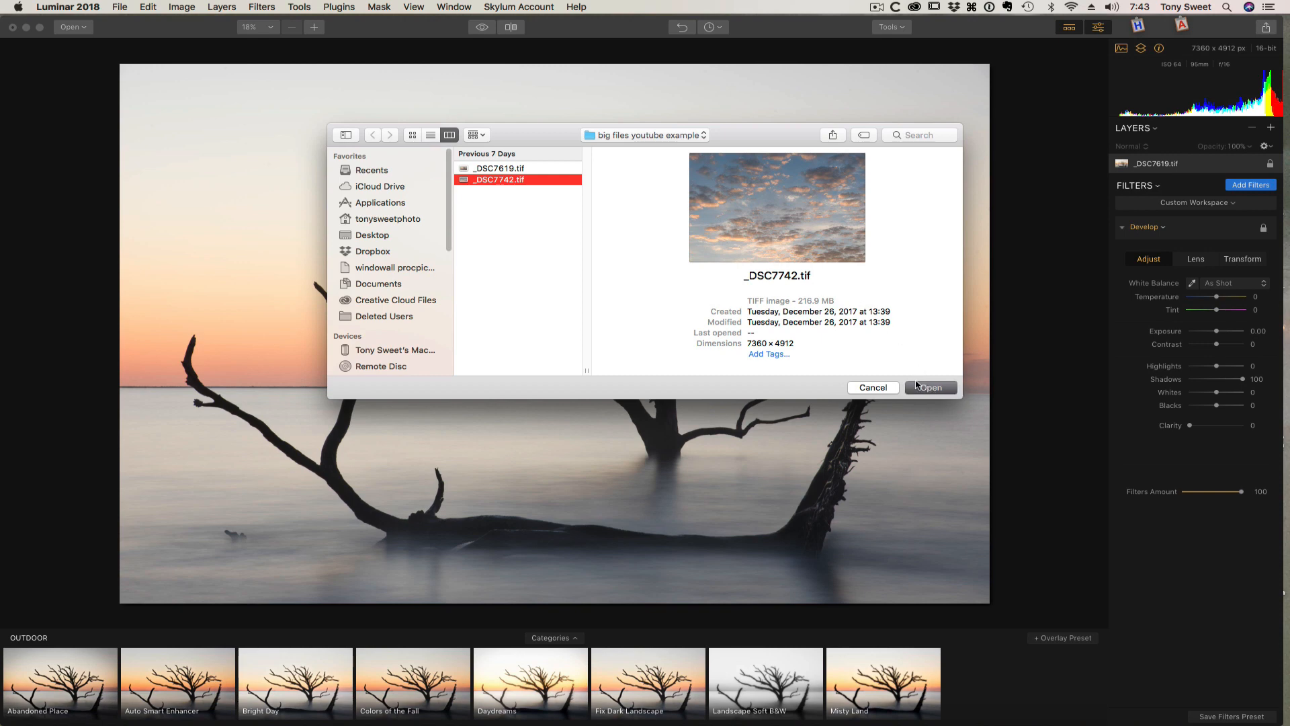
click(930, 387)
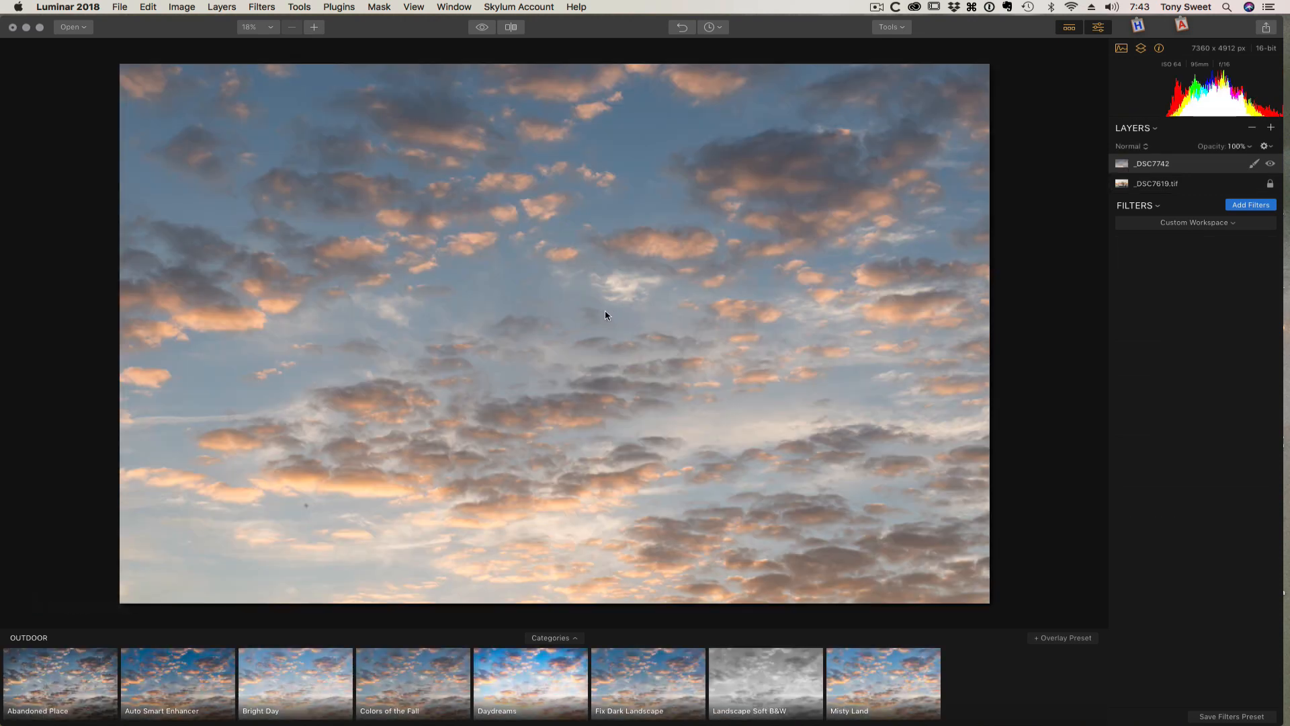
mouse_move(403, 573)
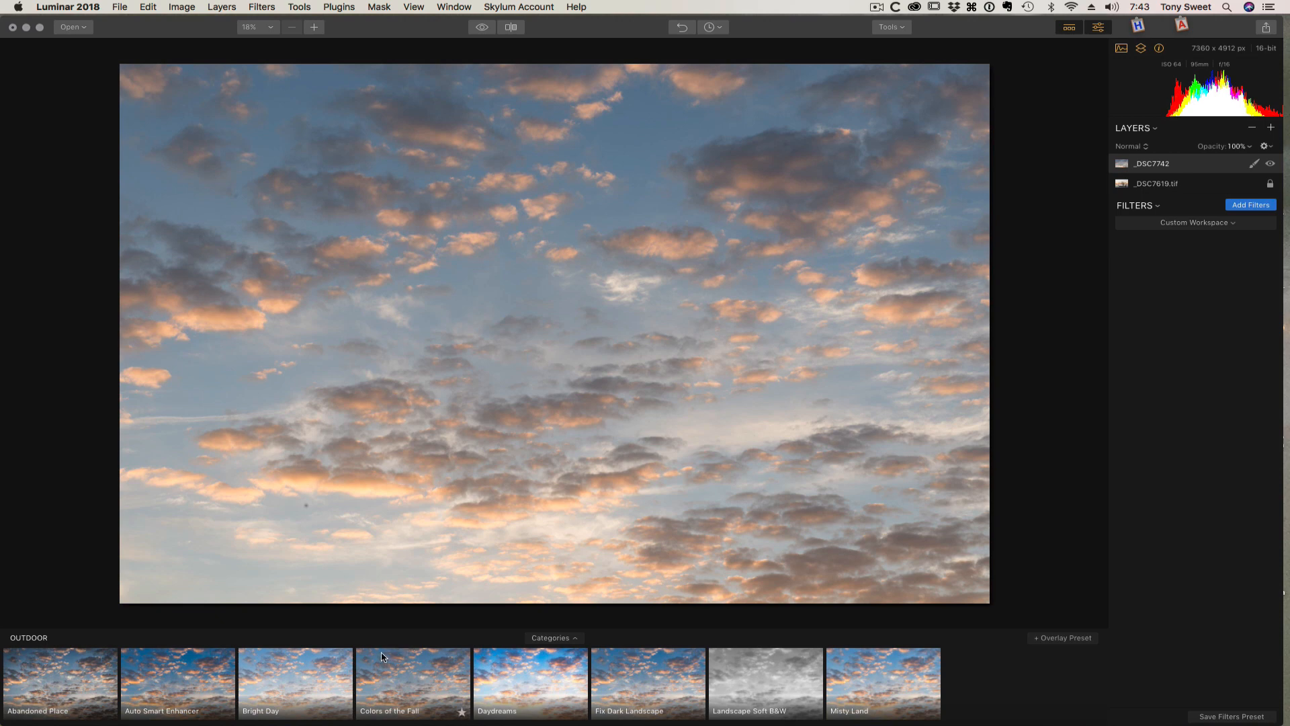
mouse_move(413, 688)
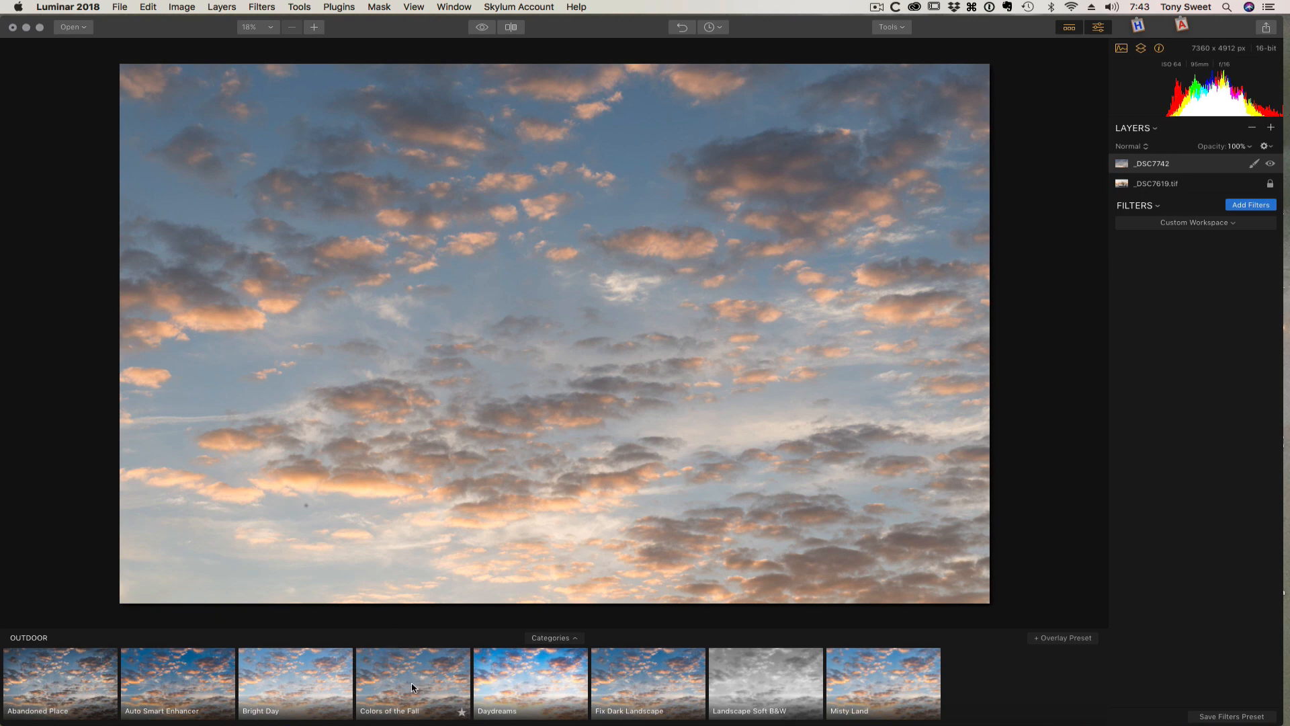
mouse_move(399, 683)
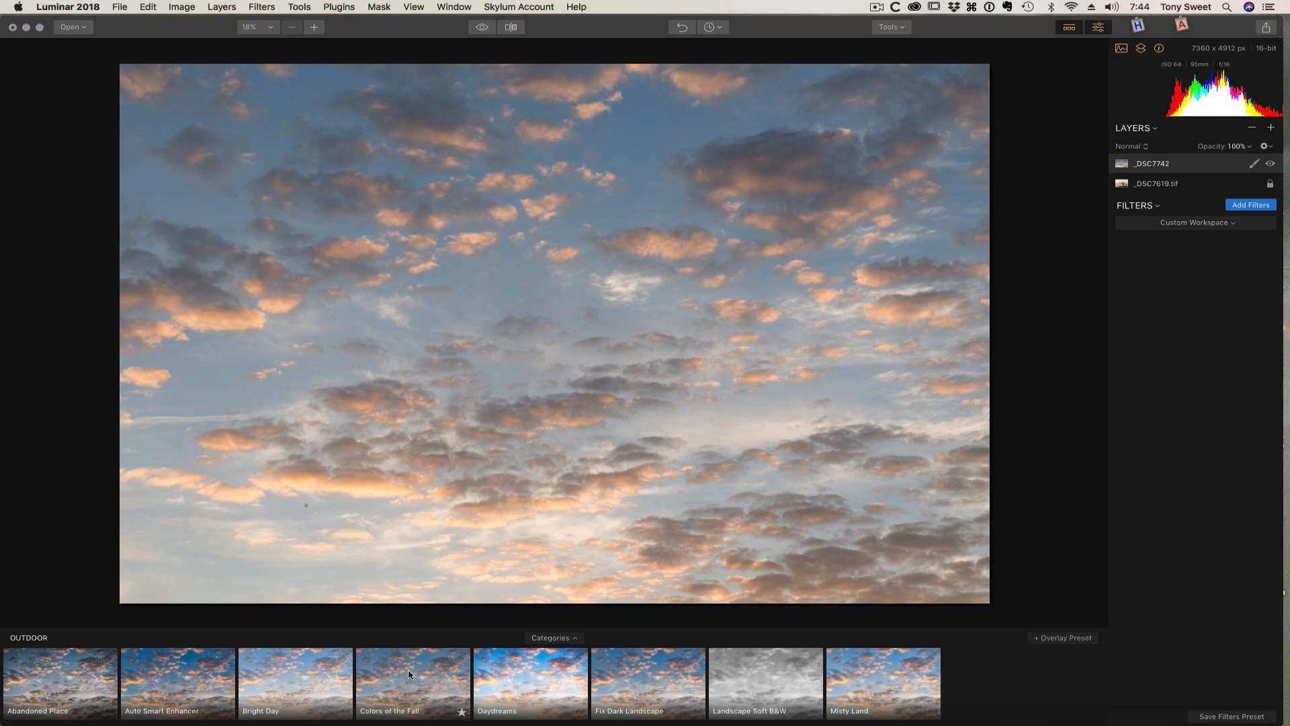
Apply the Colors of the Fall preset to the _DSC7742 sky layer.
click(412, 679)
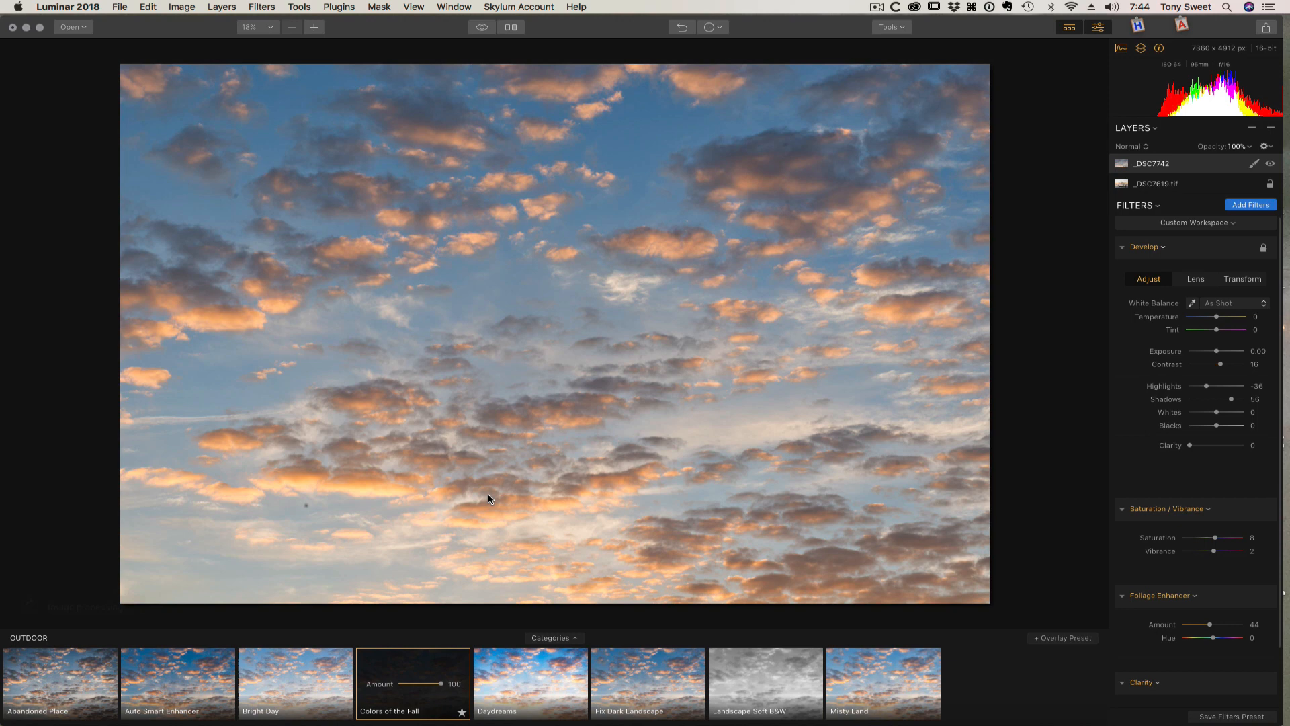
mouse_move(605, 446)
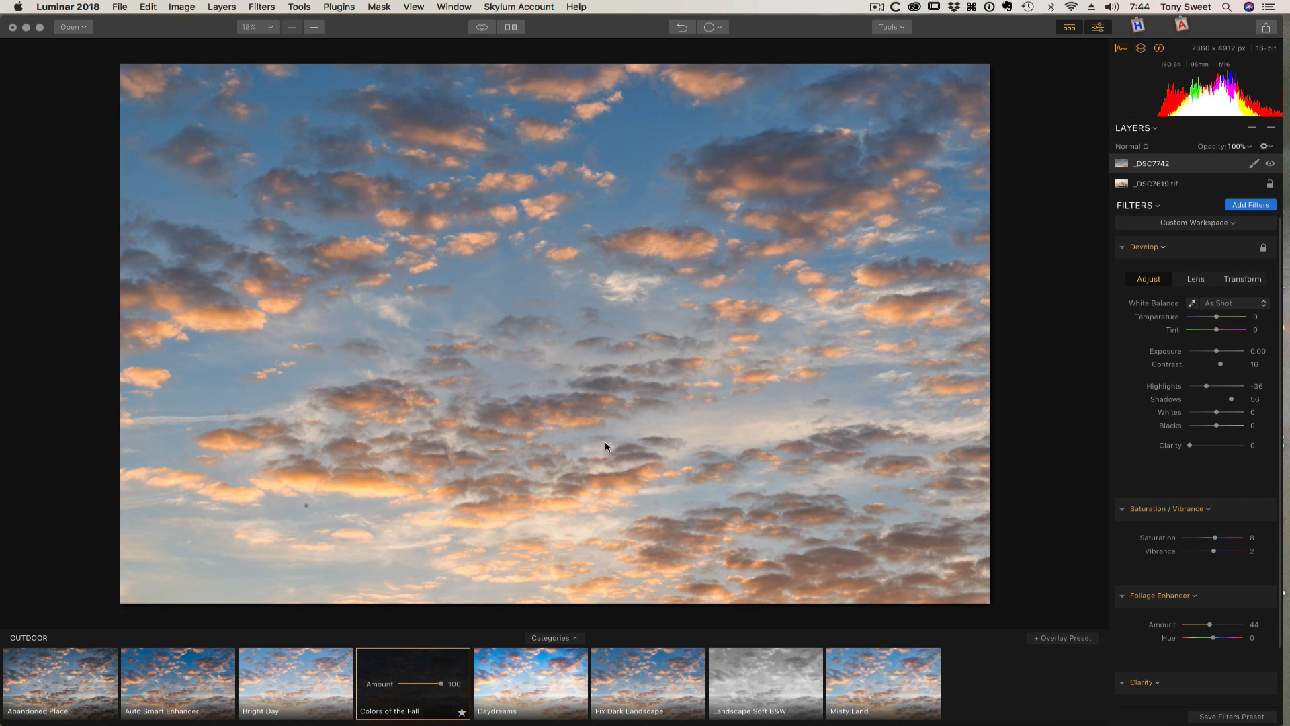
mouse_move(301, 499)
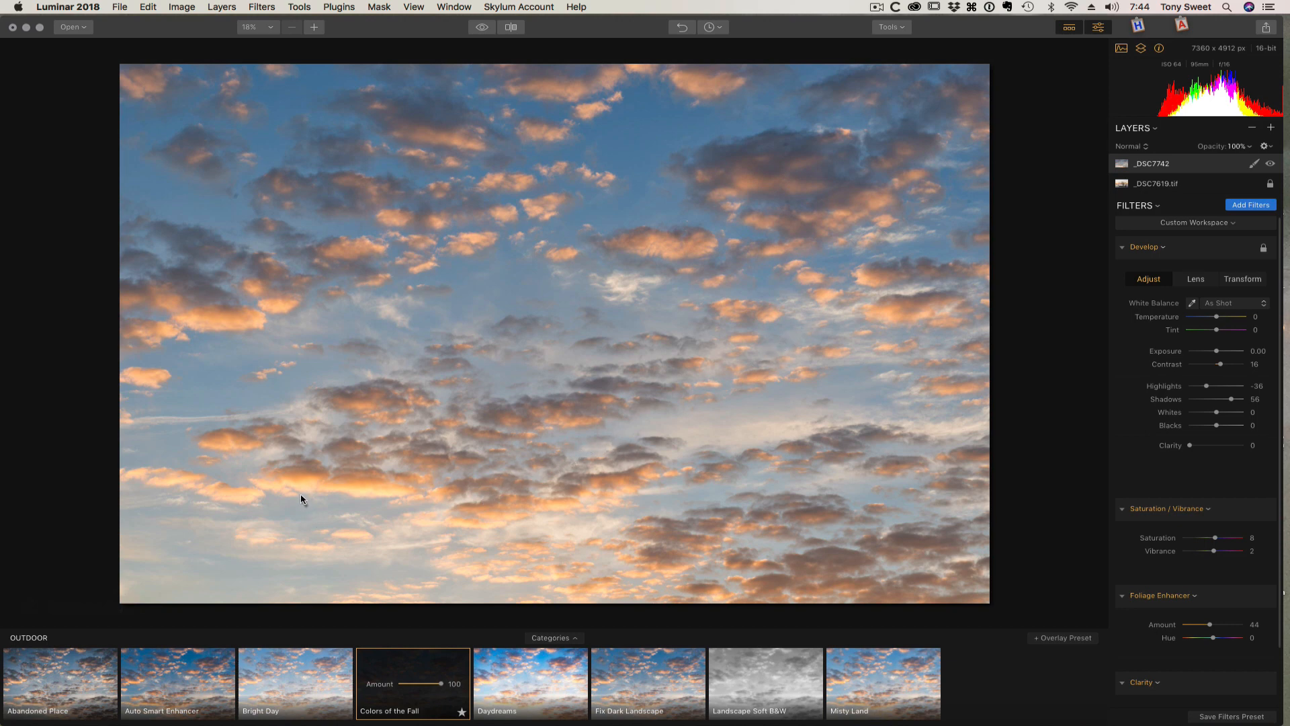
mouse_move(919, 281)
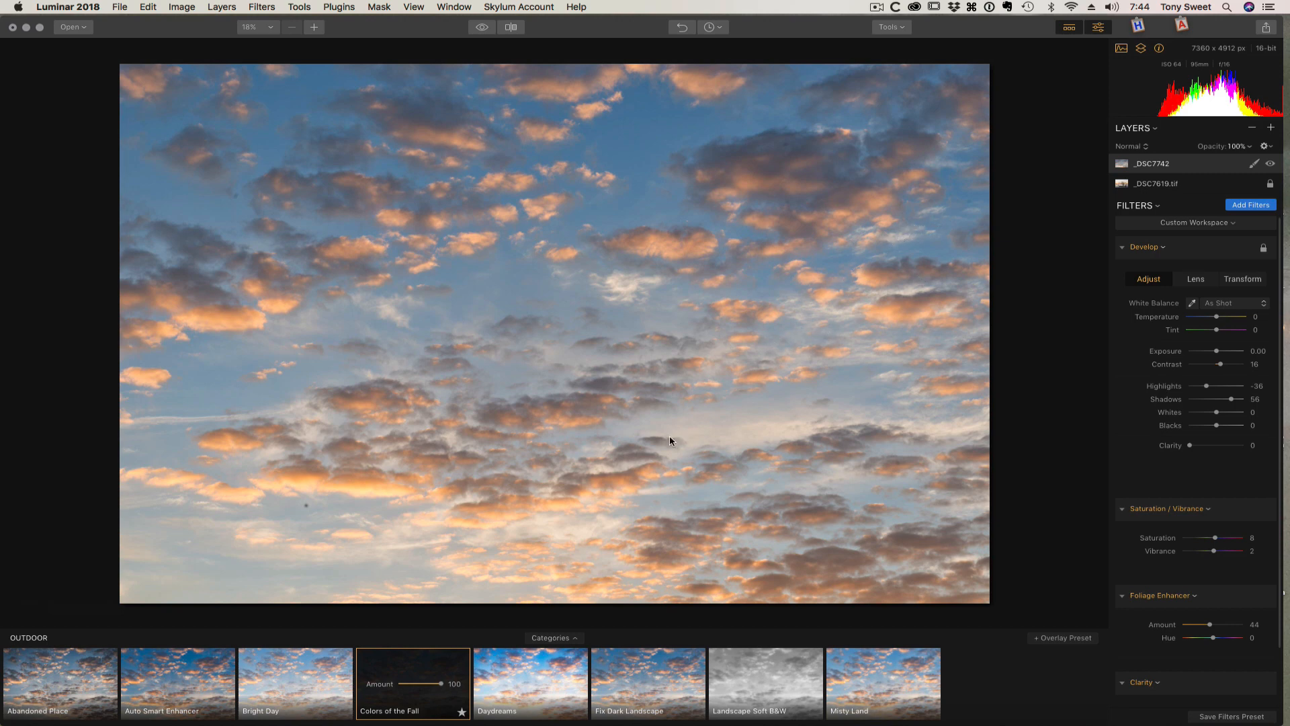
mouse_move(589, 399)
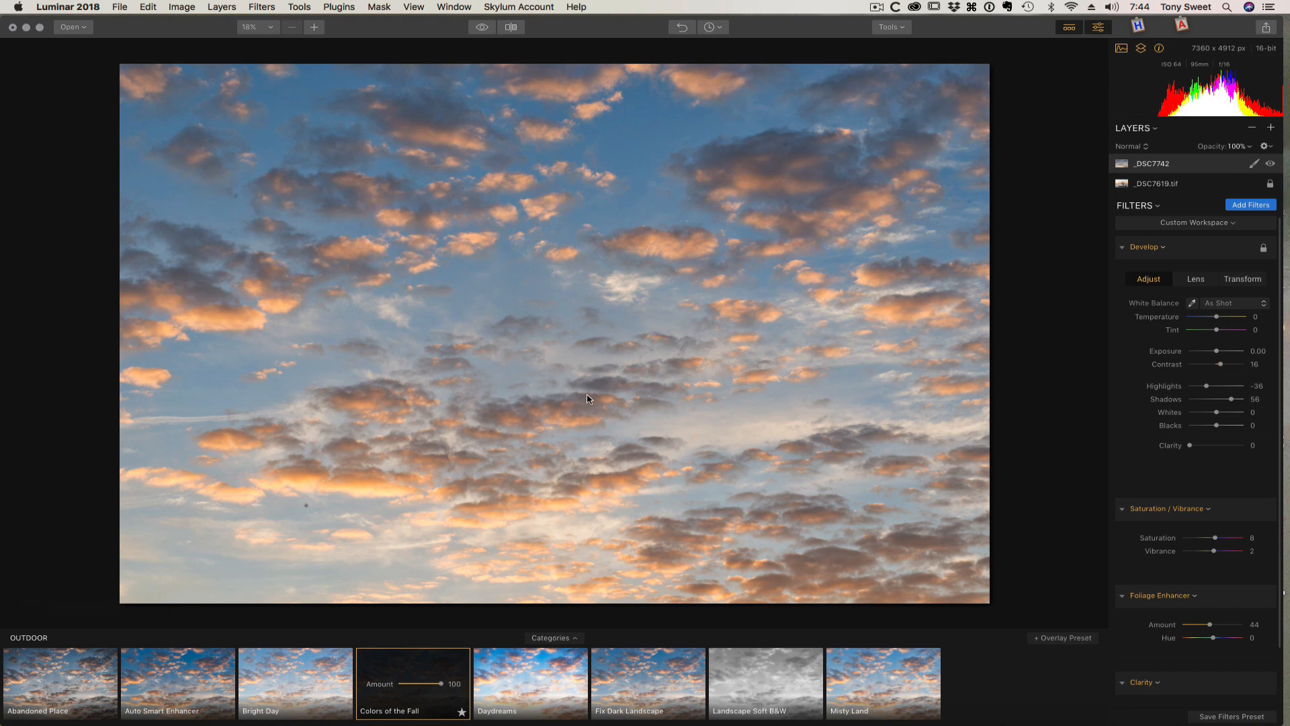
mouse_move(668, 337)
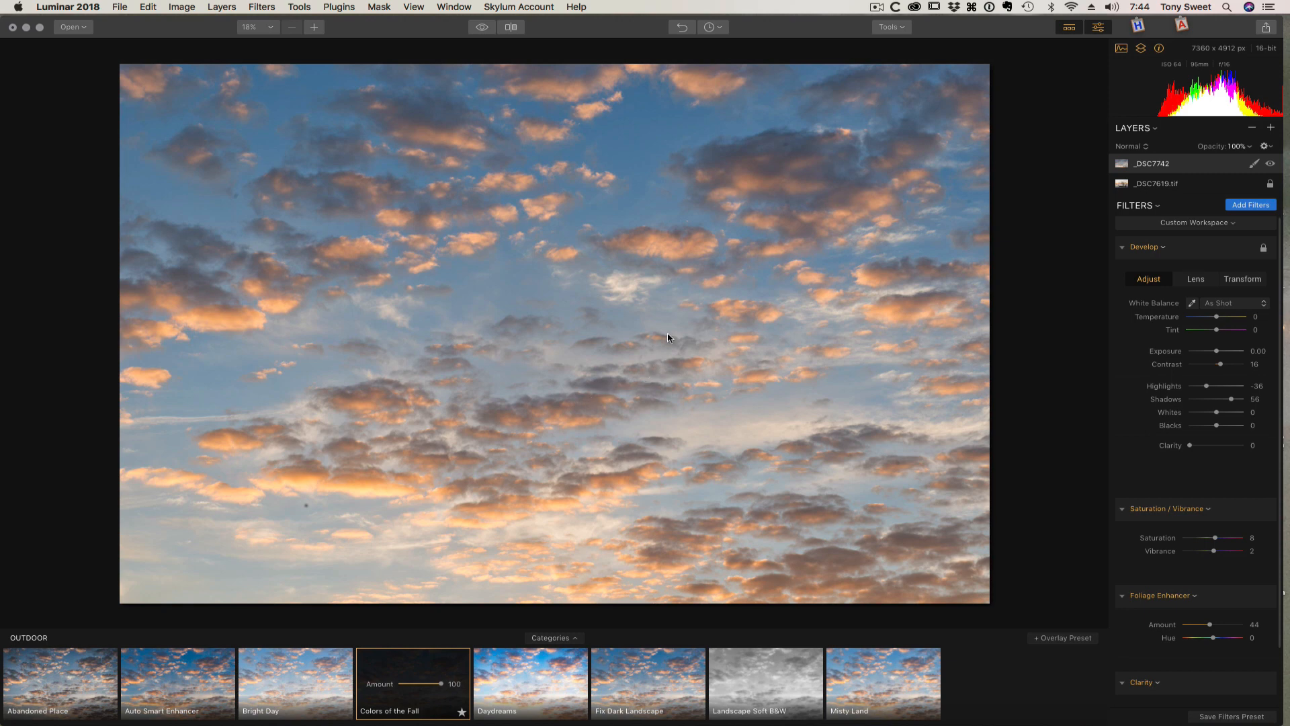
mouse_move(1003, 199)
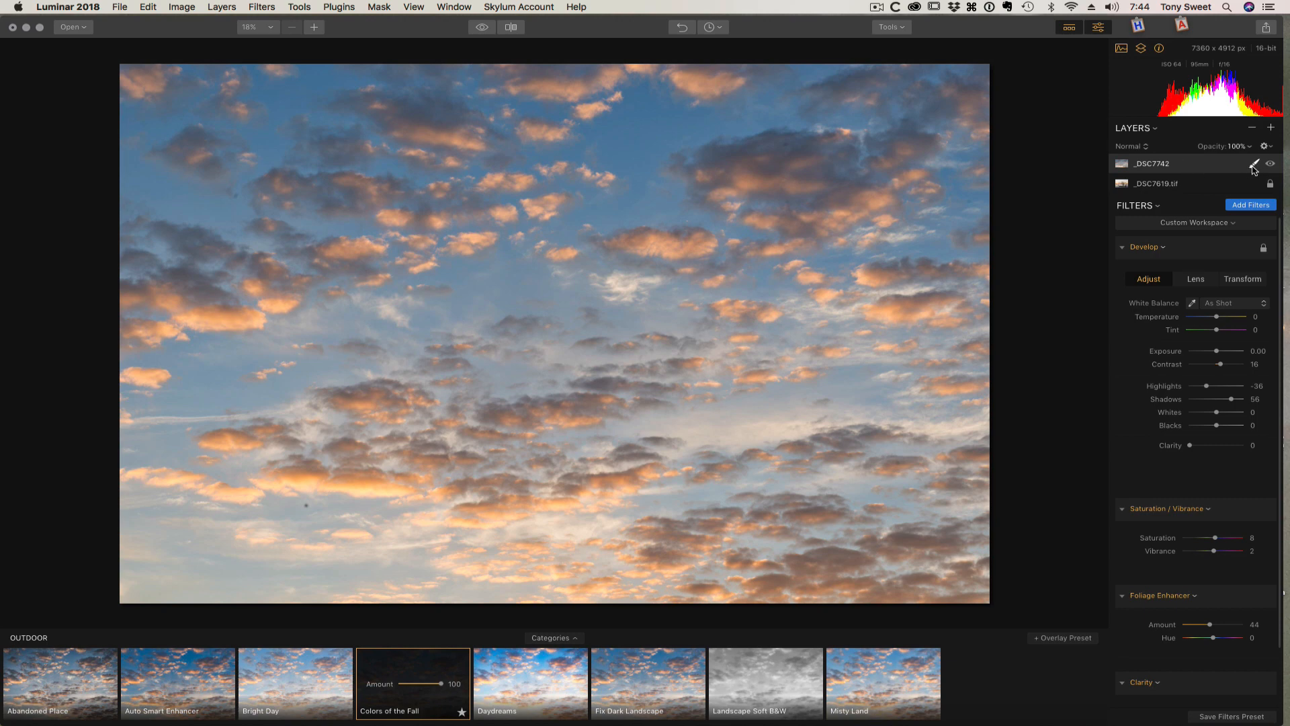
Bring up the masking tools for the sky layer, ready to choose Gradient Mask.
click(1254, 164)
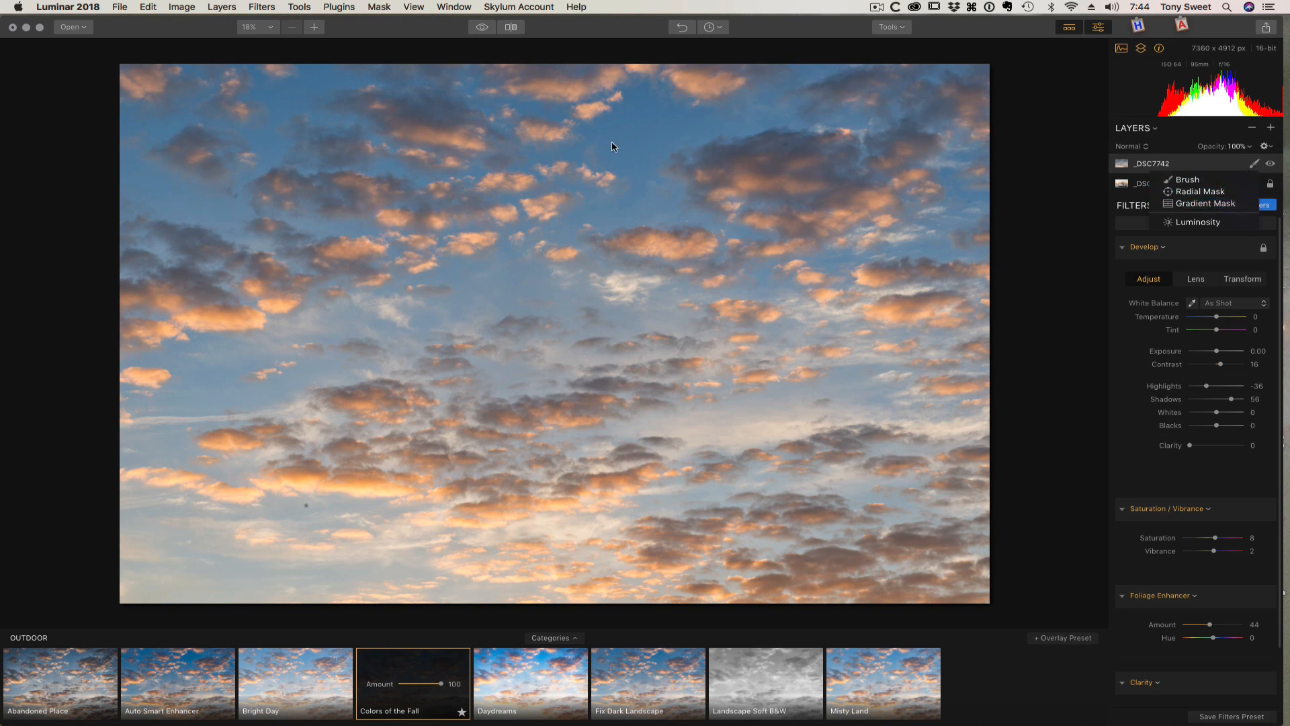
click(298, 6)
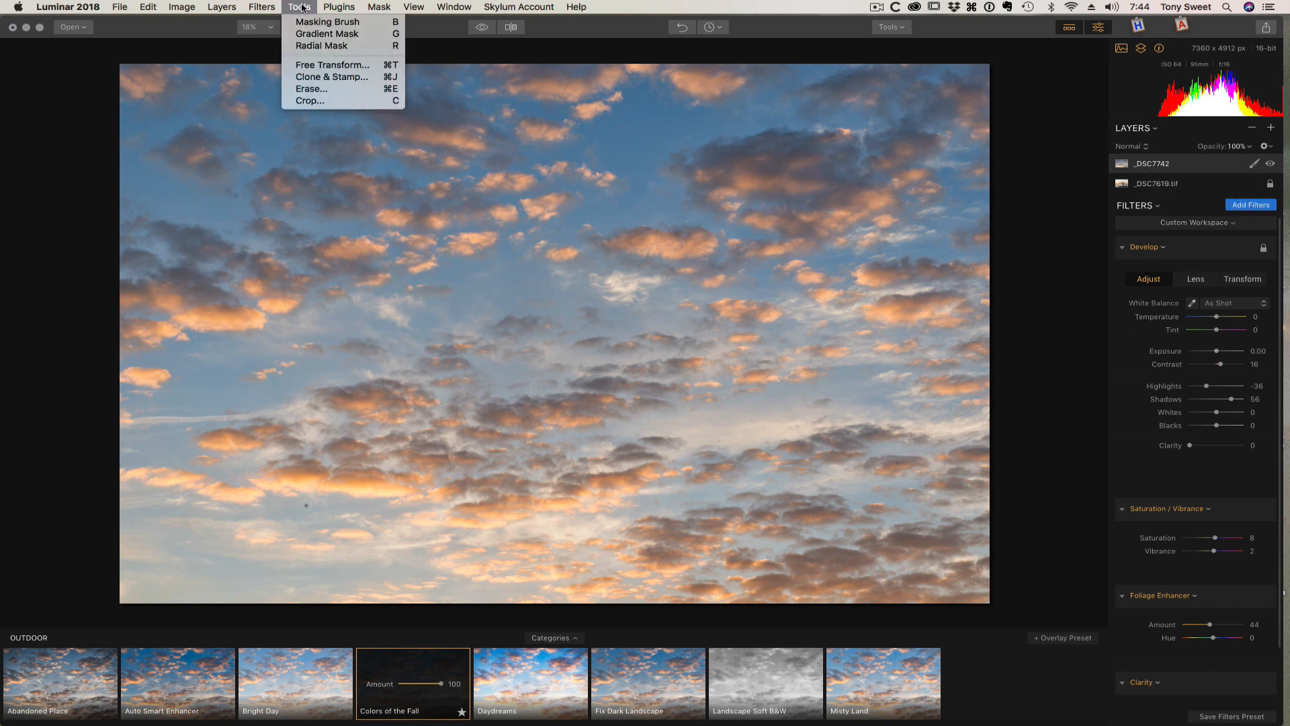
mouse_move(327, 34)
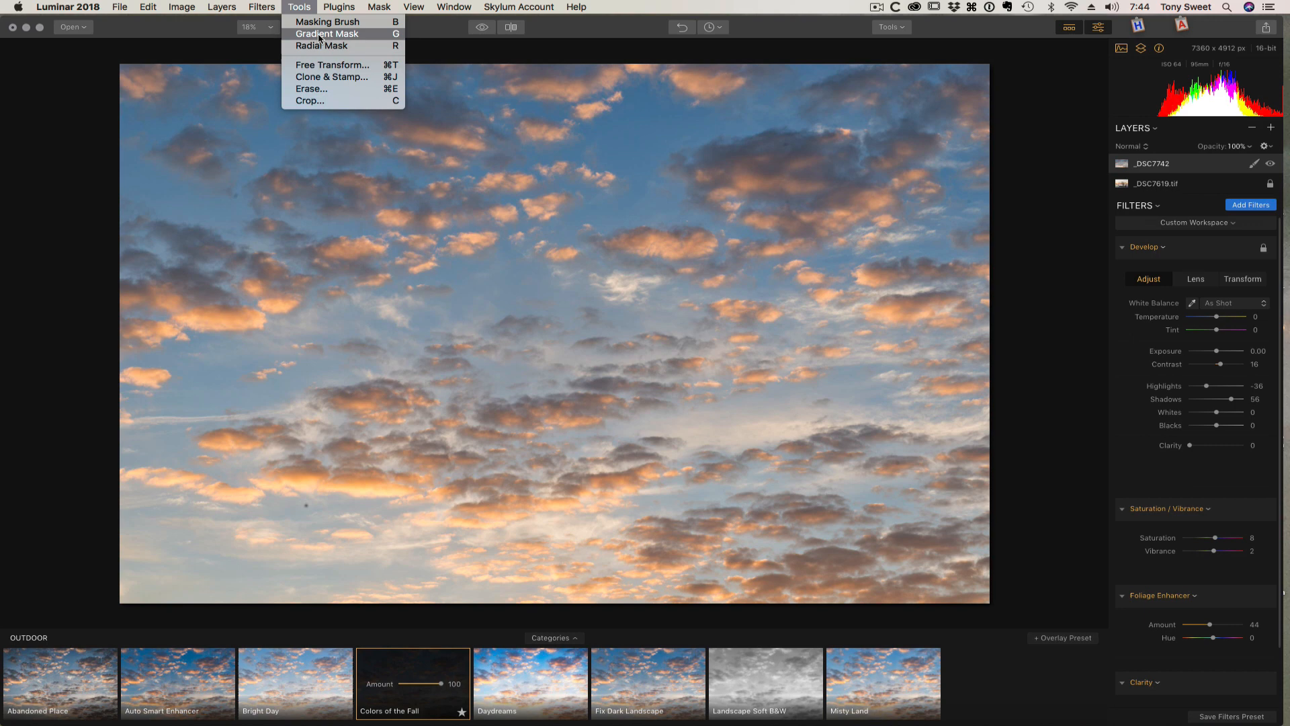
mouse_move(588, 192)
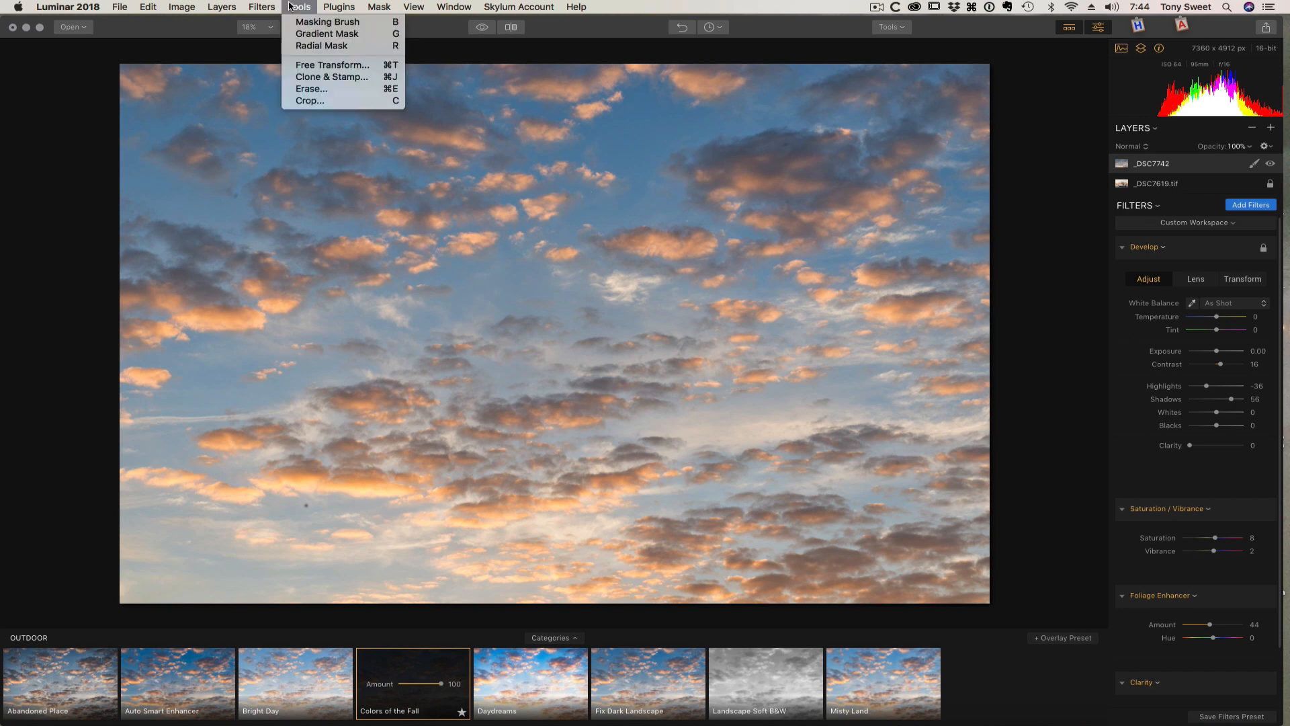
mouse_move(341, 33)
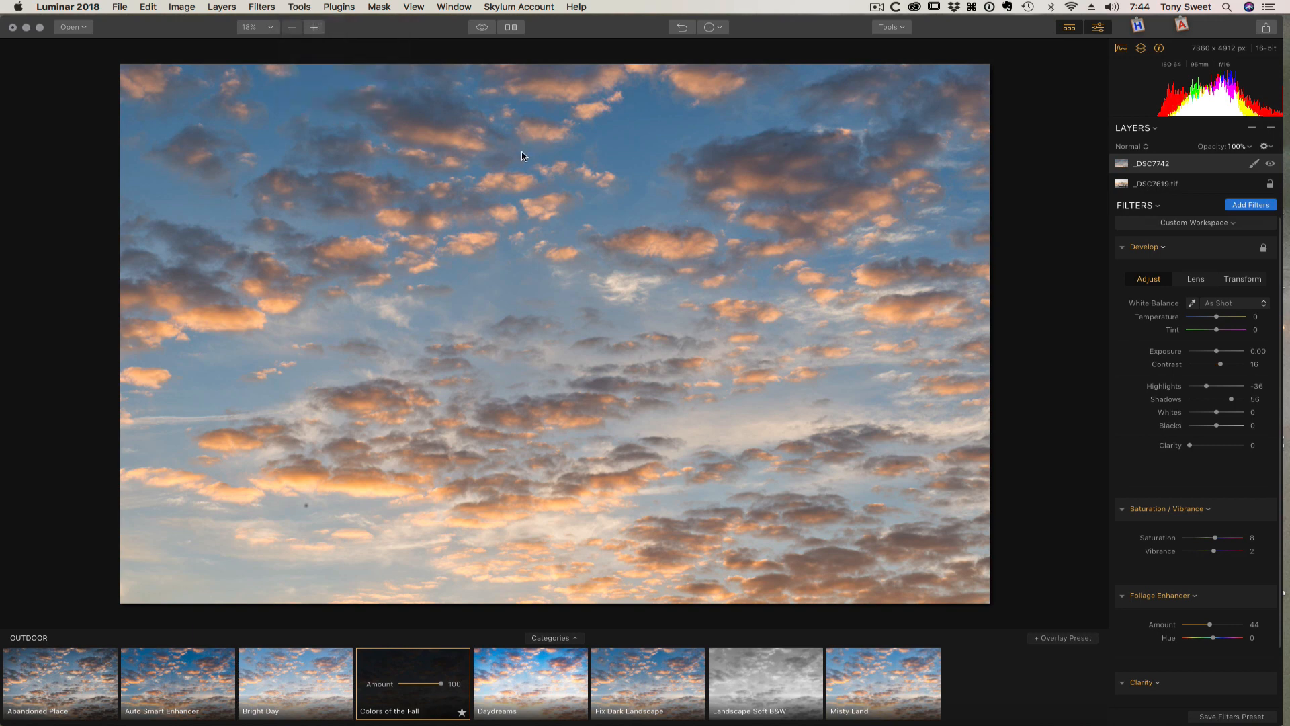
mouse_move(503, 157)
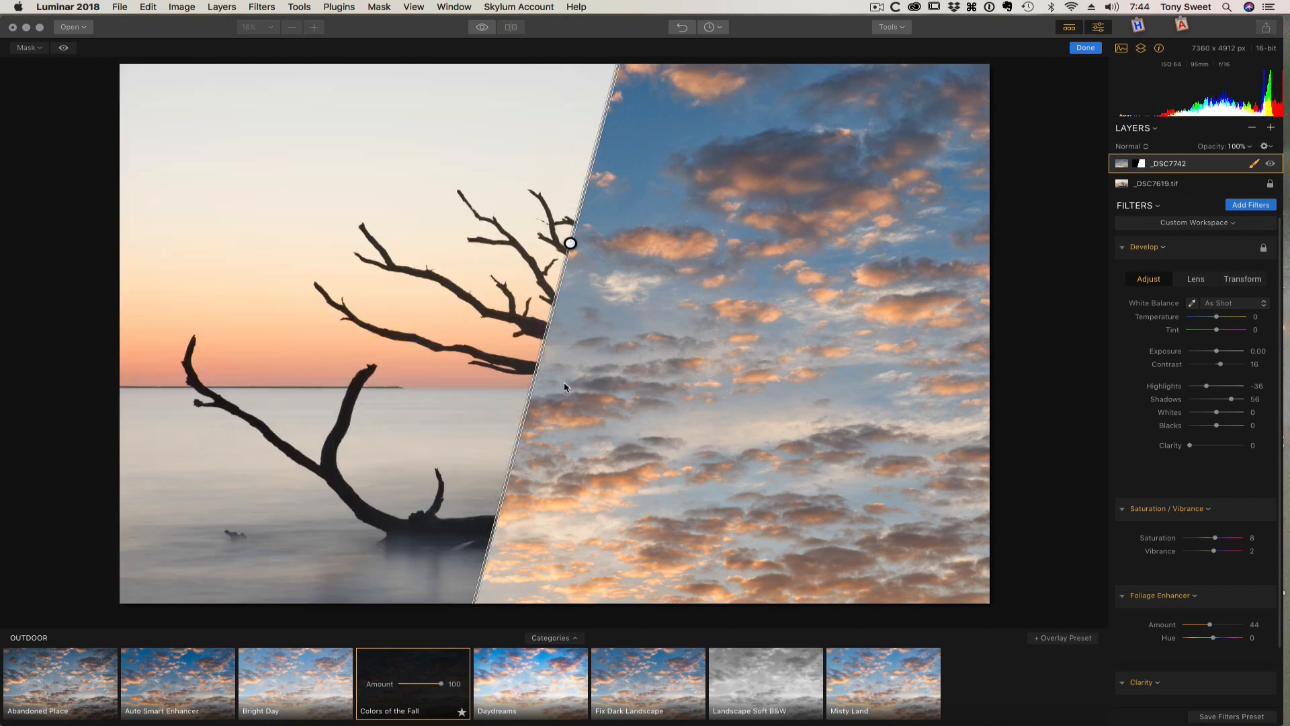
mouse_move(576, 273)
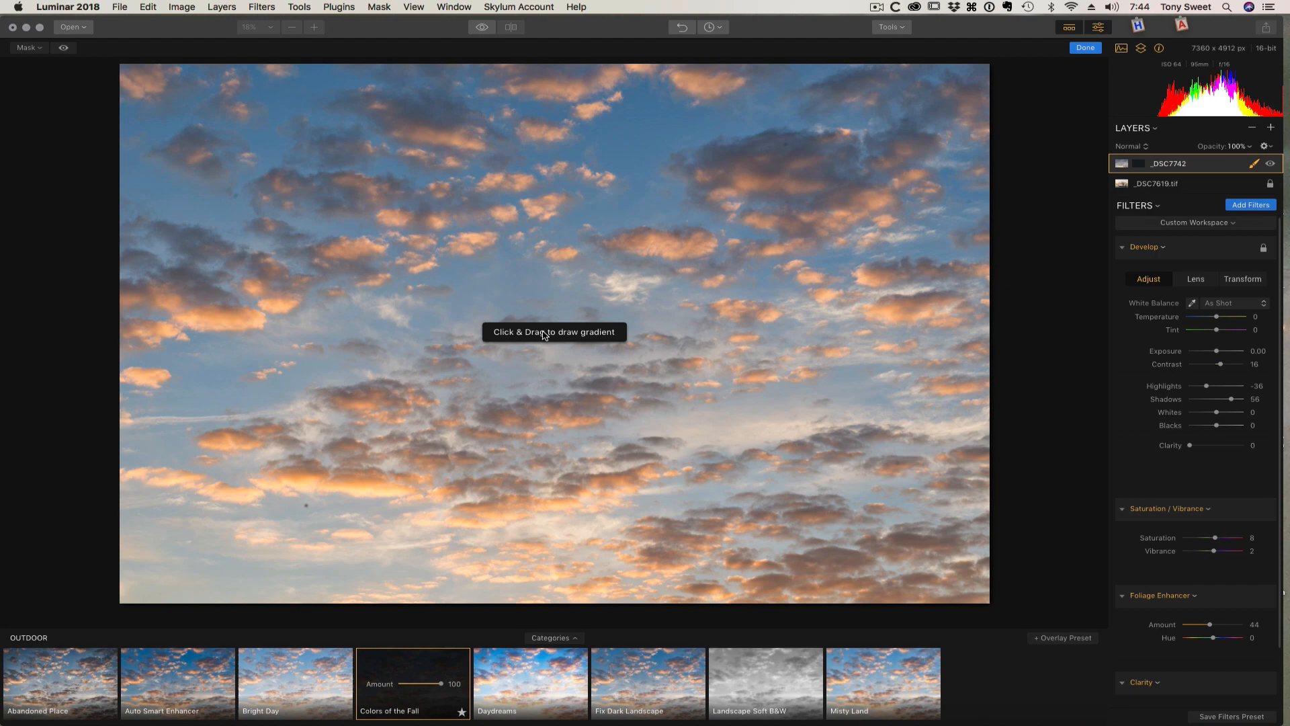
mouse_move(563, 177)
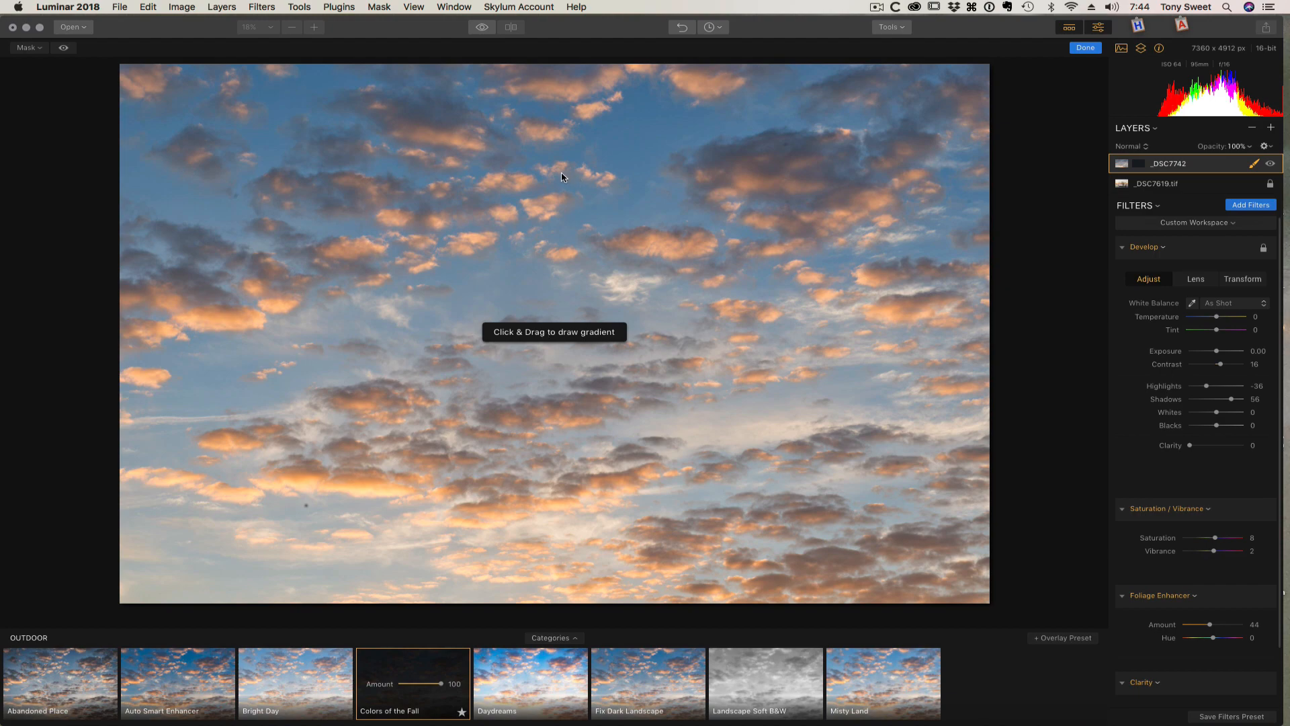
mouse_move(550, 196)
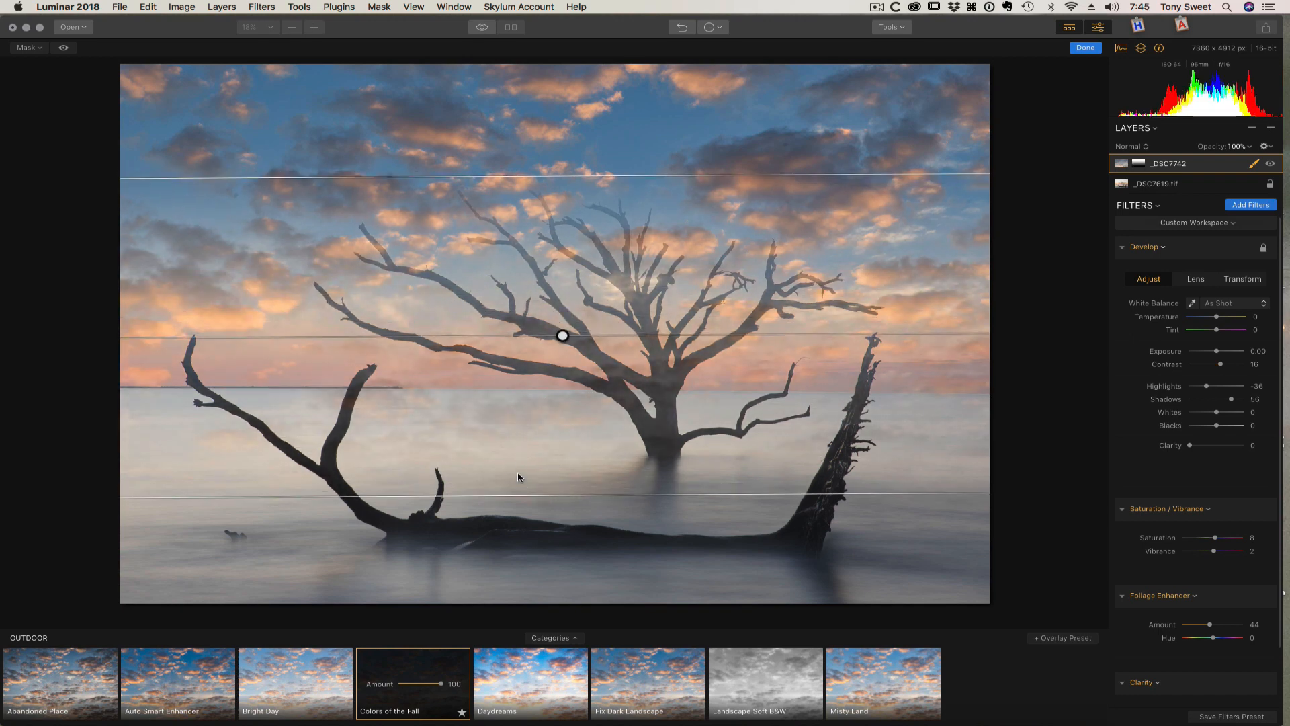
mouse_move(483, 290)
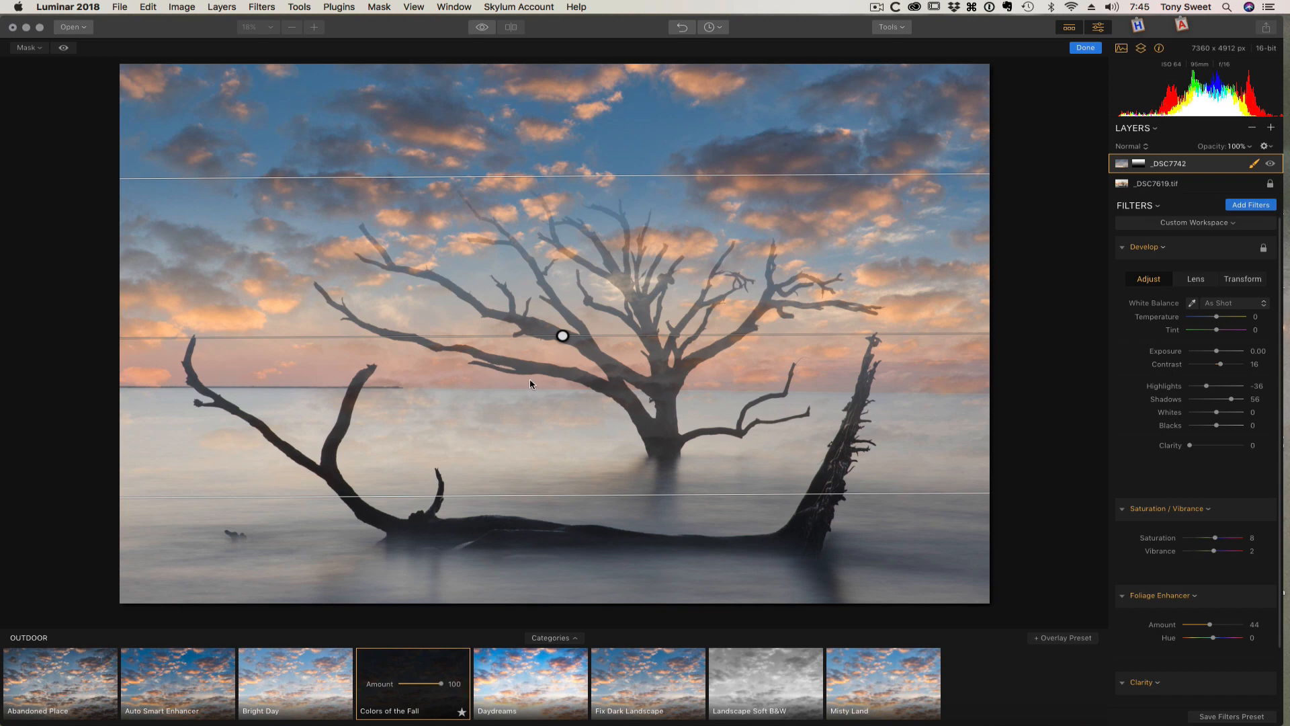
mouse_move(574, 493)
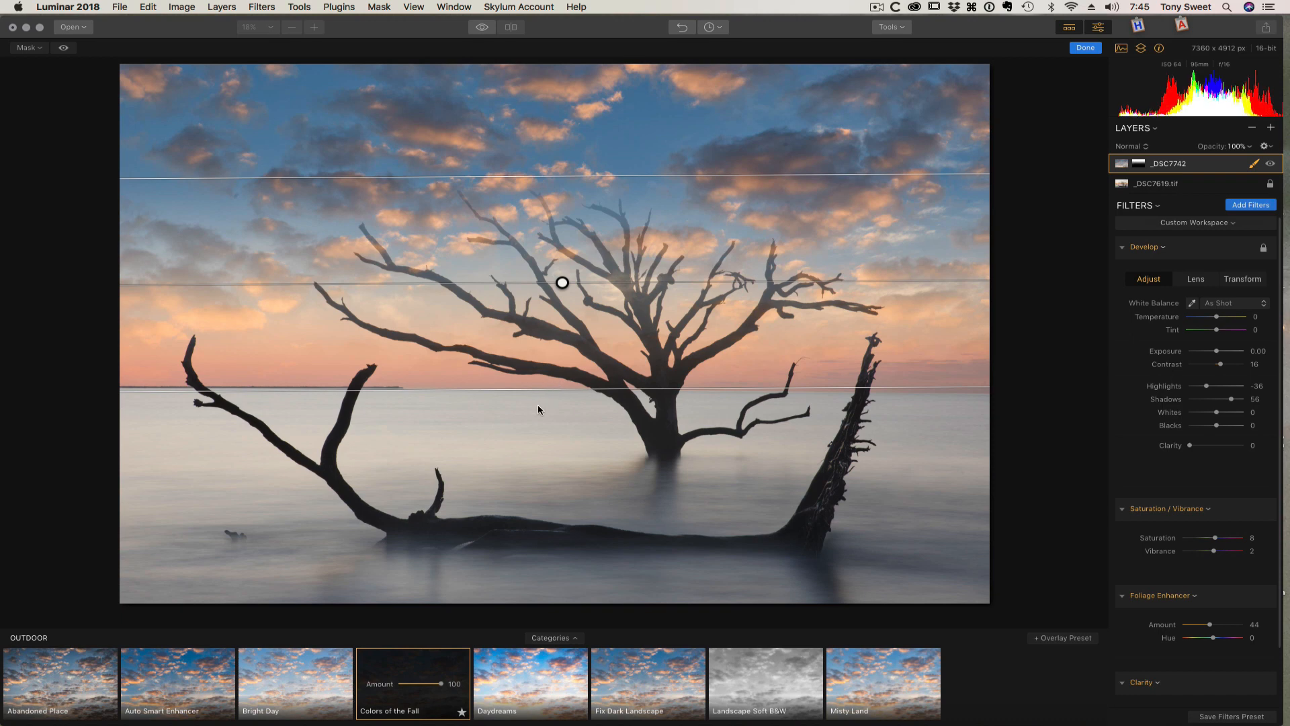
mouse_move(351, 371)
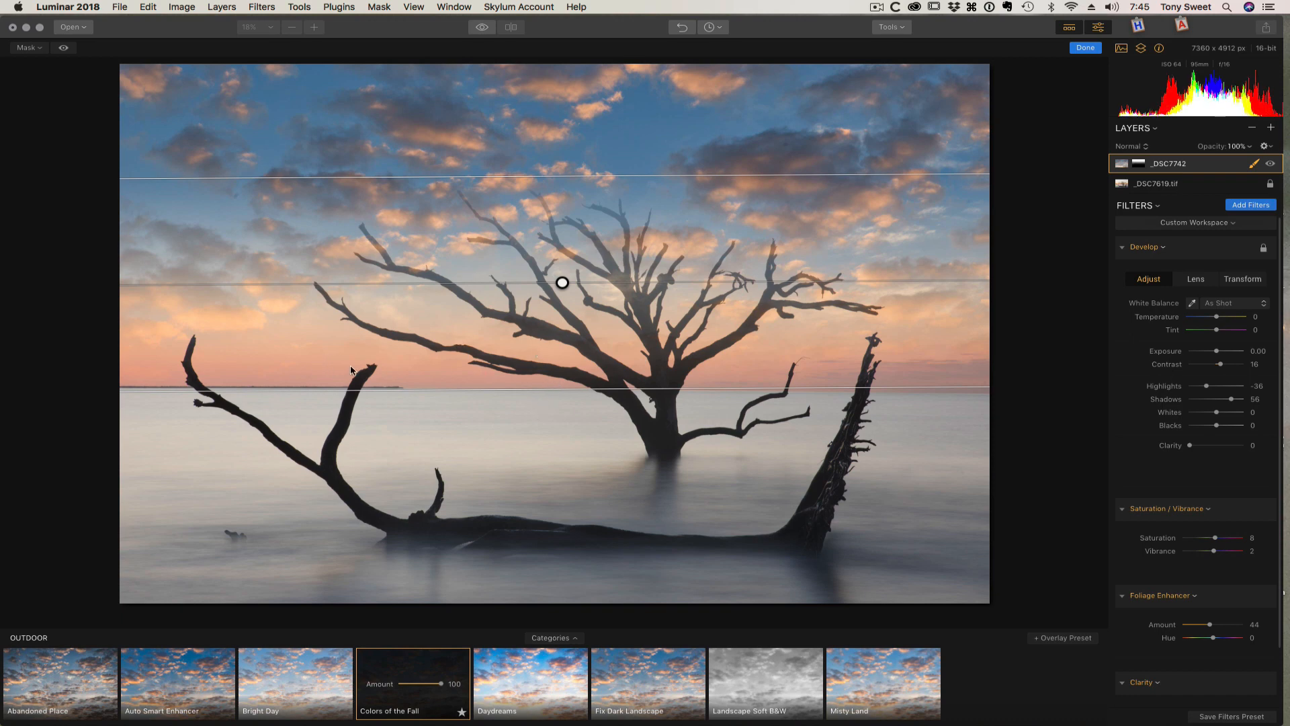
mouse_move(774, 152)
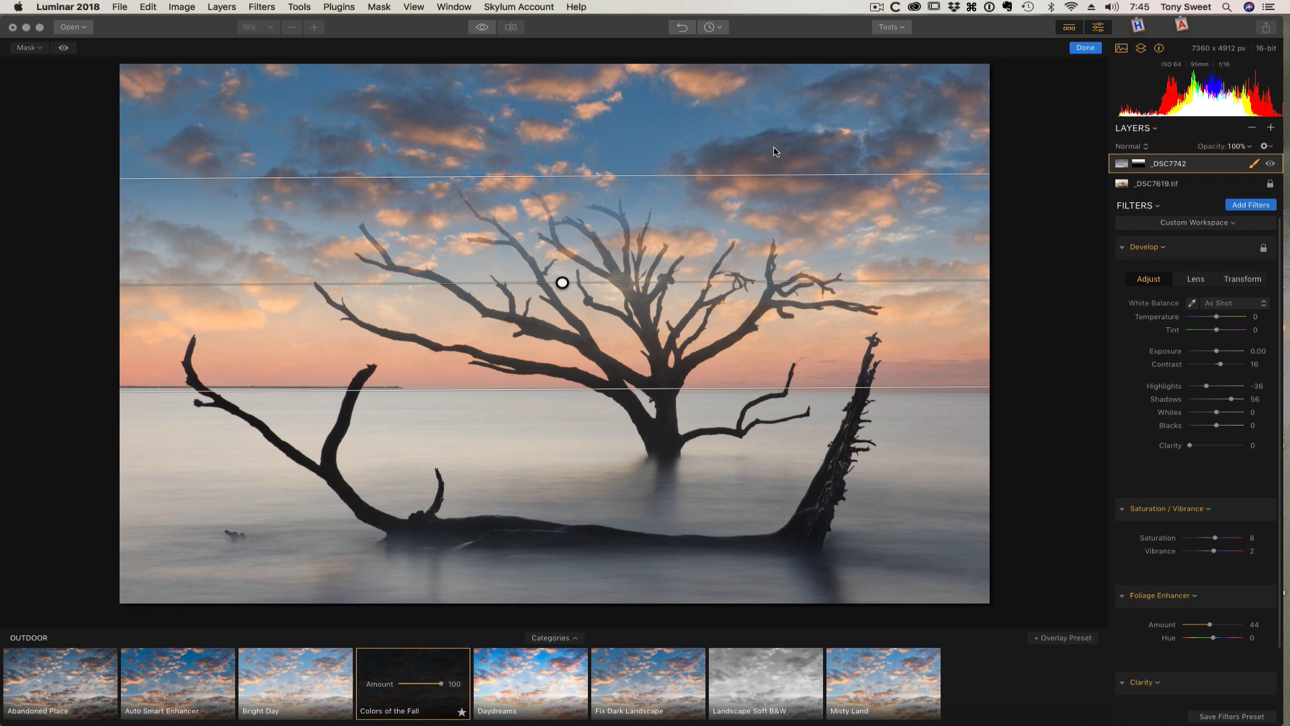
mouse_move(450, 254)
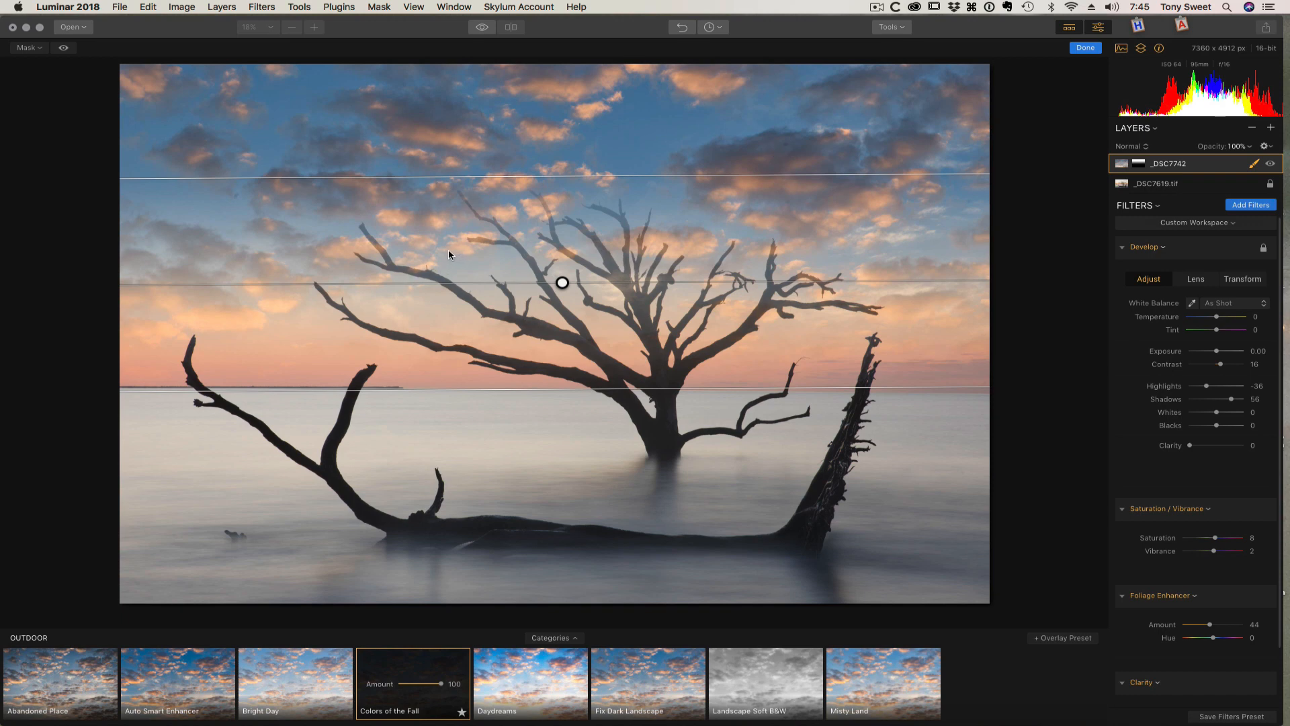
mouse_move(555, 189)
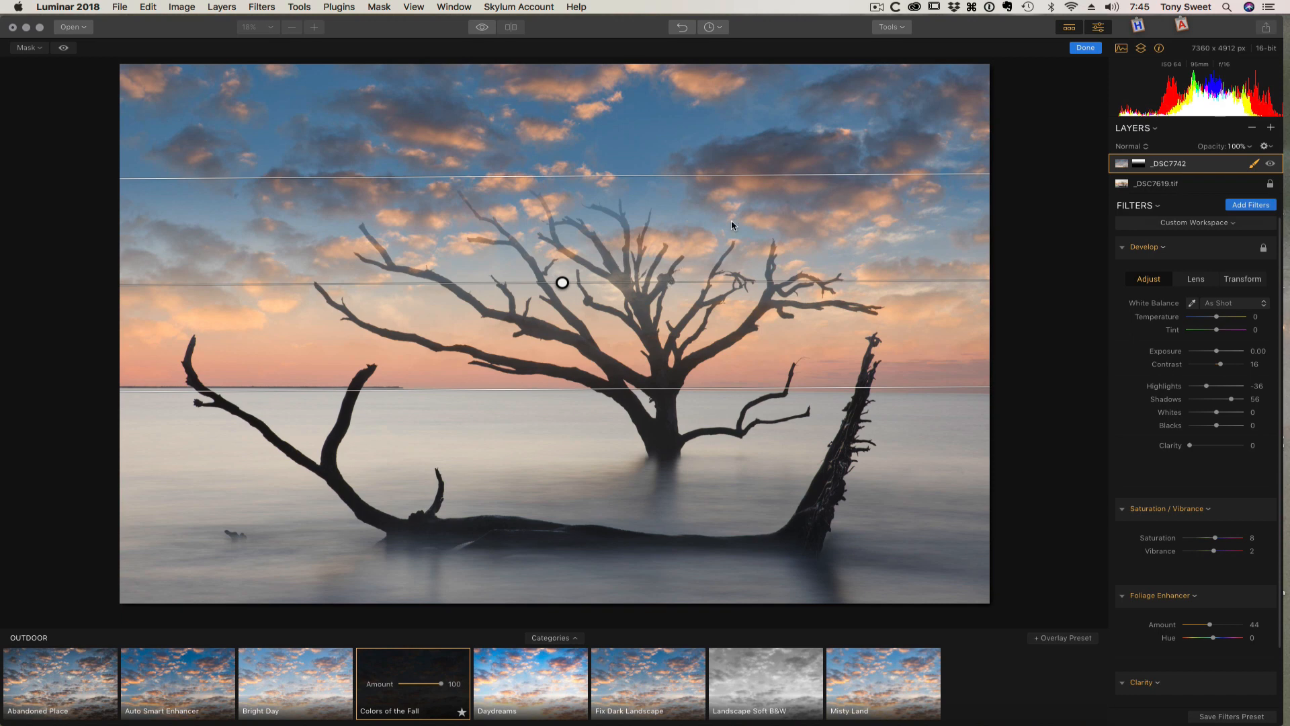
mouse_move(1150, 208)
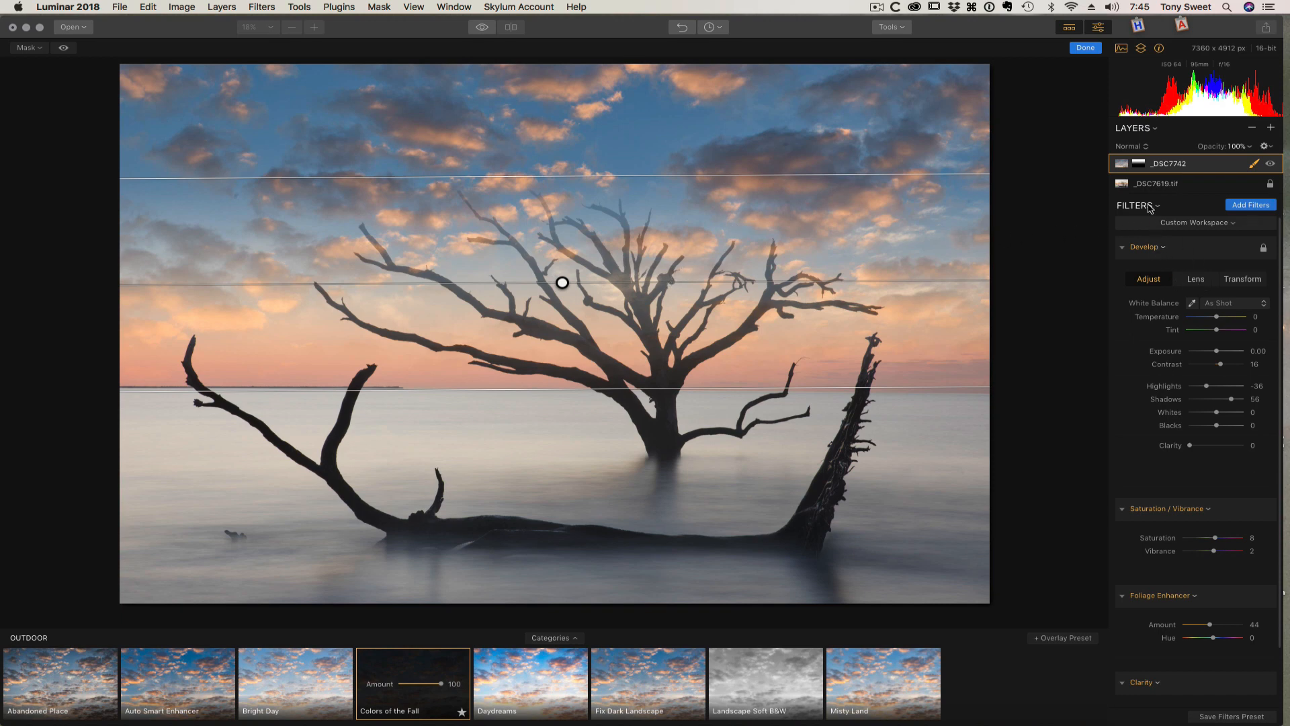
mouse_move(1142, 149)
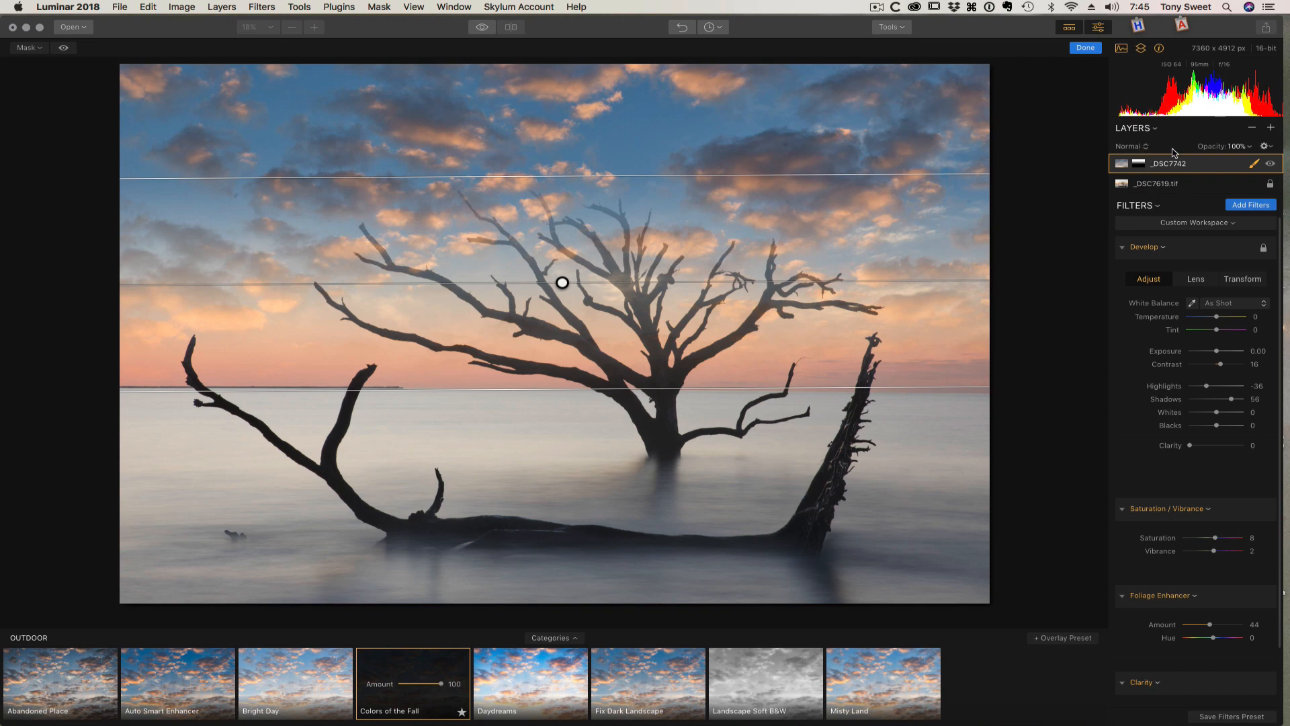
mouse_move(1199, 170)
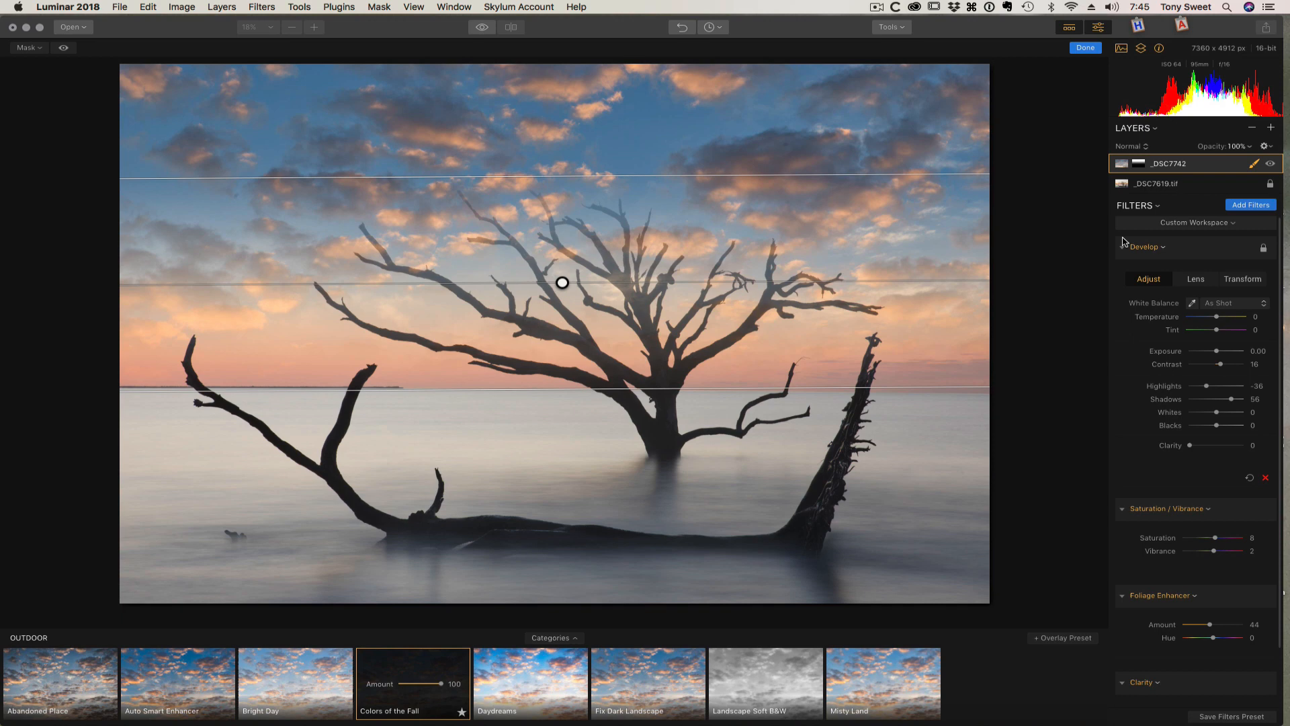
mouse_move(1181, 175)
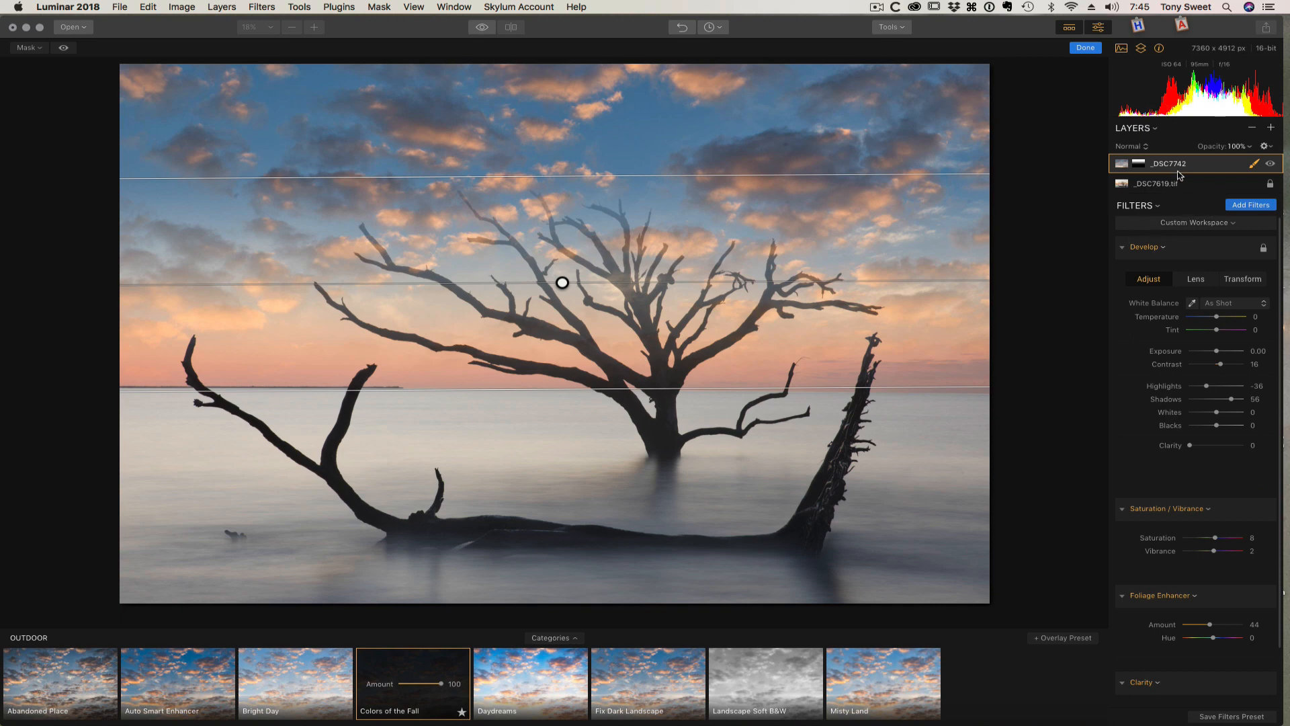
Compare Darken, Multiply, Color Burn, Lighten and Overlay blend modes on the cloud layer.
click(1134, 147)
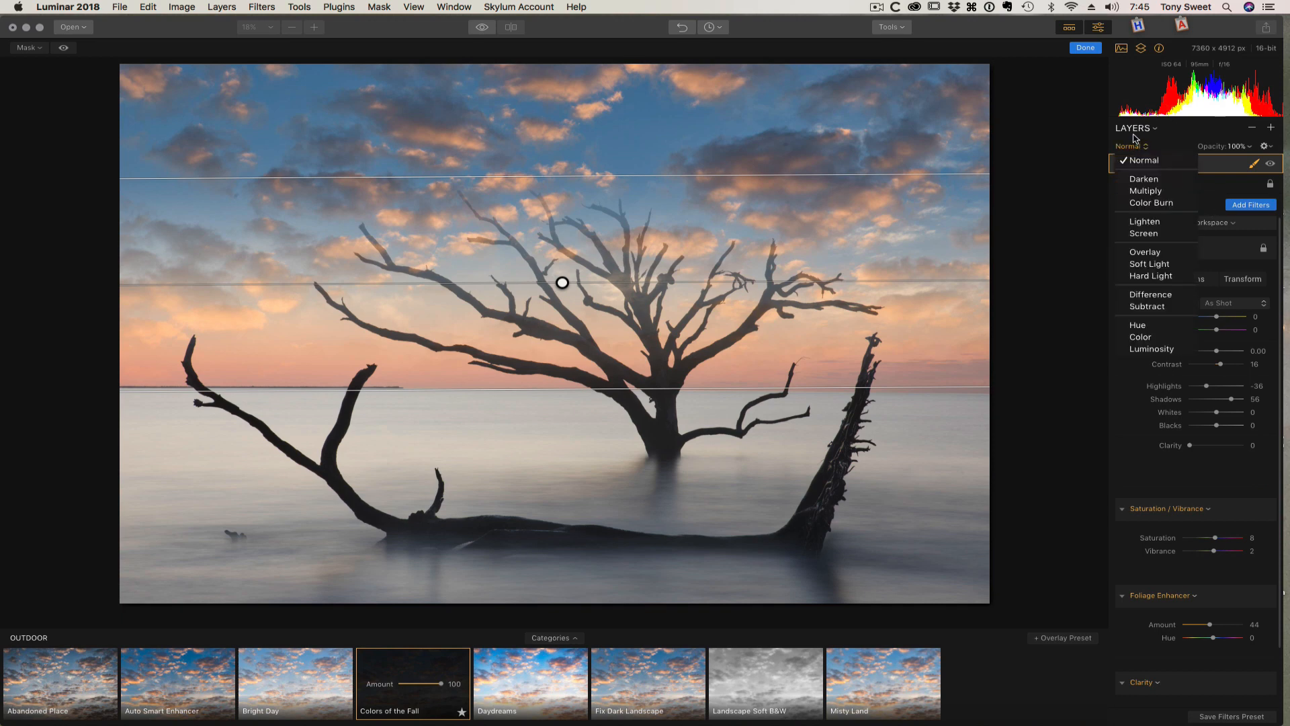
mouse_move(1143, 160)
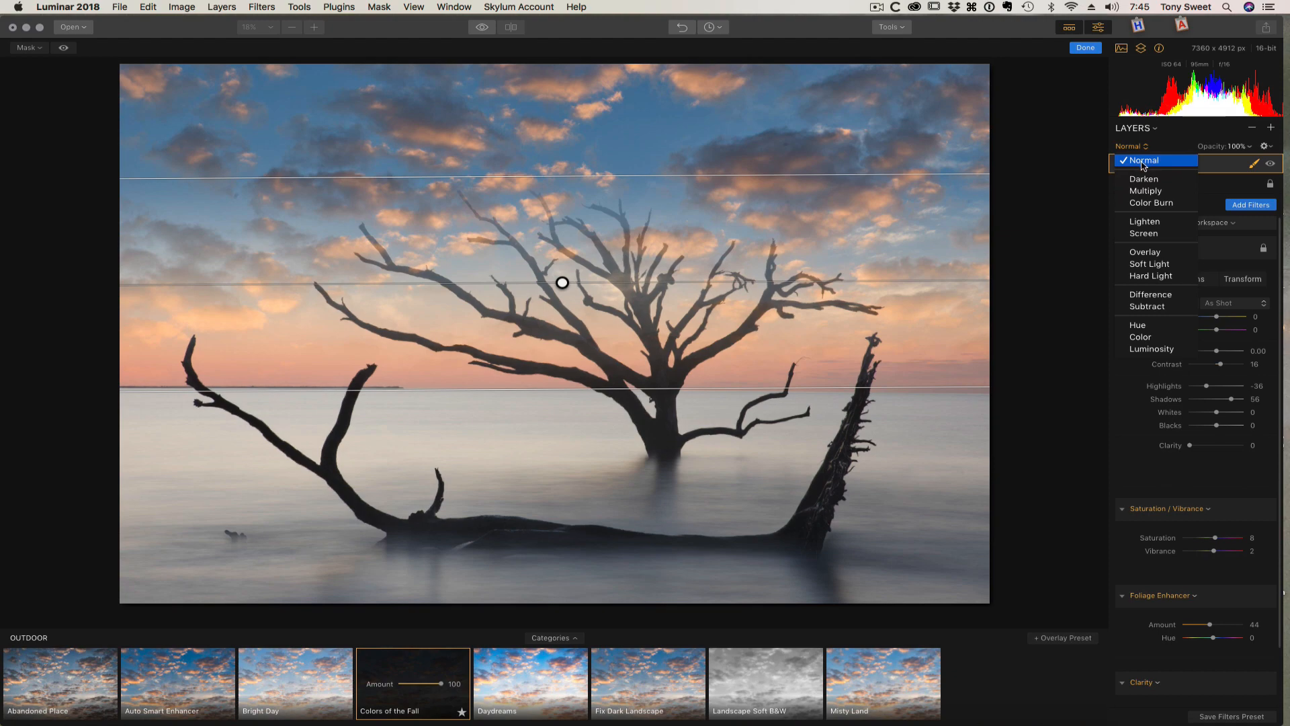
click(1144, 179)
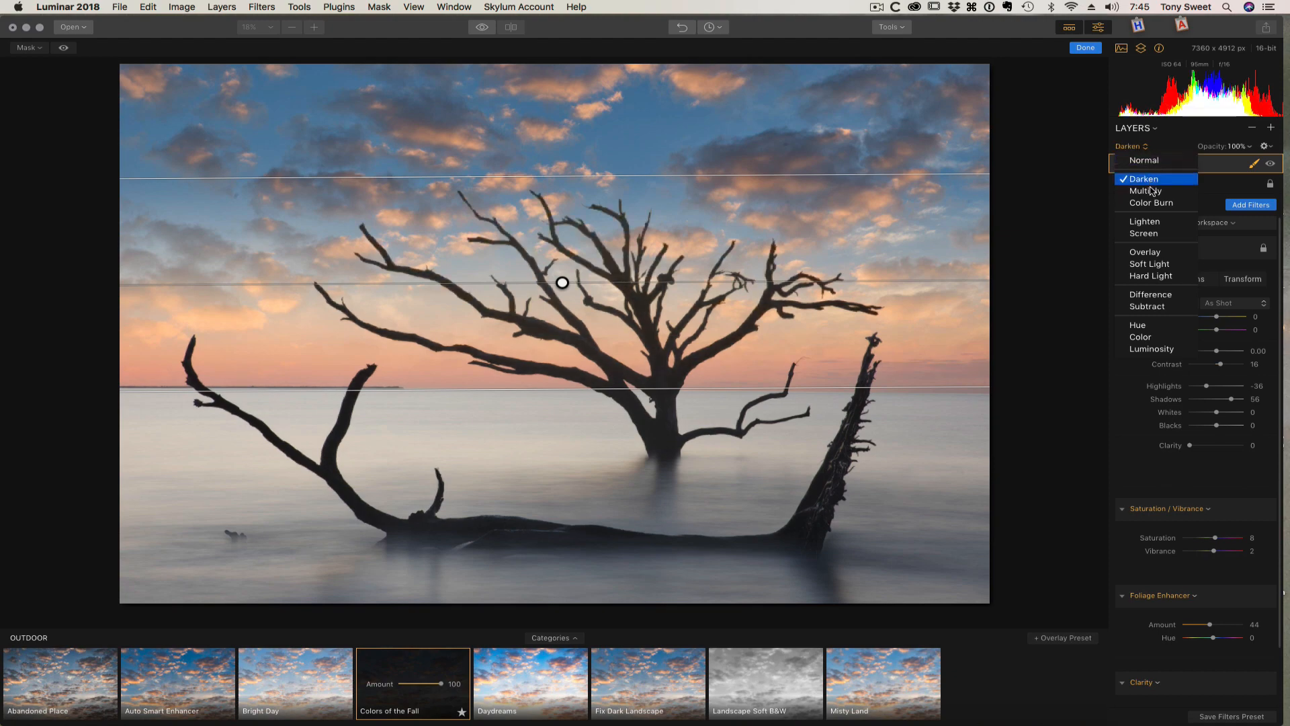
click(1146, 189)
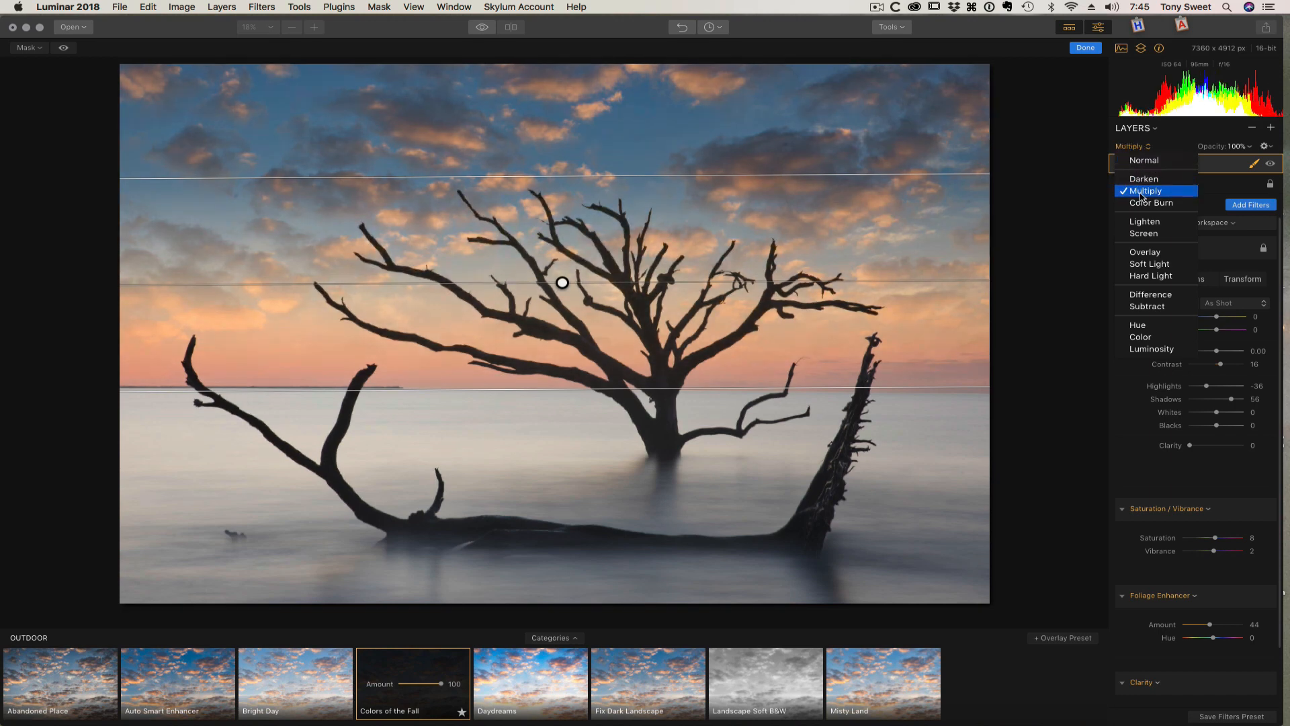
click(1143, 179)
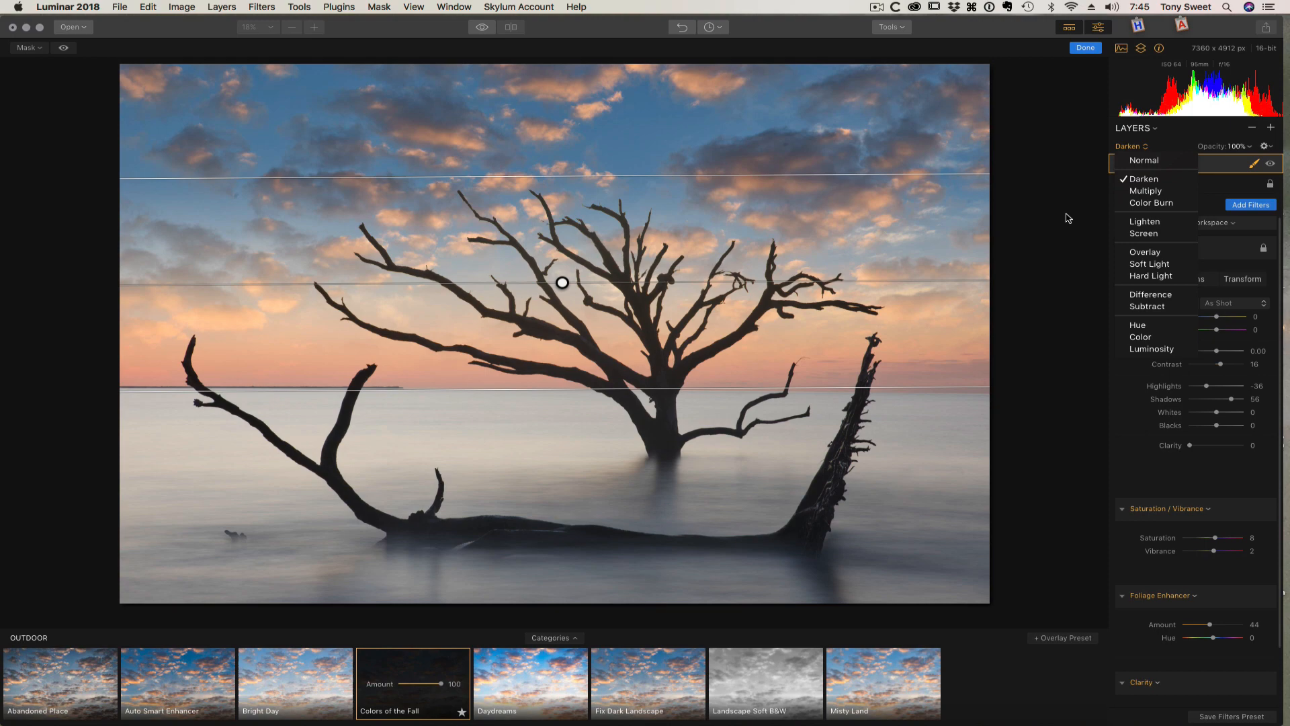
click(1144, 190)
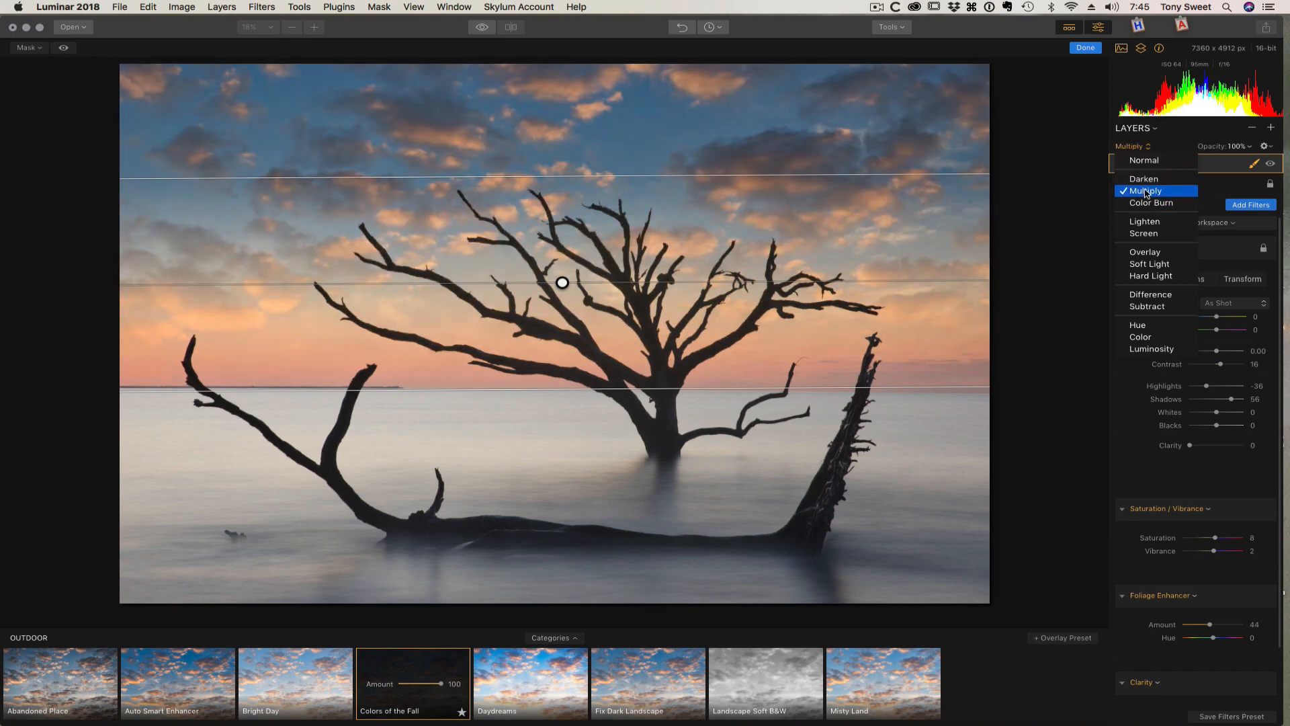
click(1151, 203)
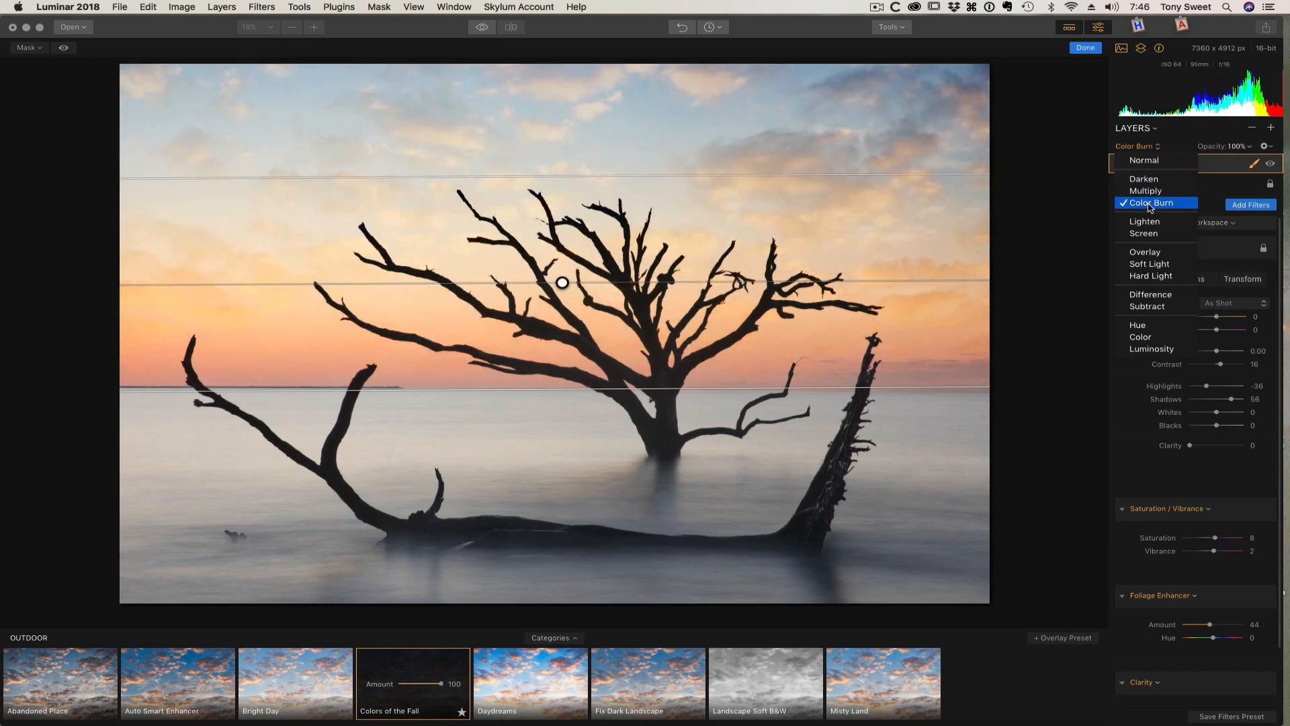
click(1144, 220)
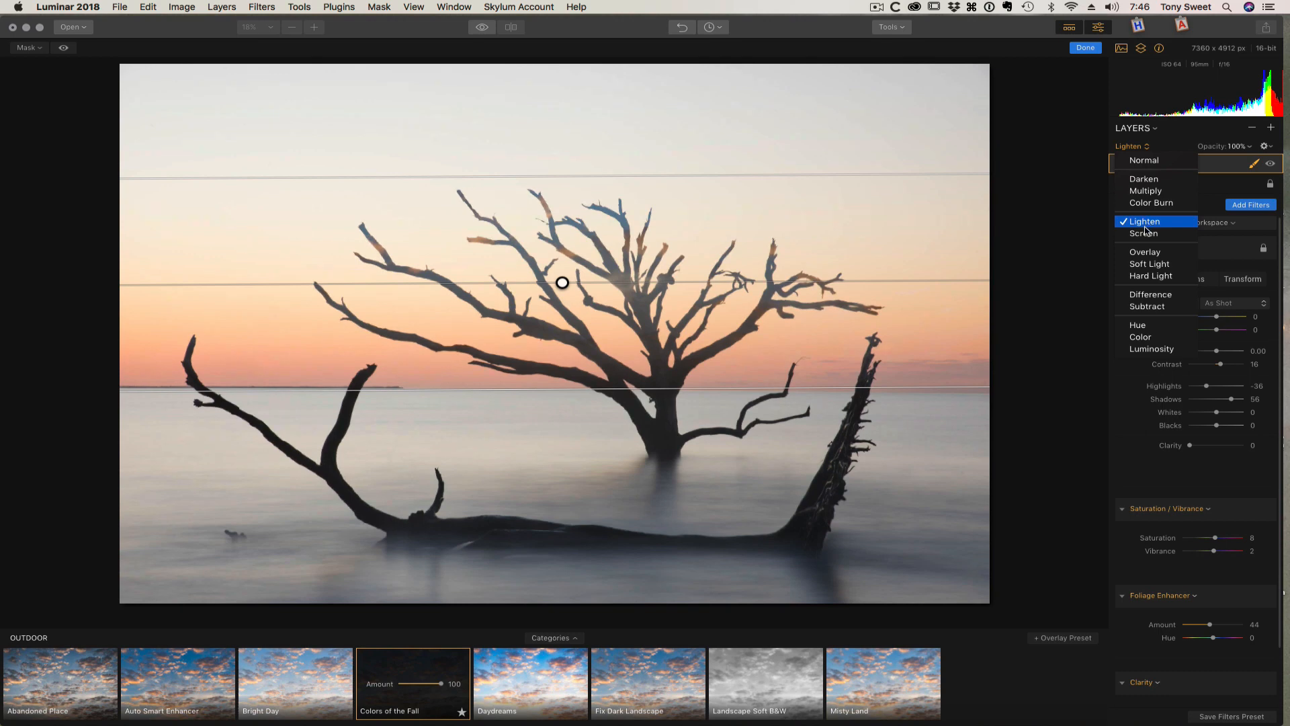
click(1145, 251)
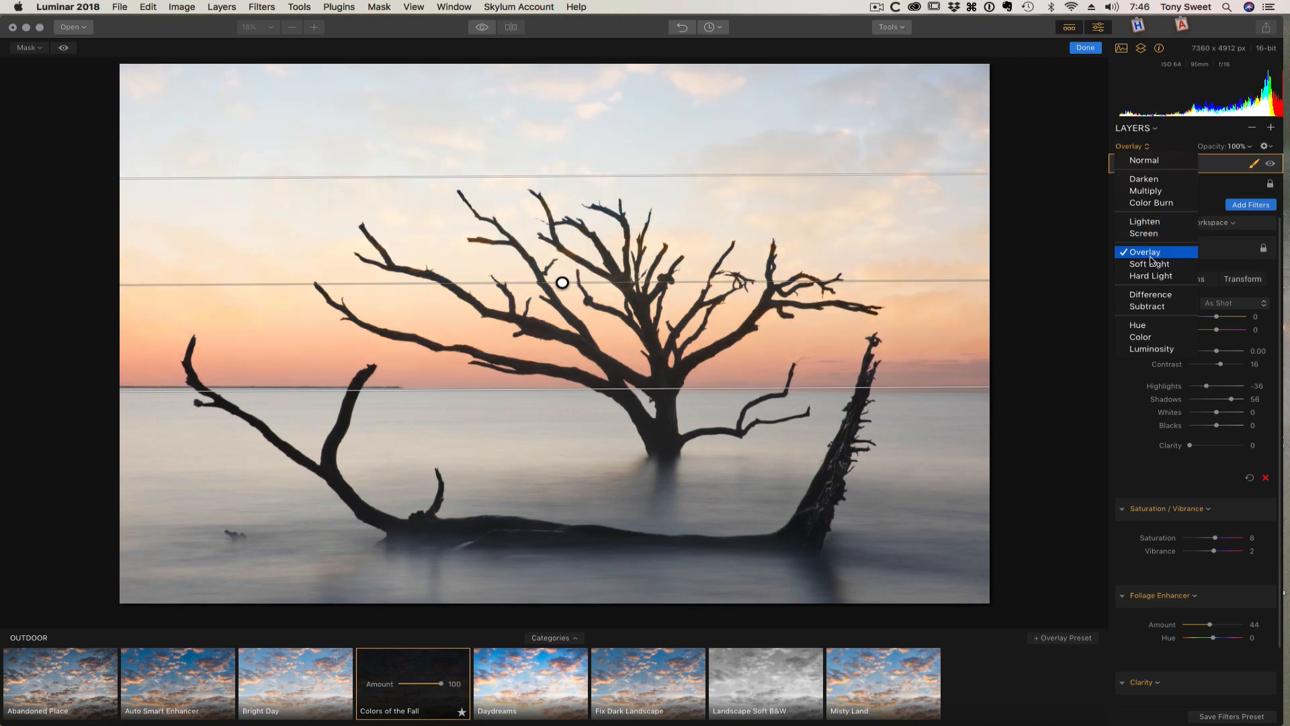
Try Hard Light, Subtract and Hue, then settle the cloud layer on the Darken blend.
click(1150, 276)
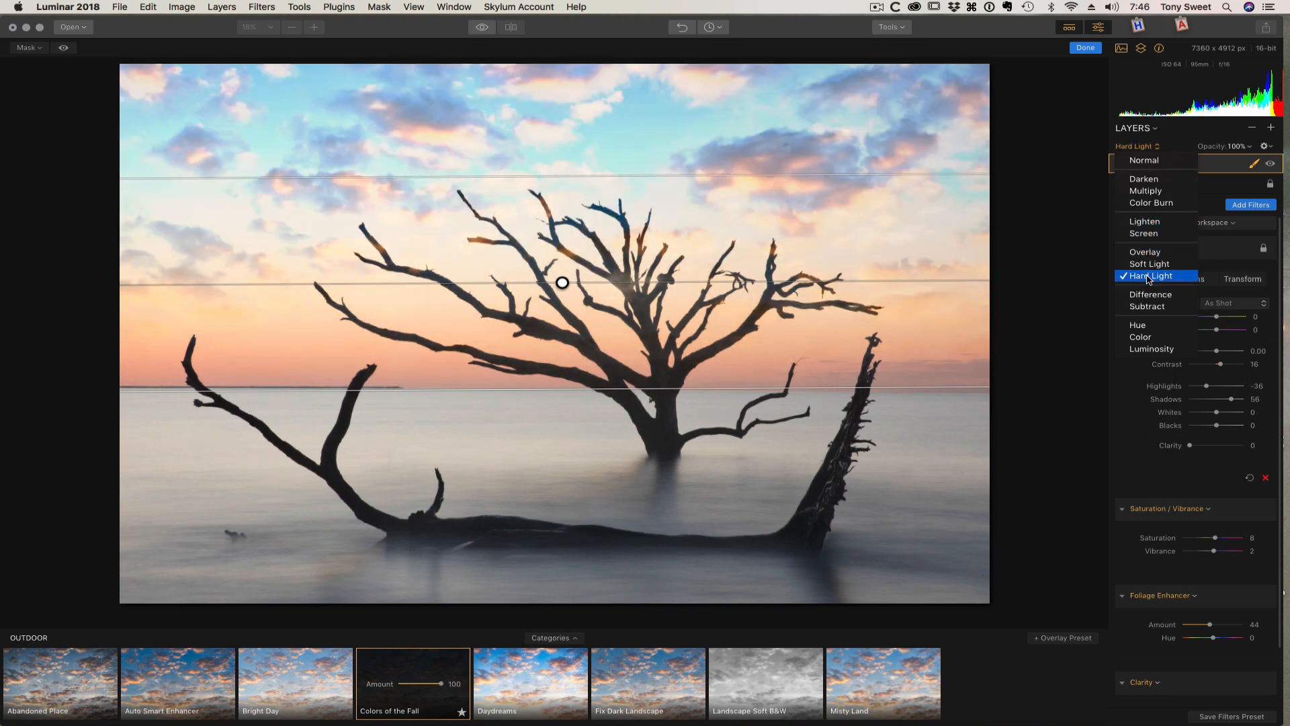
click(1148, 306)
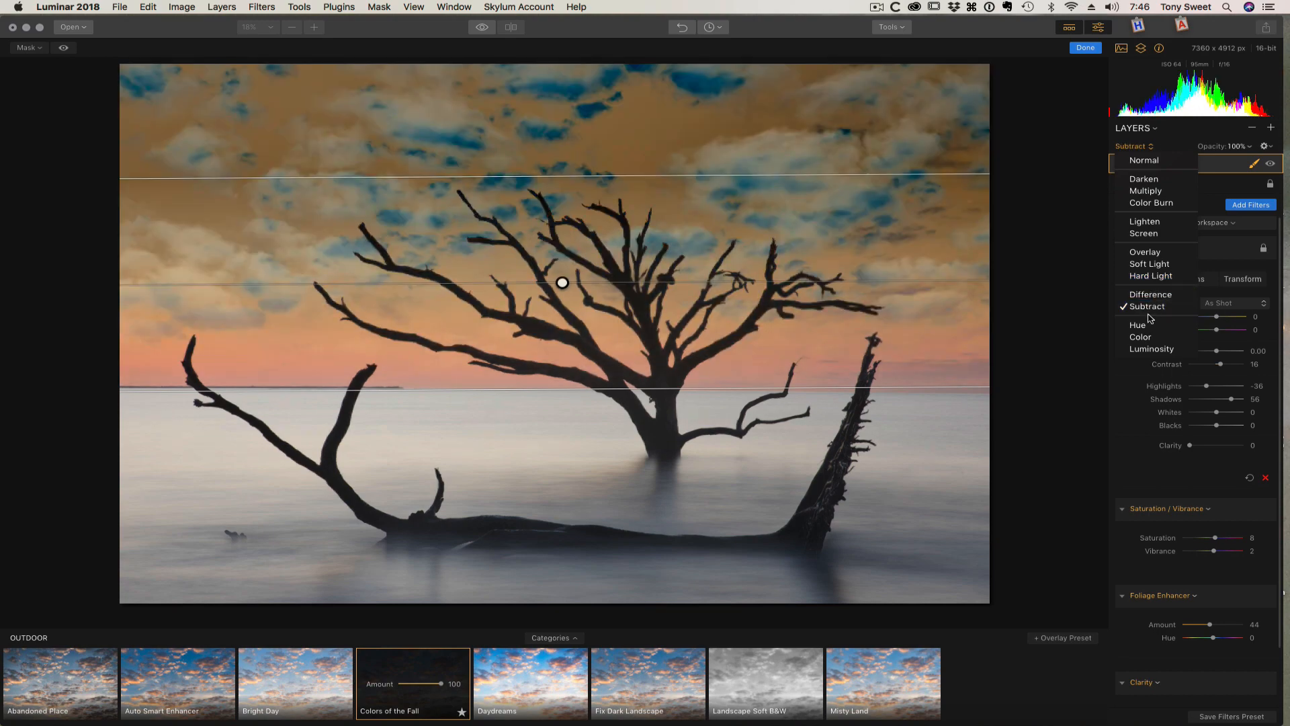
click(1138, 324)
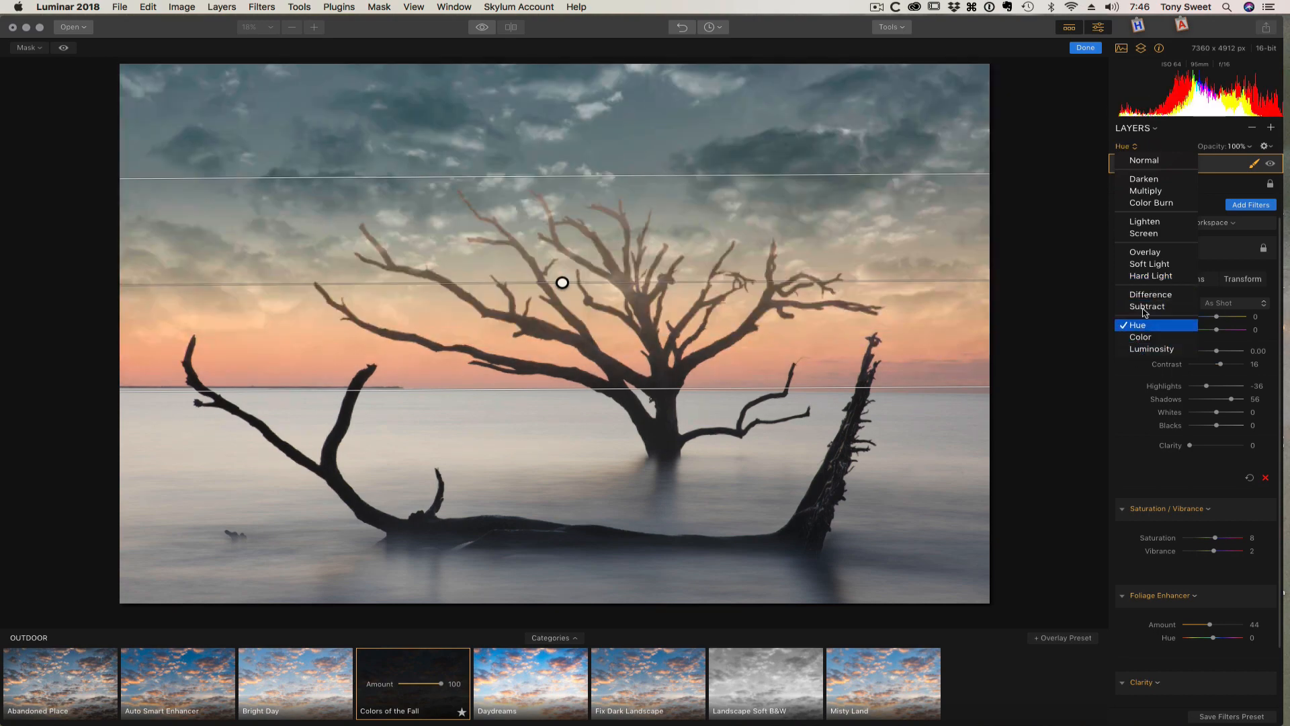
click(1145, 178)
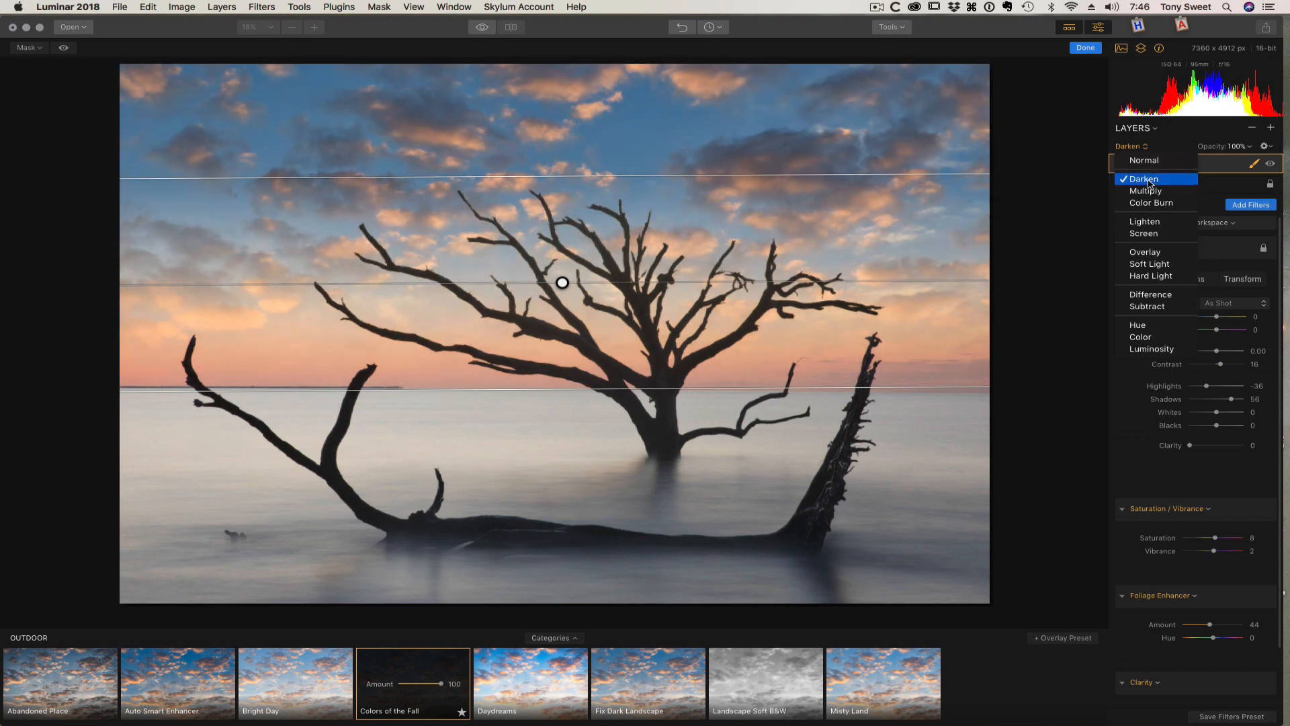
click(1146, 191)
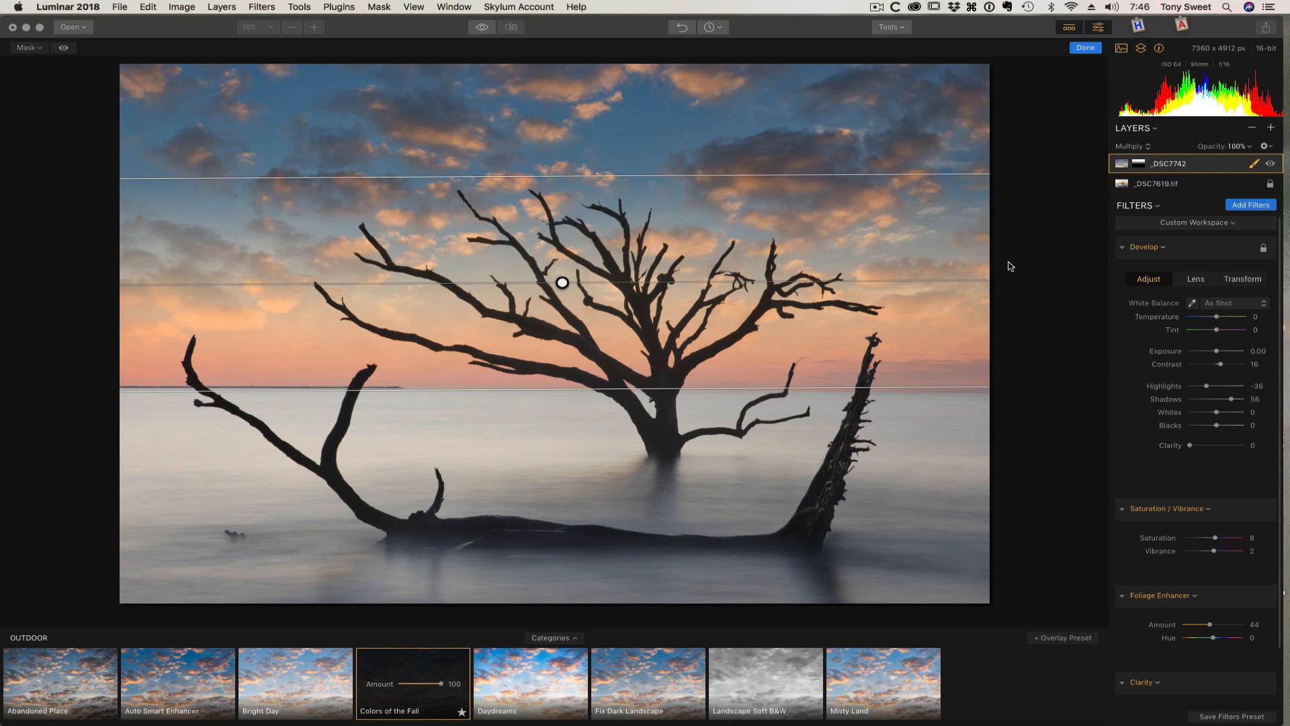
mouse_move(576, 323)
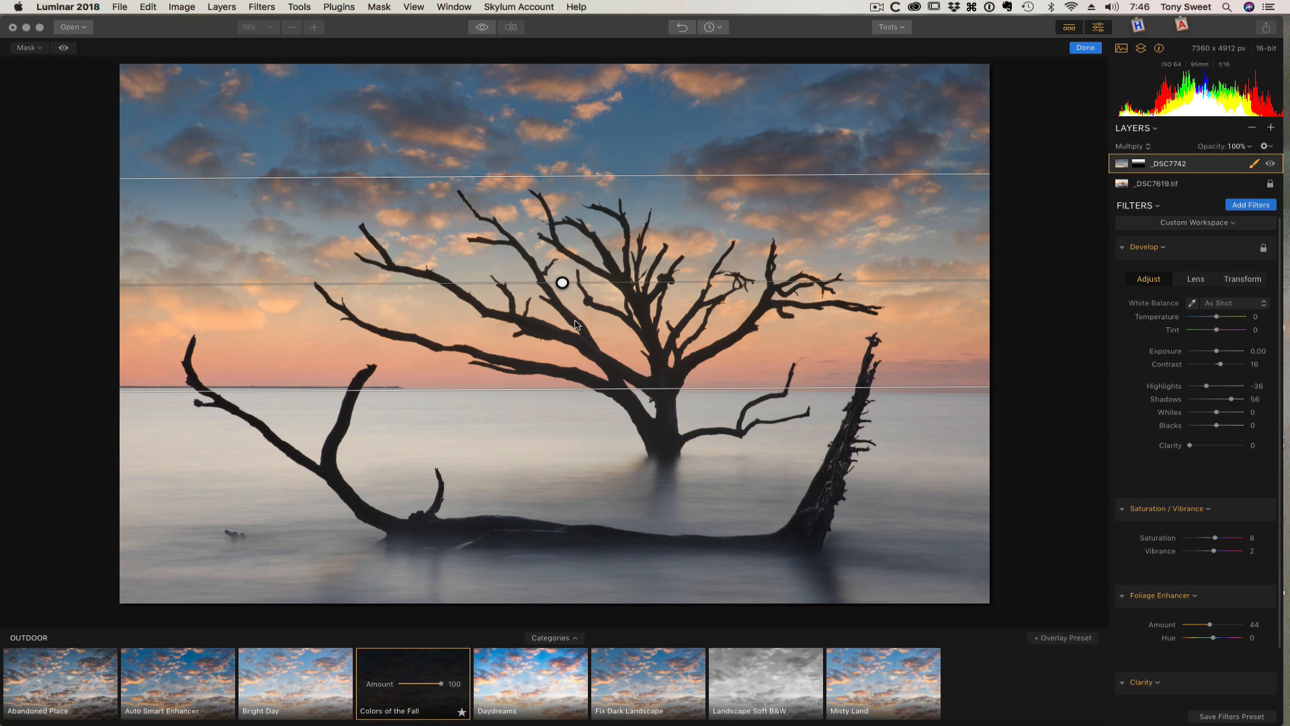
mouse_move(590, 175)
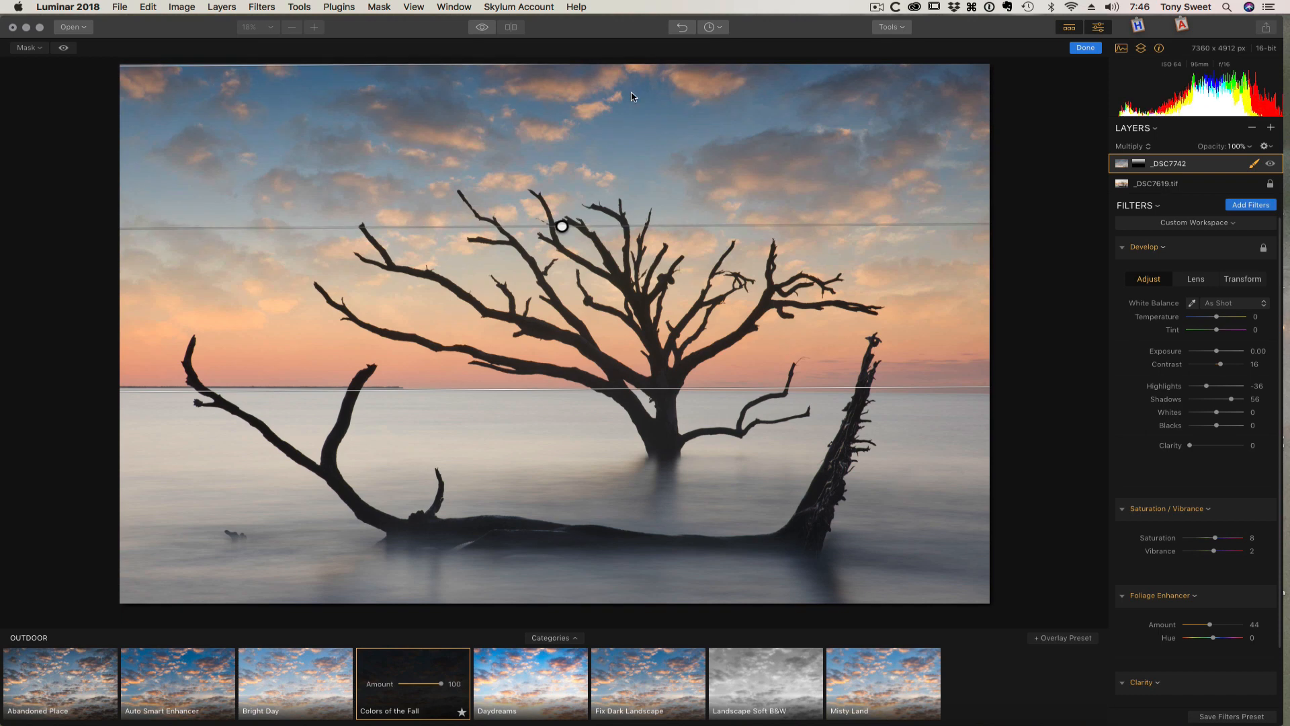
mouse_move(664, 94)
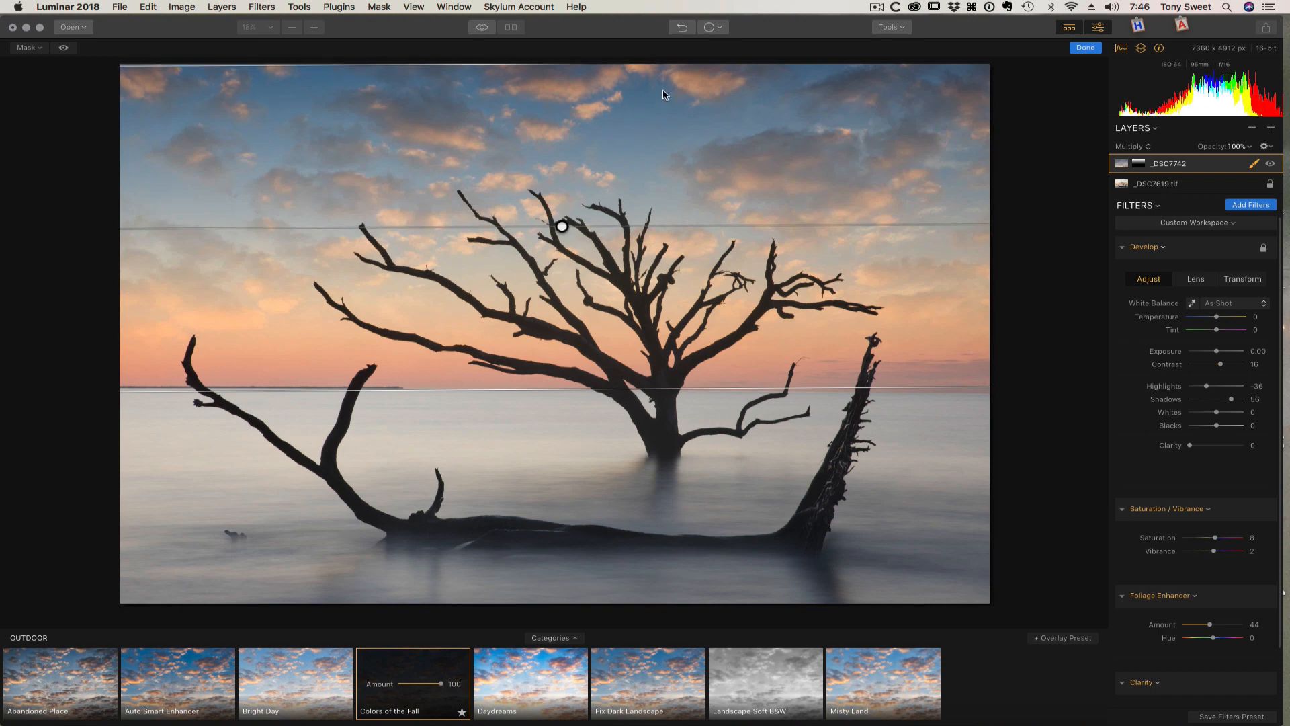
mouse_move(661, 95)
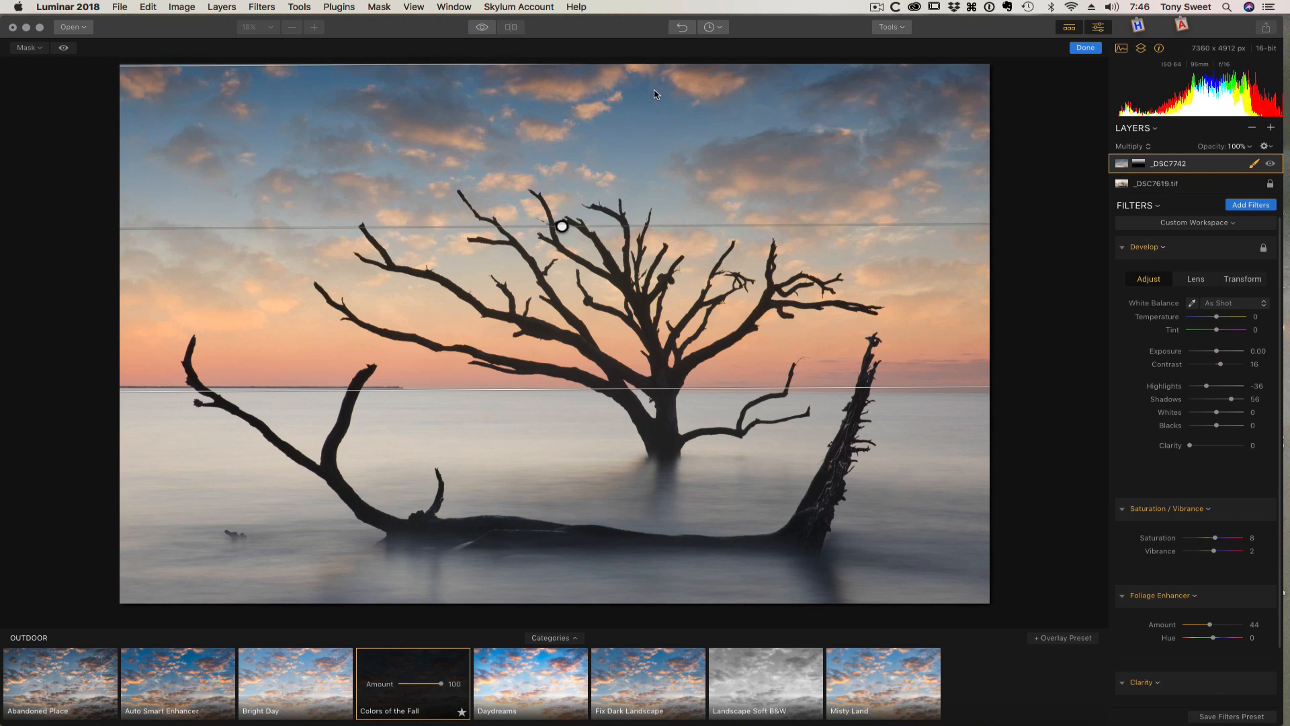
mouse_move(823, 249)
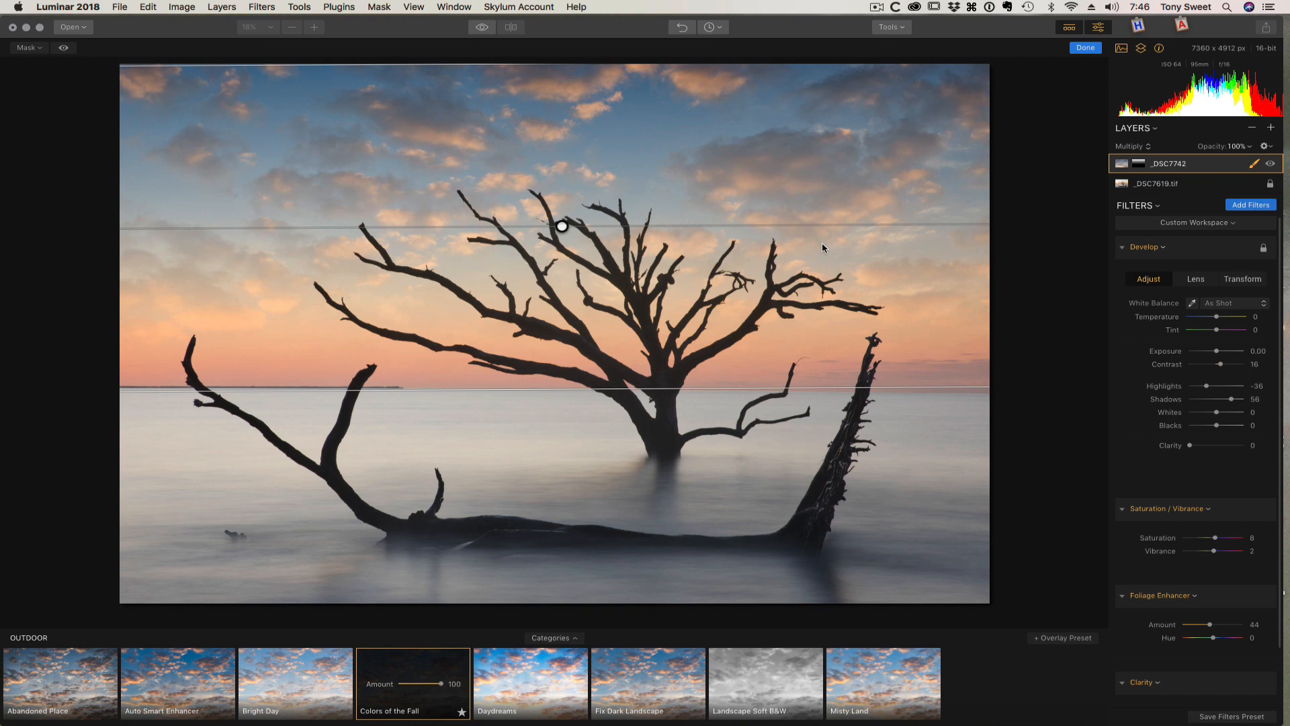
mouse_move(637, 240)
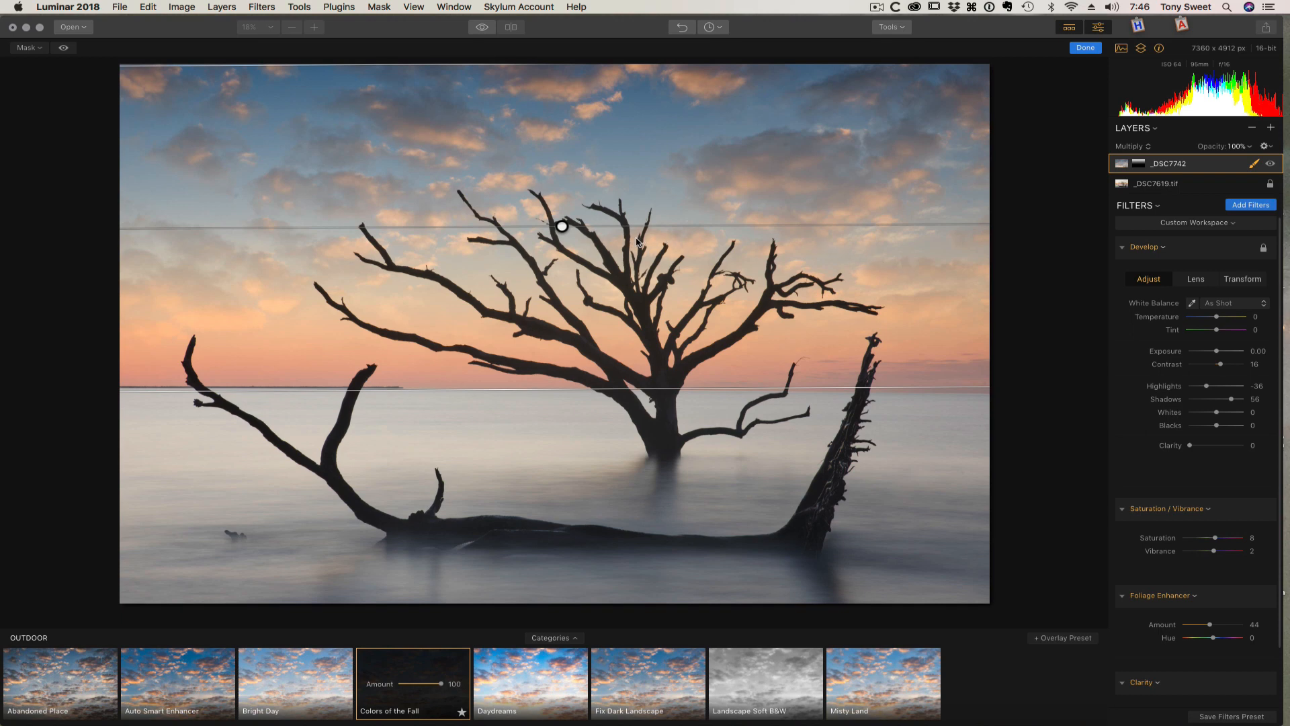
mouse_move(612, 181)
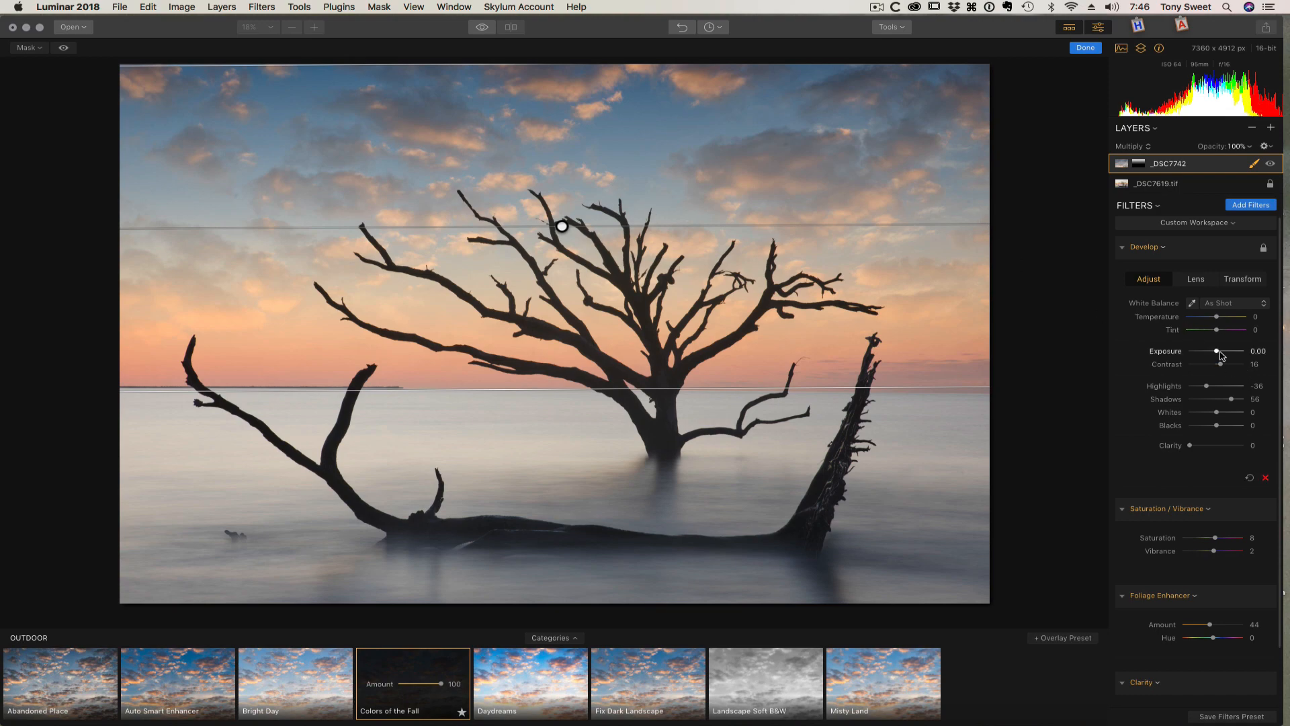
Set the sky layer's Develop Exposure to 0.51 after testing brighter and darker values.
drag(1216, 350, 1221, 350)
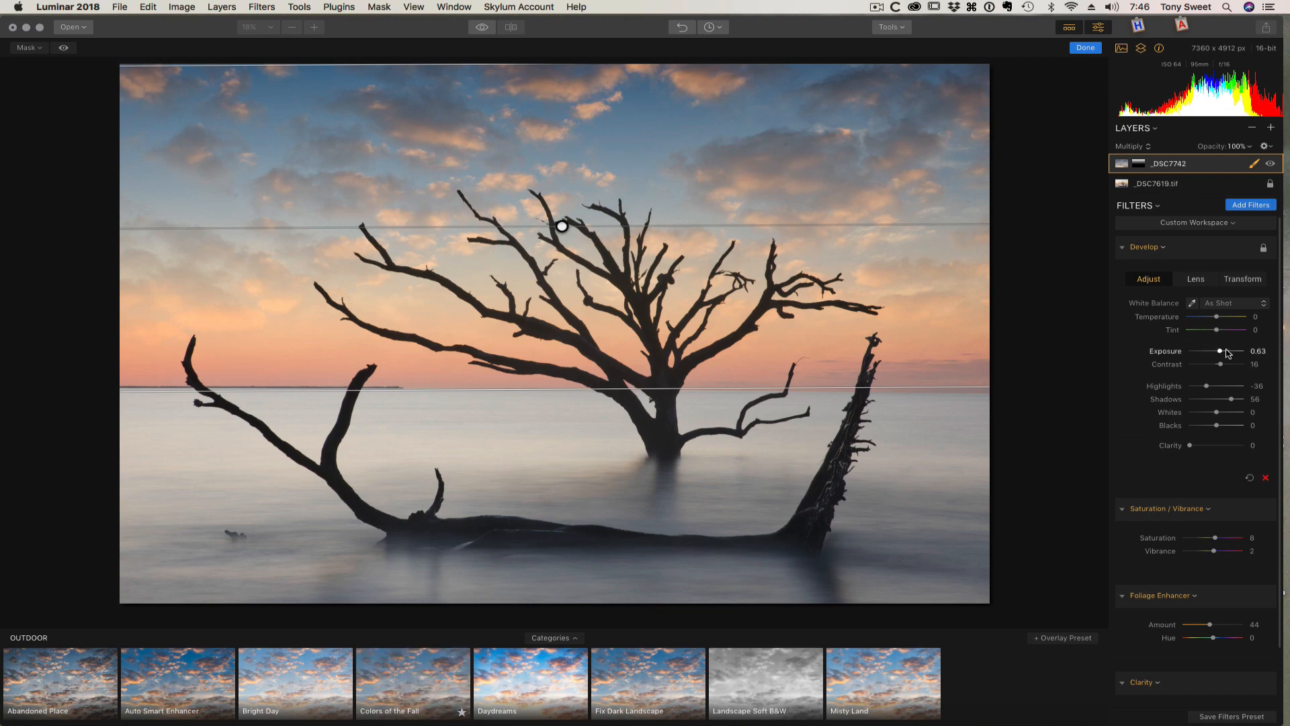
drag(1220, 350, 1233, 350)
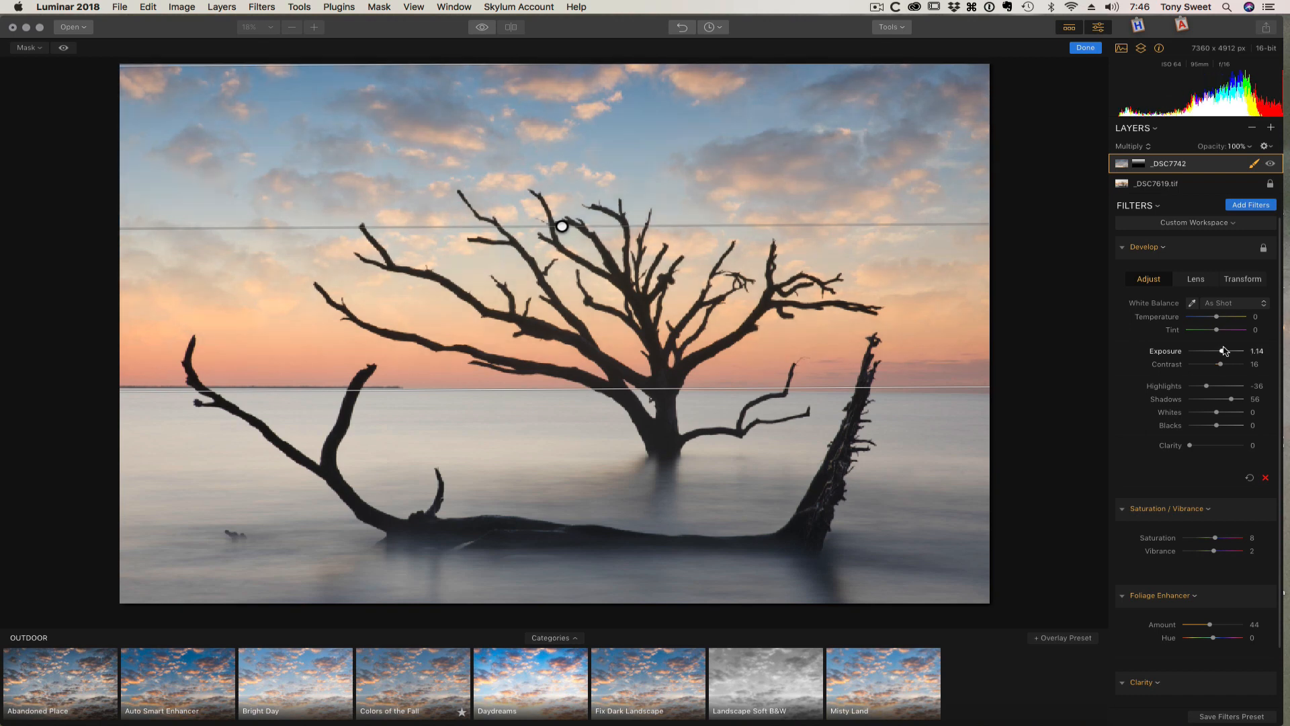
drag(1220, 351, 1225, 351)
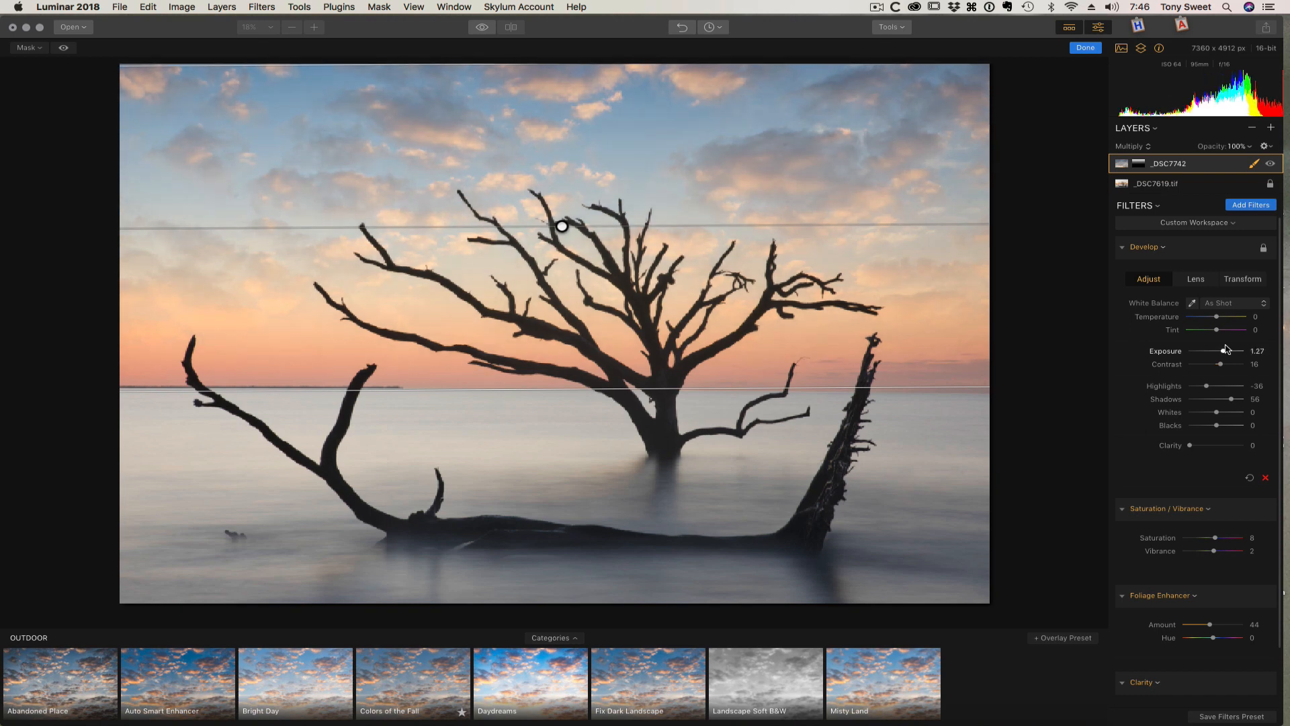
drag(1217, 350, 1227, 351)
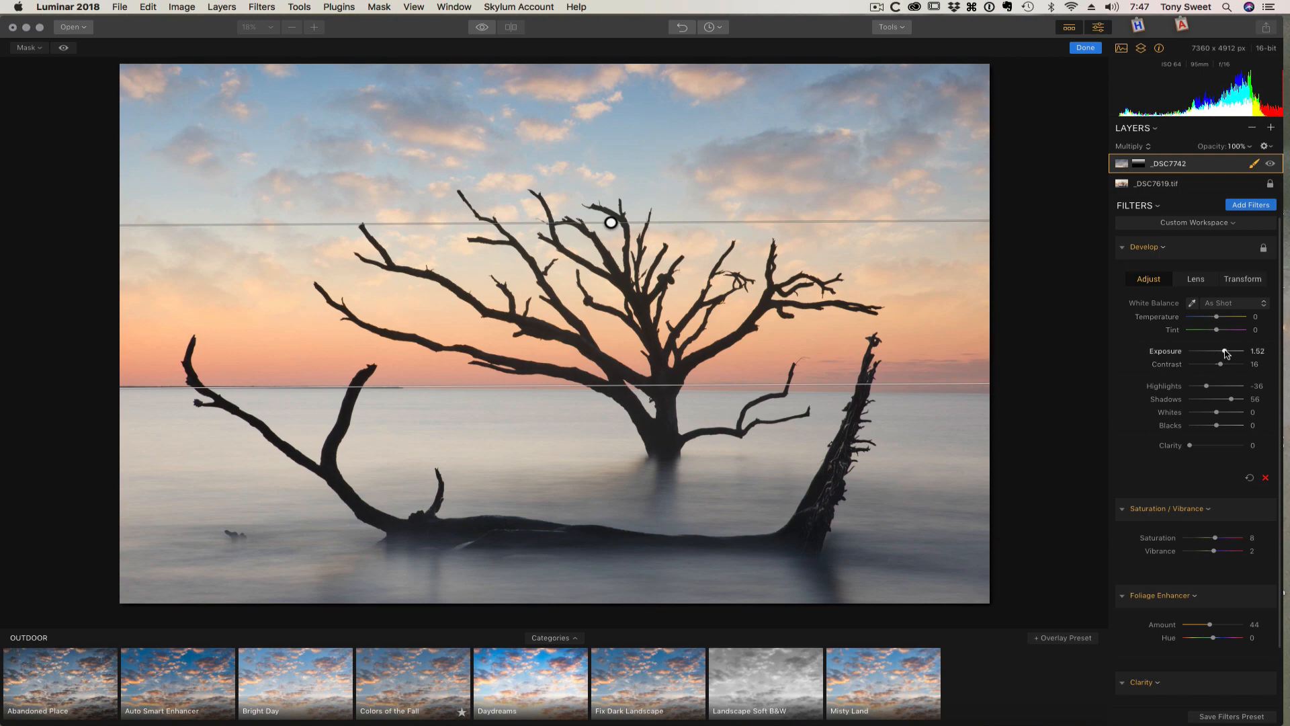
drag(1226, 351, 1209, 351)
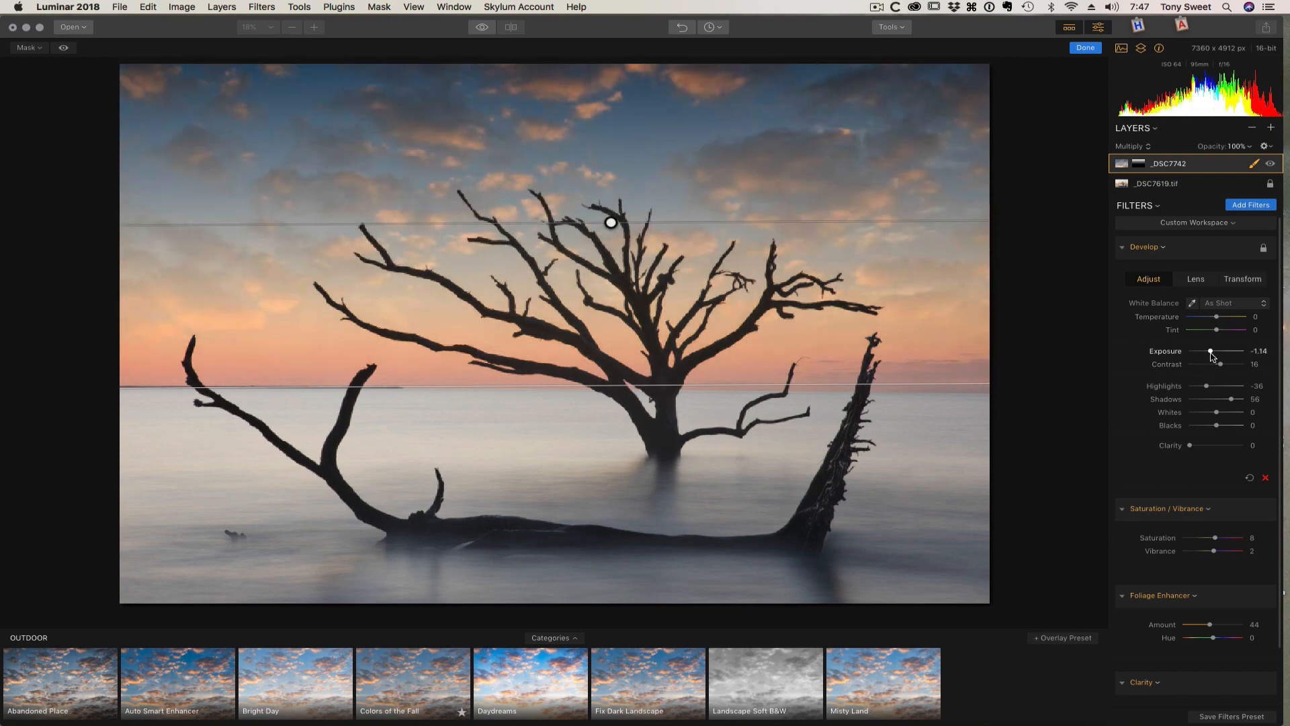
drag(1208, 351, 1221, 351)
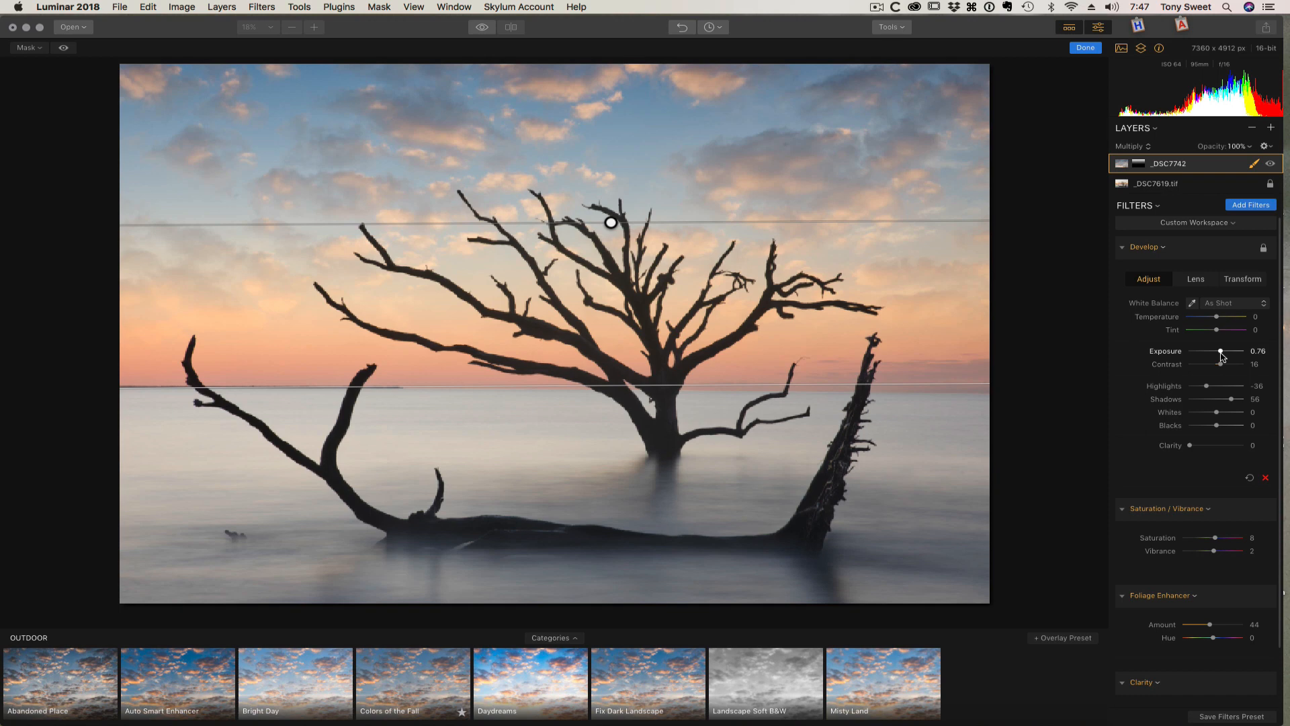
drag(1222, 351, 1219, 351)
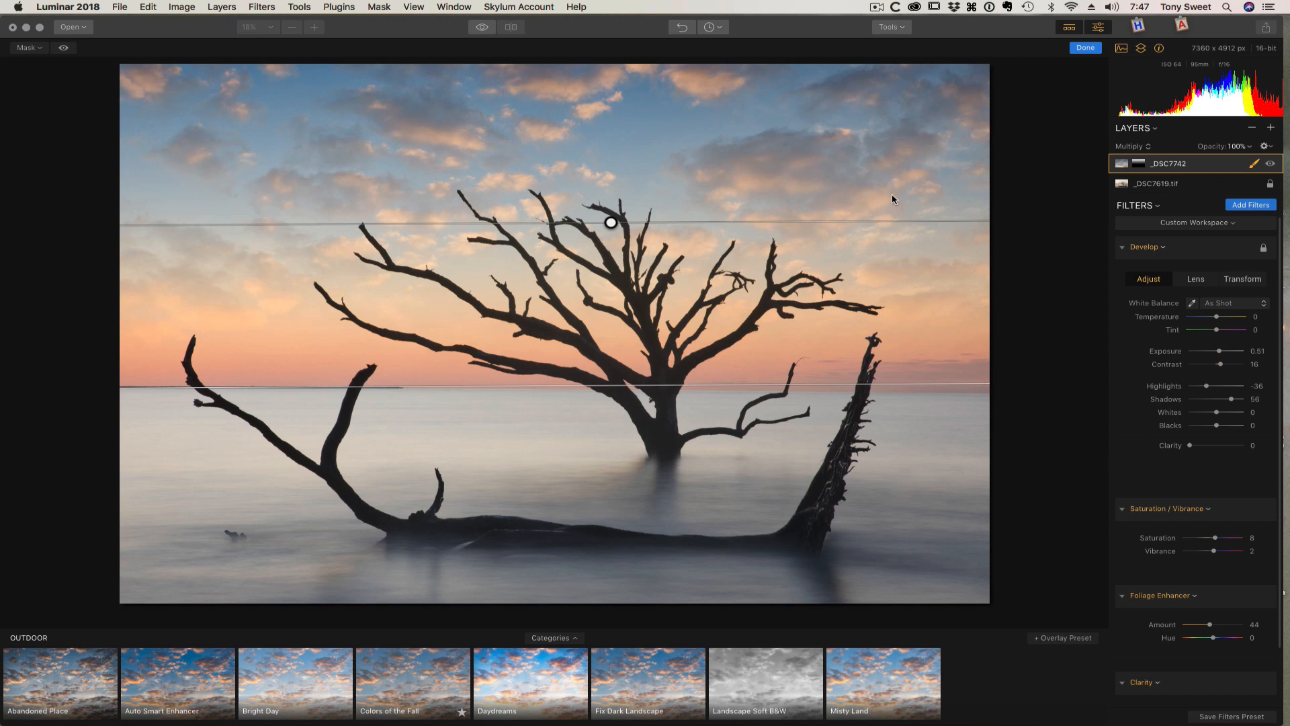
mouse_move(1056, 40)
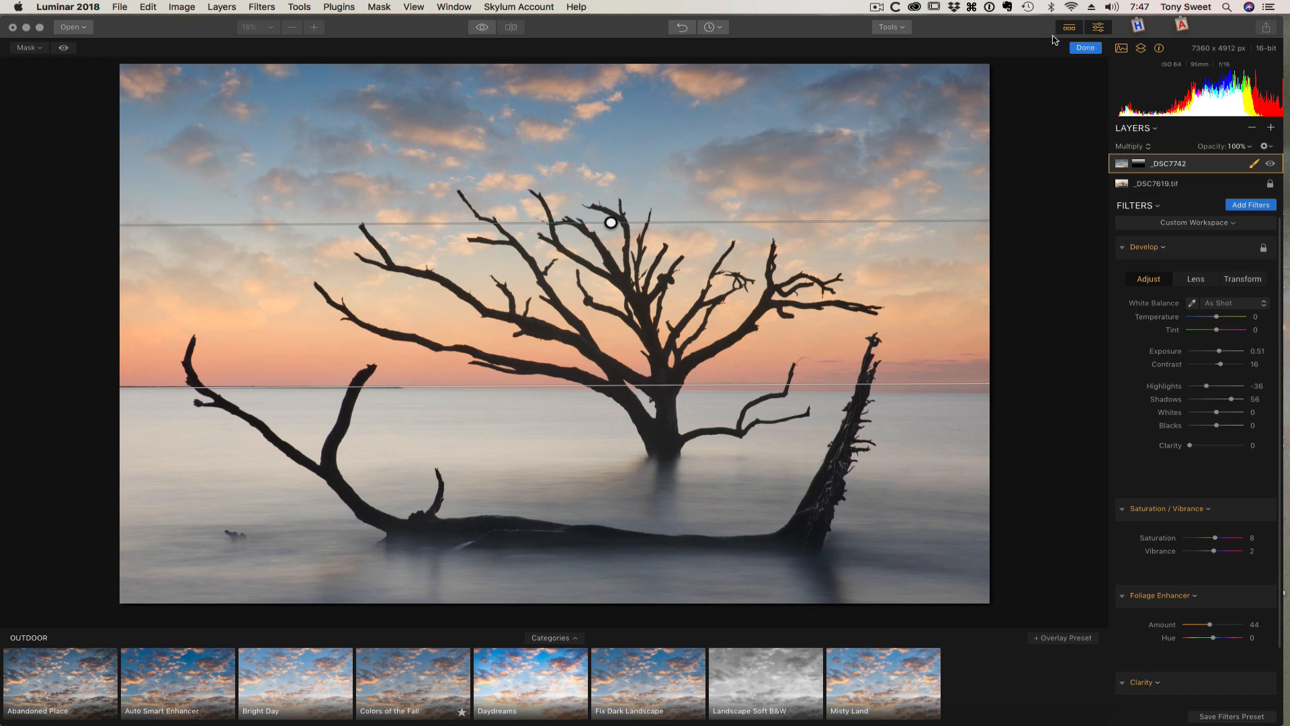
Finish the gradient mask, keep Exposure at 0.51 and lower the sky layer's Highlights to -54.
click(1085, 47)
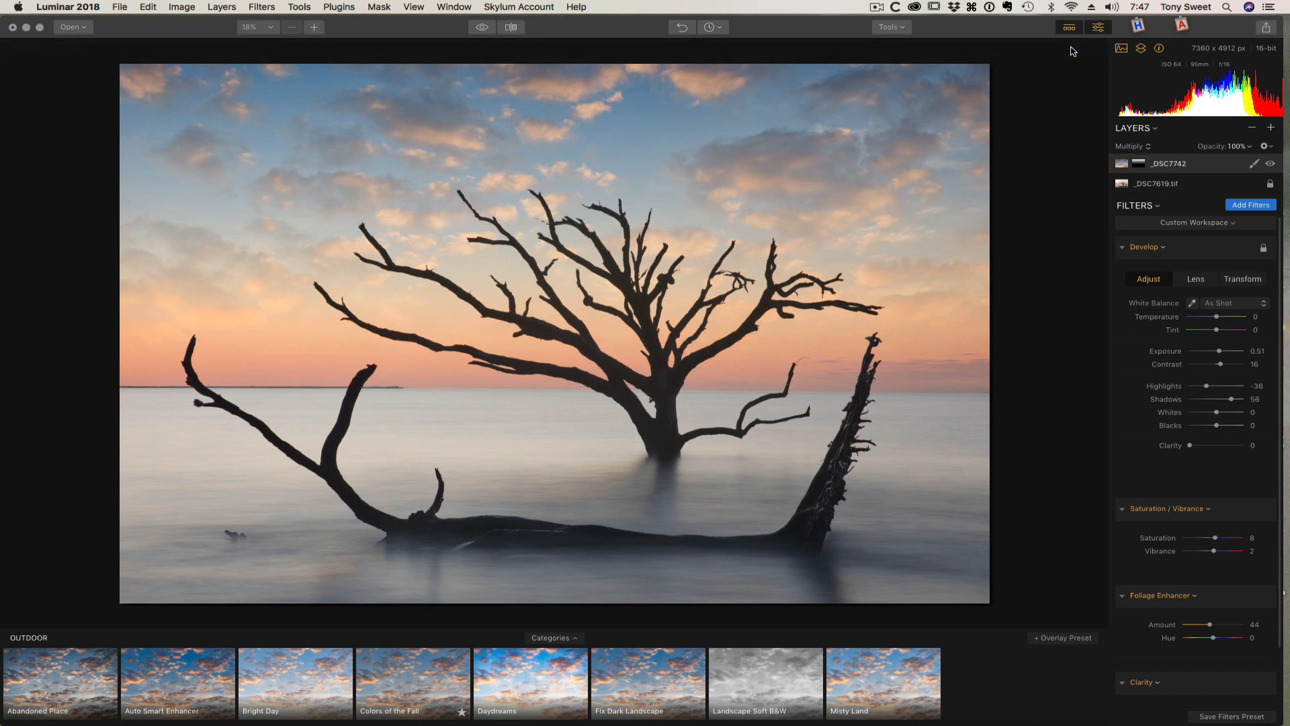
mouse_move(1011, 324)
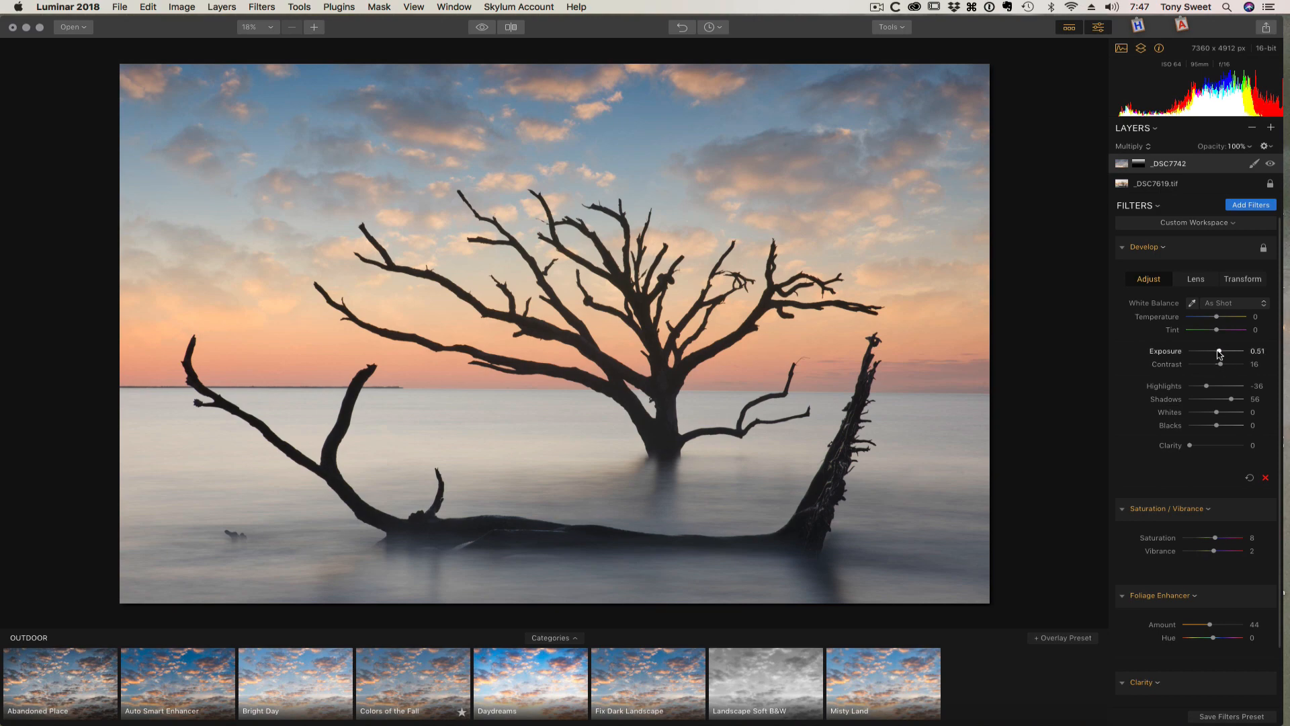
drag(1221, 351, 1217, 351)
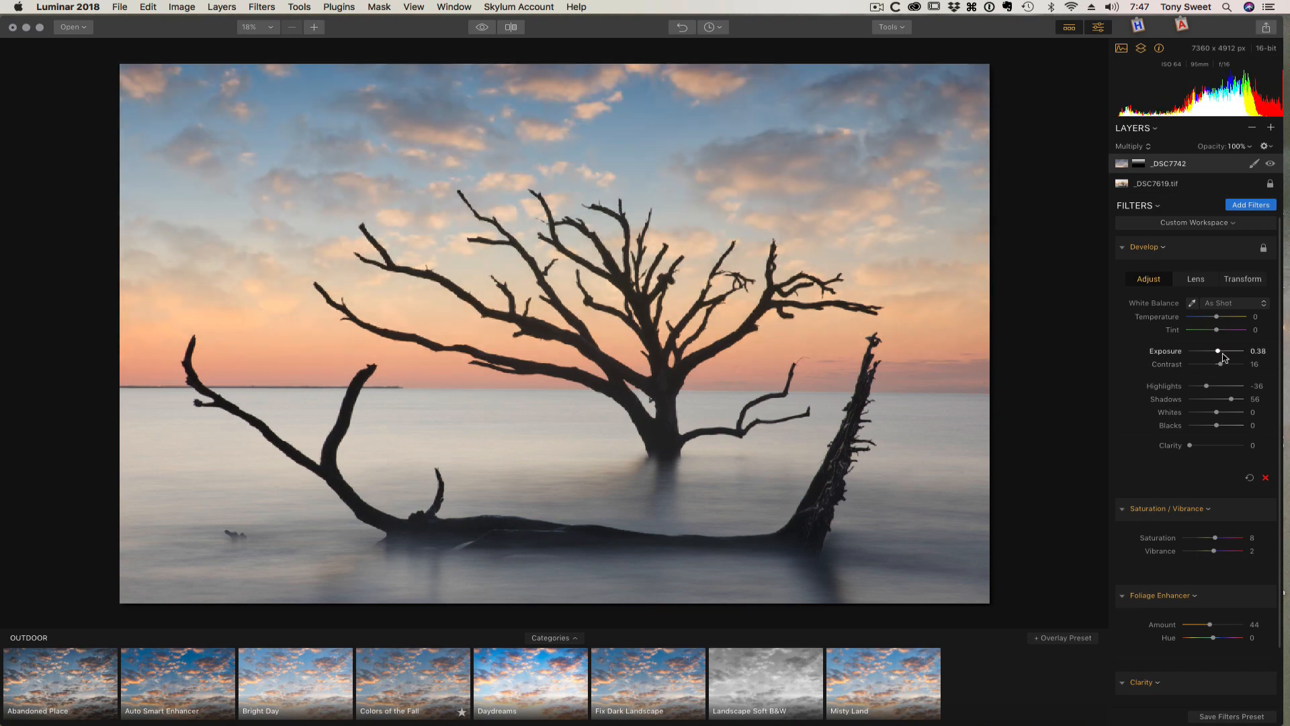
drag(1217, 351, 1214, 351)
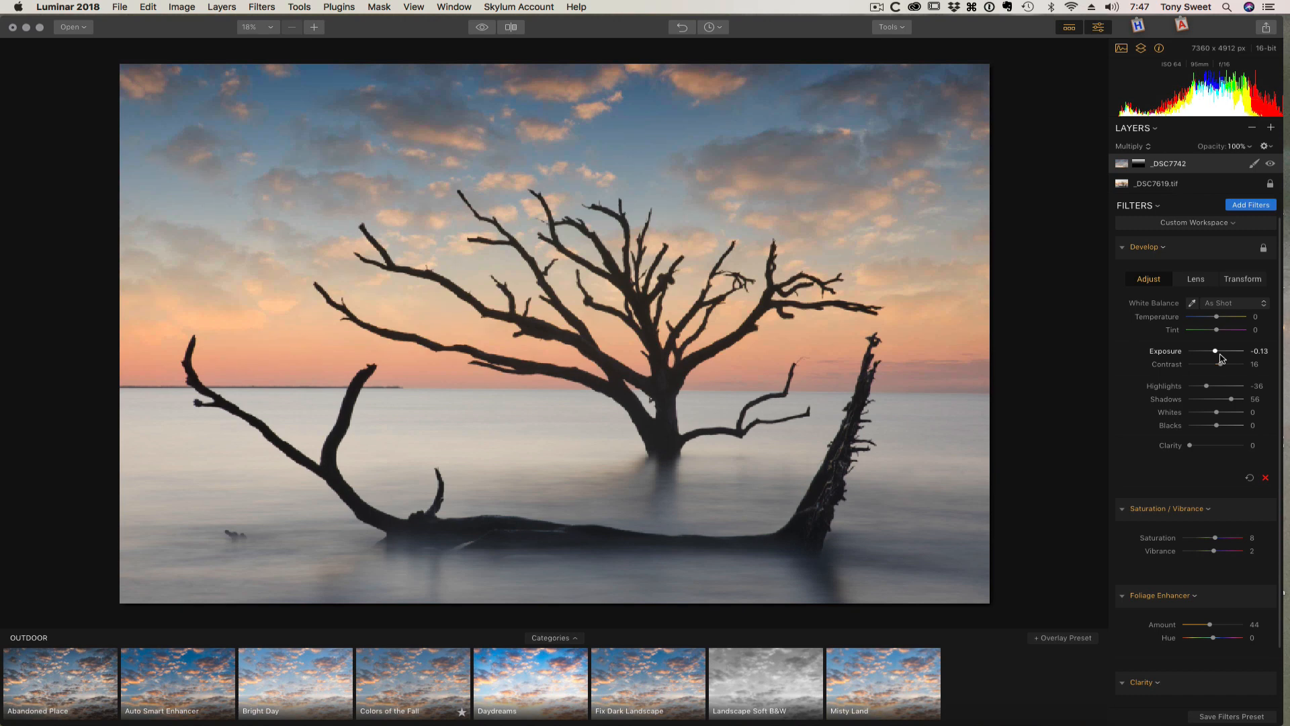
drag(1214, 351, 1224, 351)
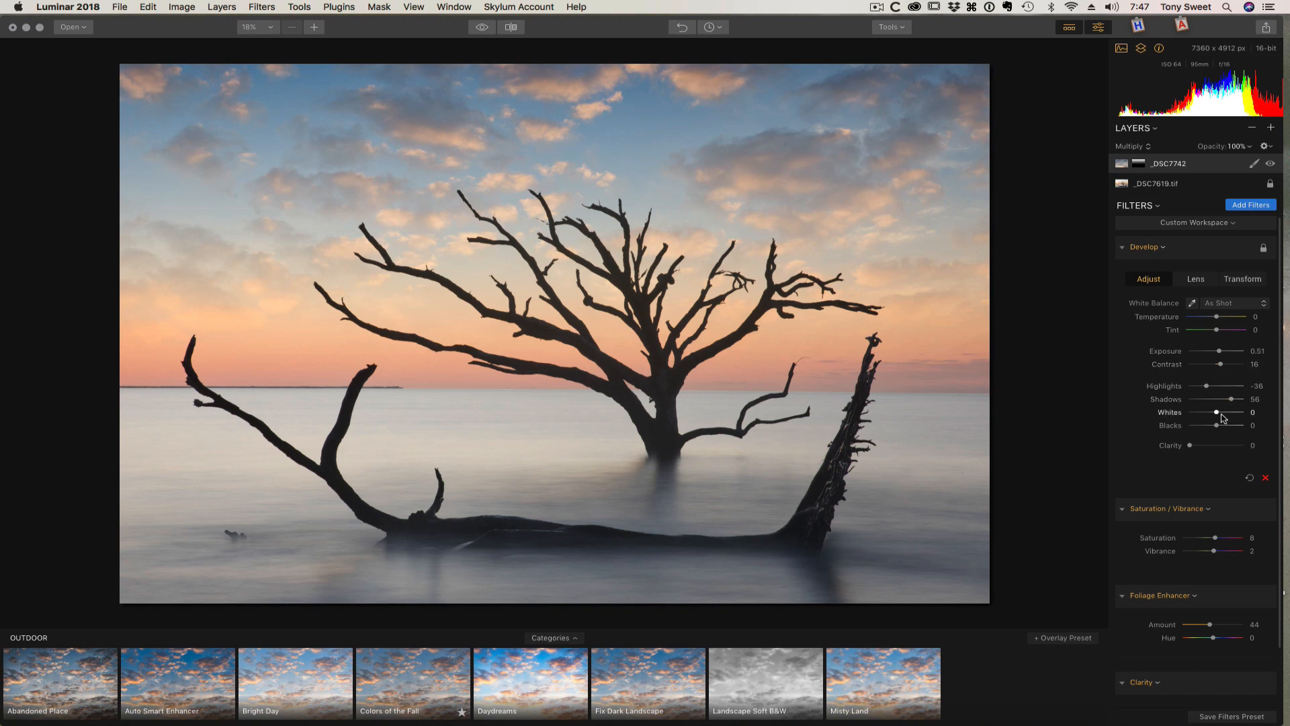
drag(1207, 386, 1190, 386)
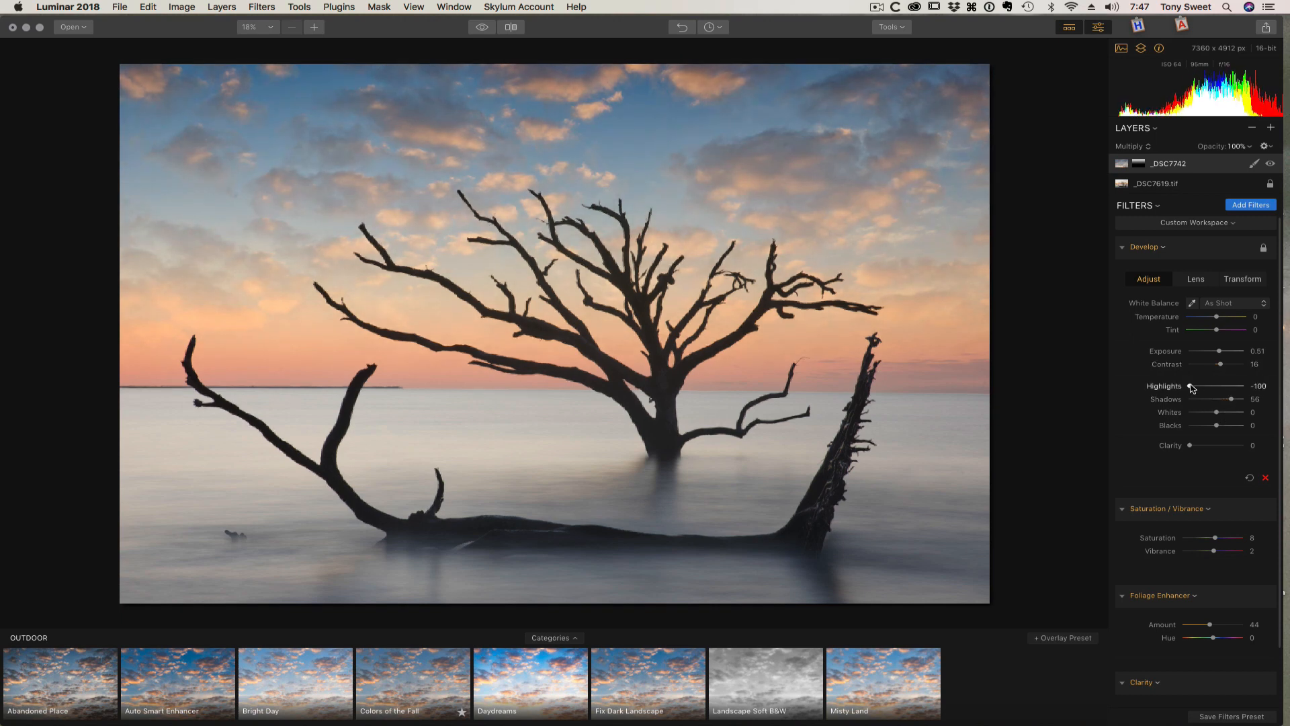
drag(1195, 386, 1225, 386)
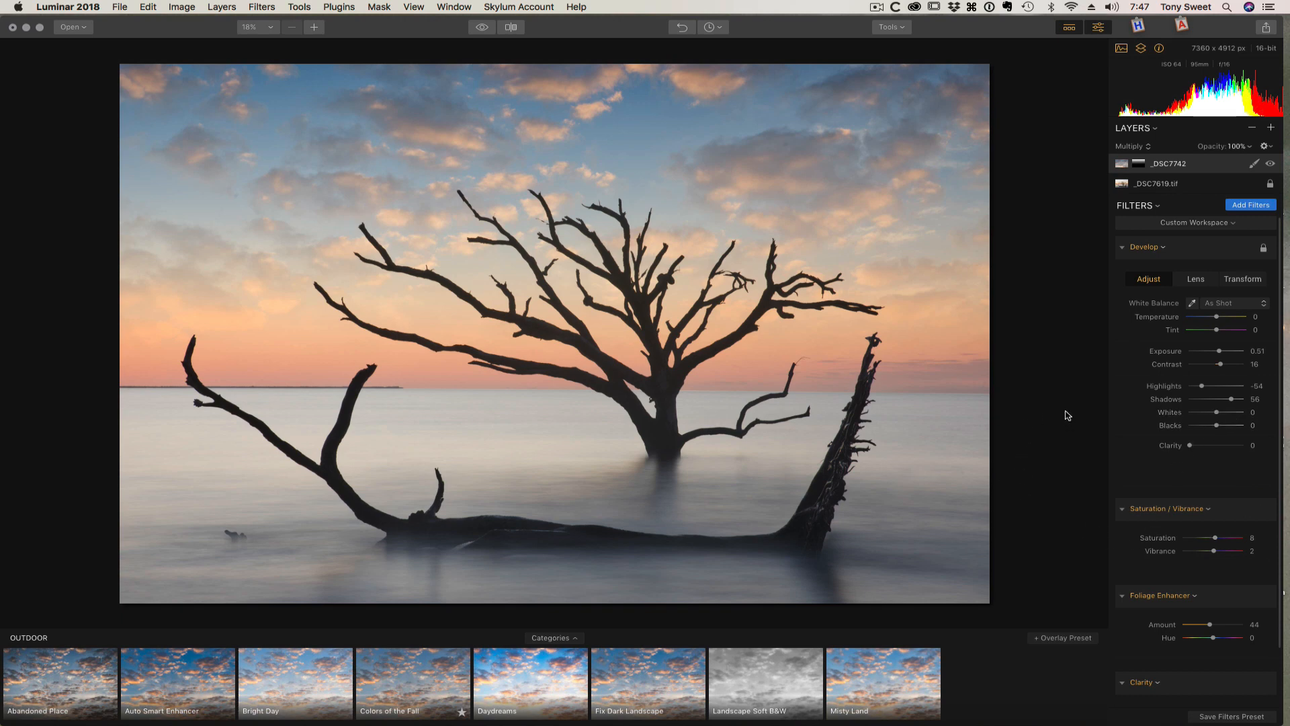
mouse_move(1067, 406)
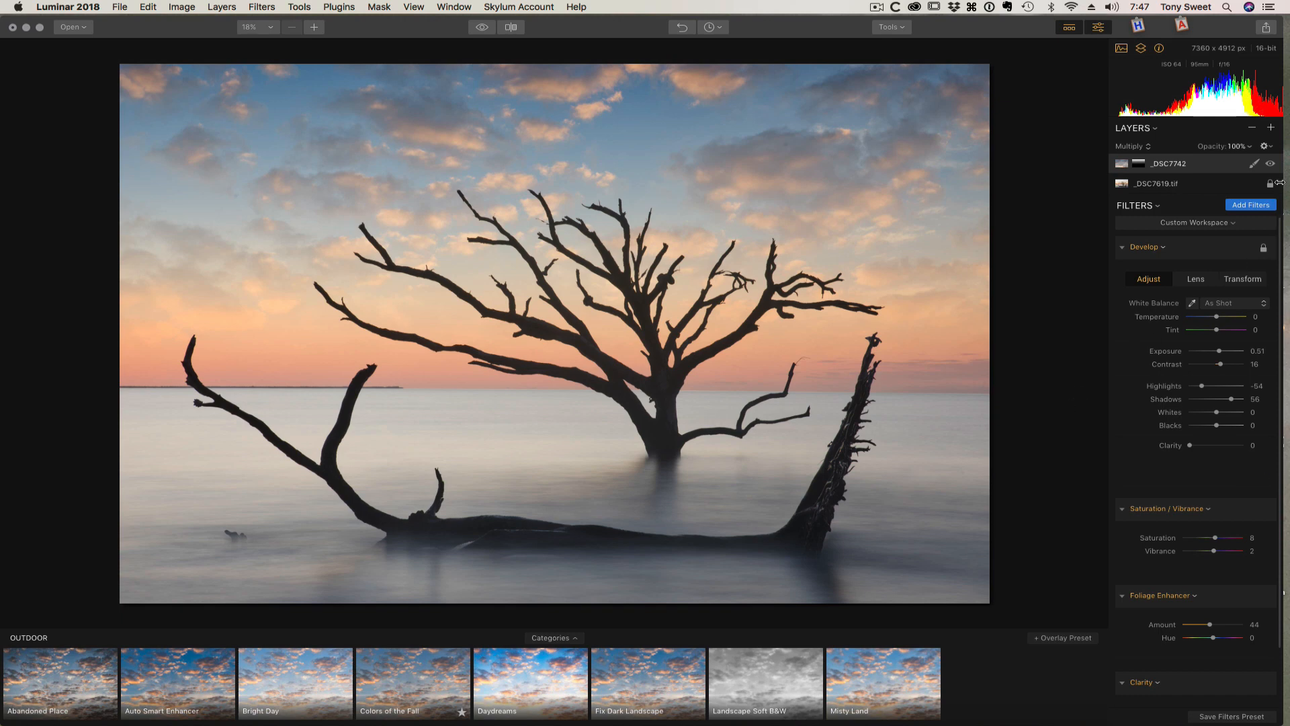
click(1277, 163)
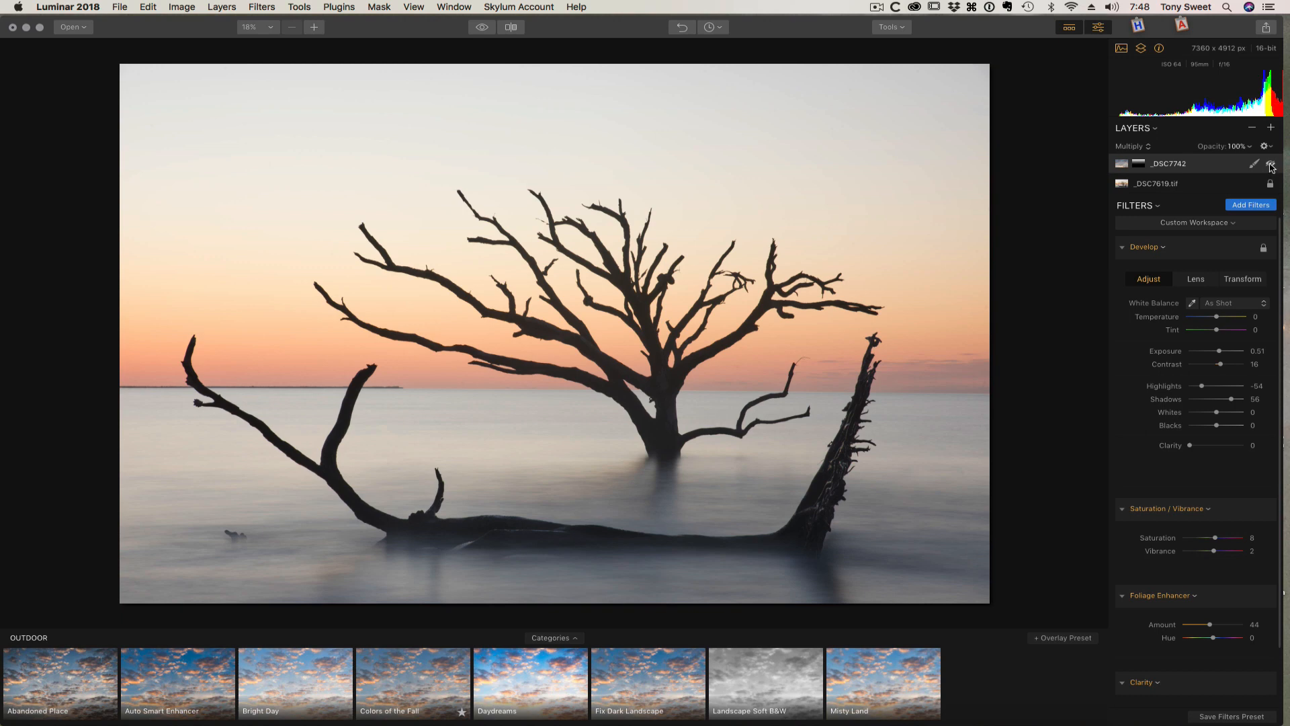
click(1269, 162)
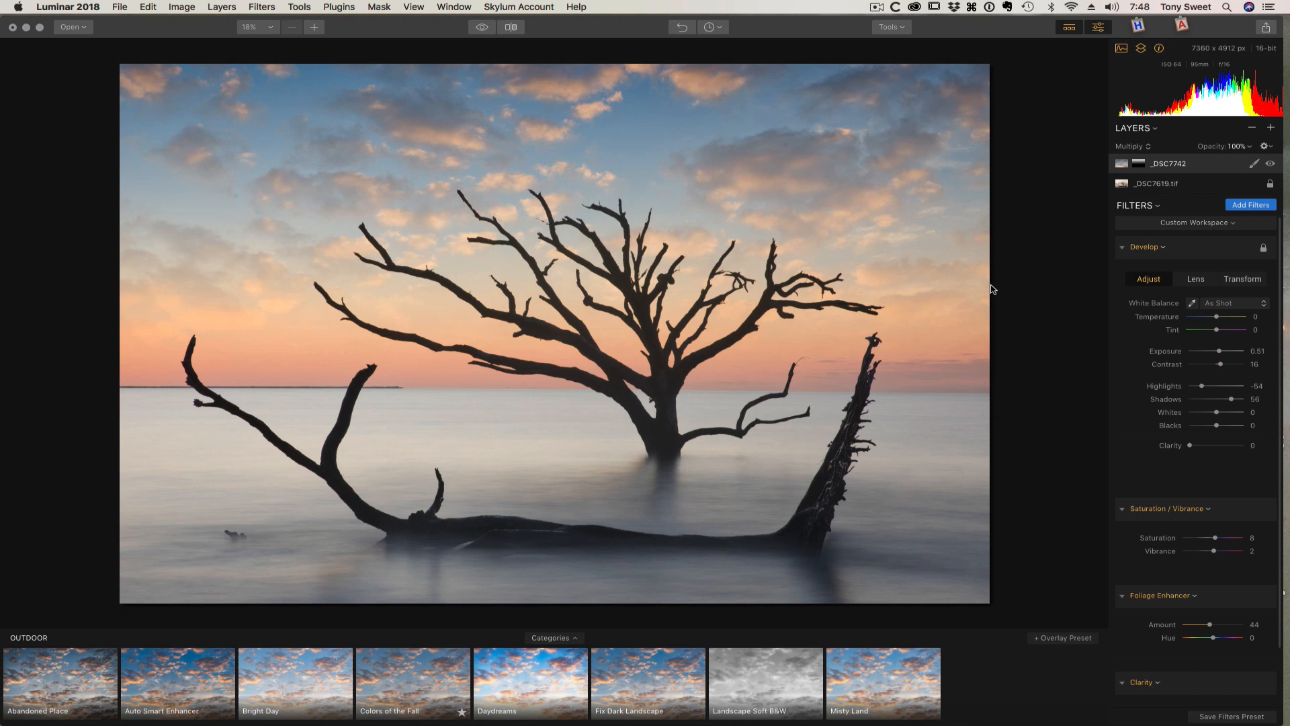
mouse_move(984, 291)
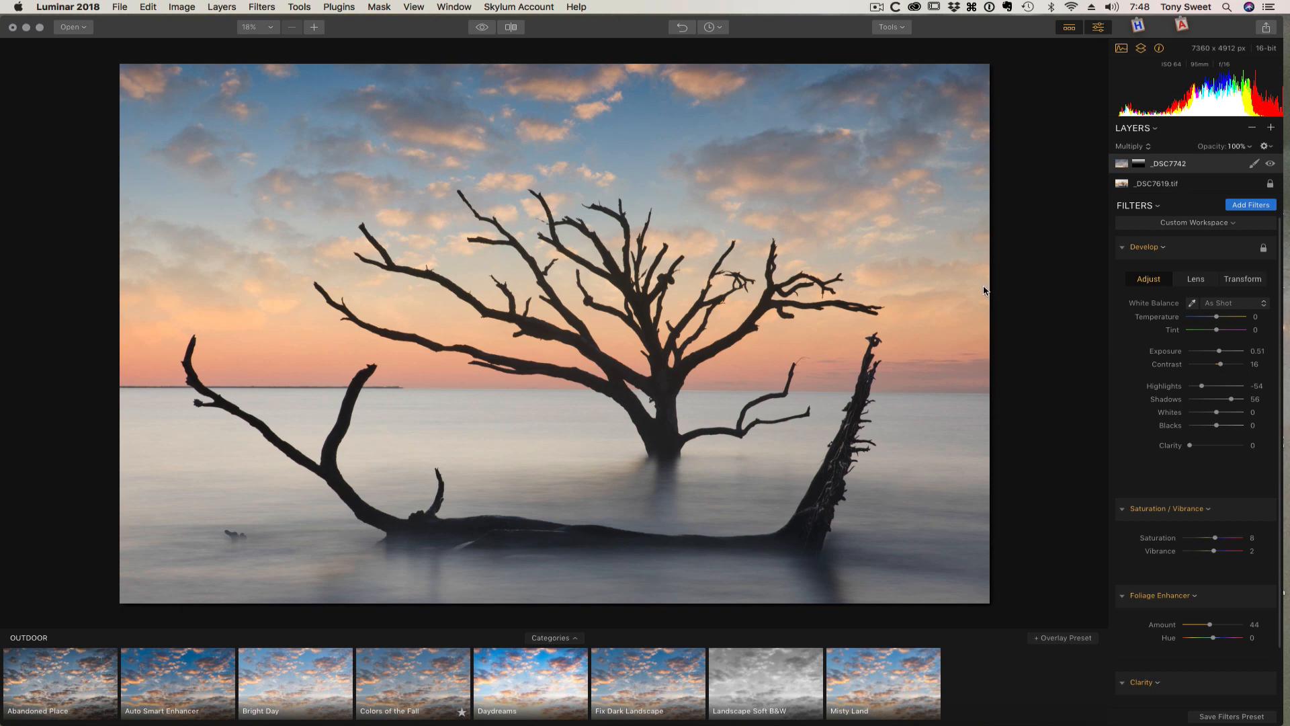
mouse_move(968, 293)
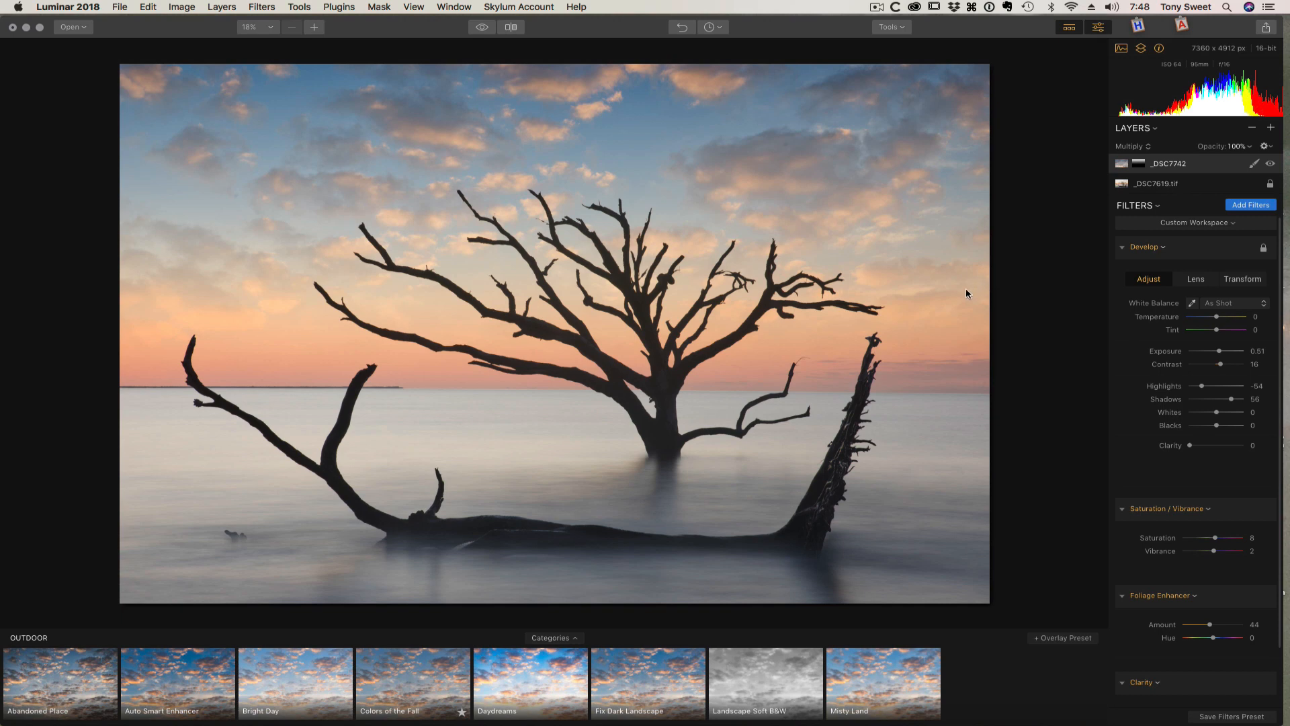
mouse_move(954, 295)
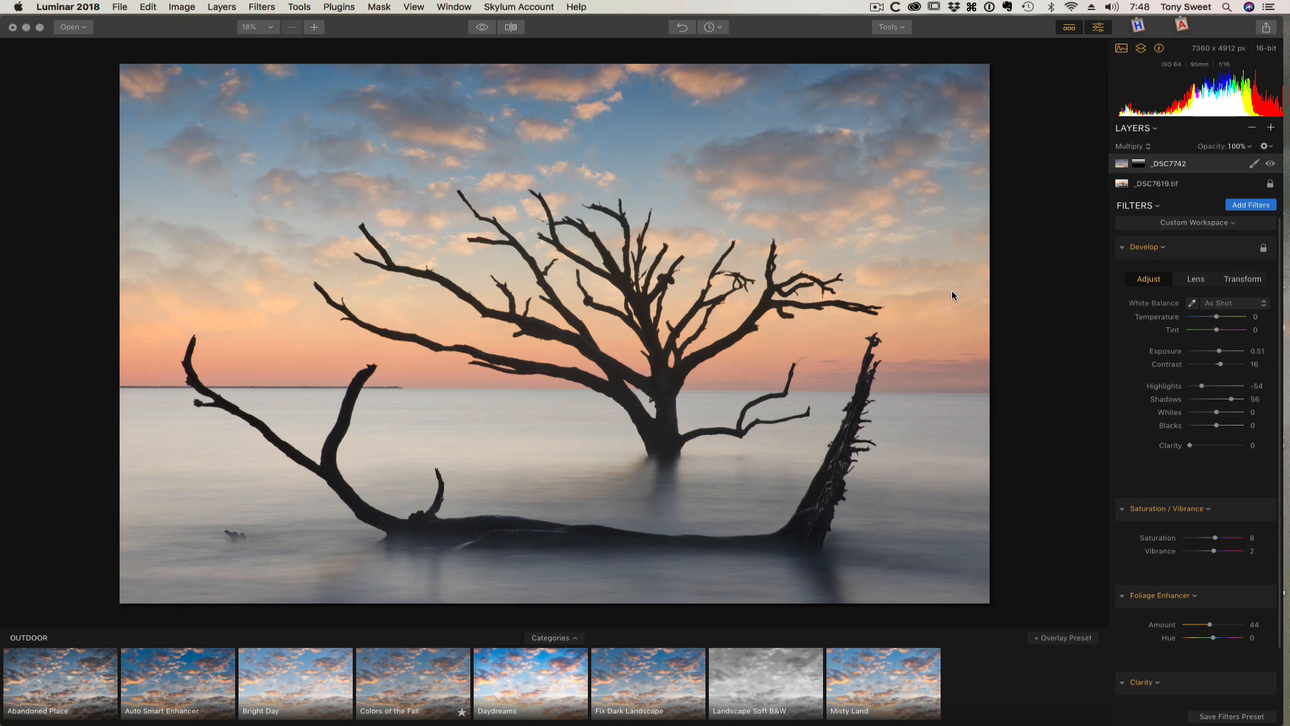
mouse_move(956, 291)
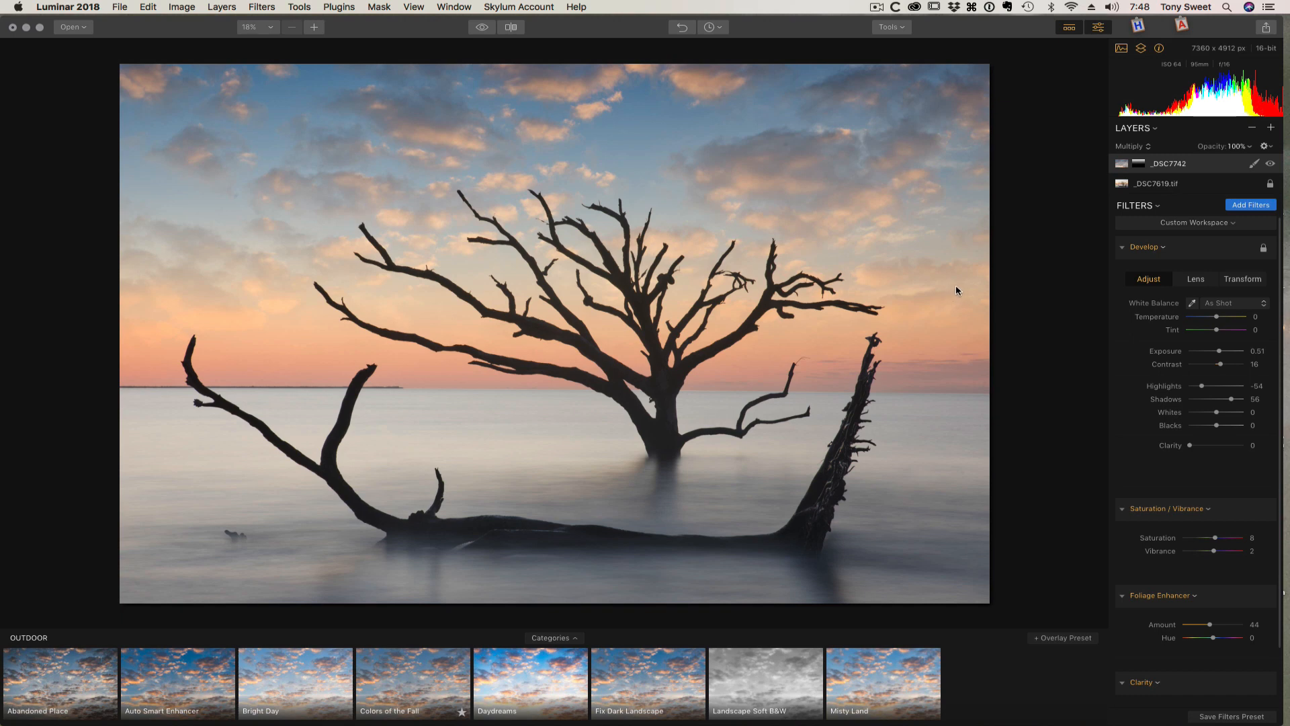
mouse_move(930, 294)
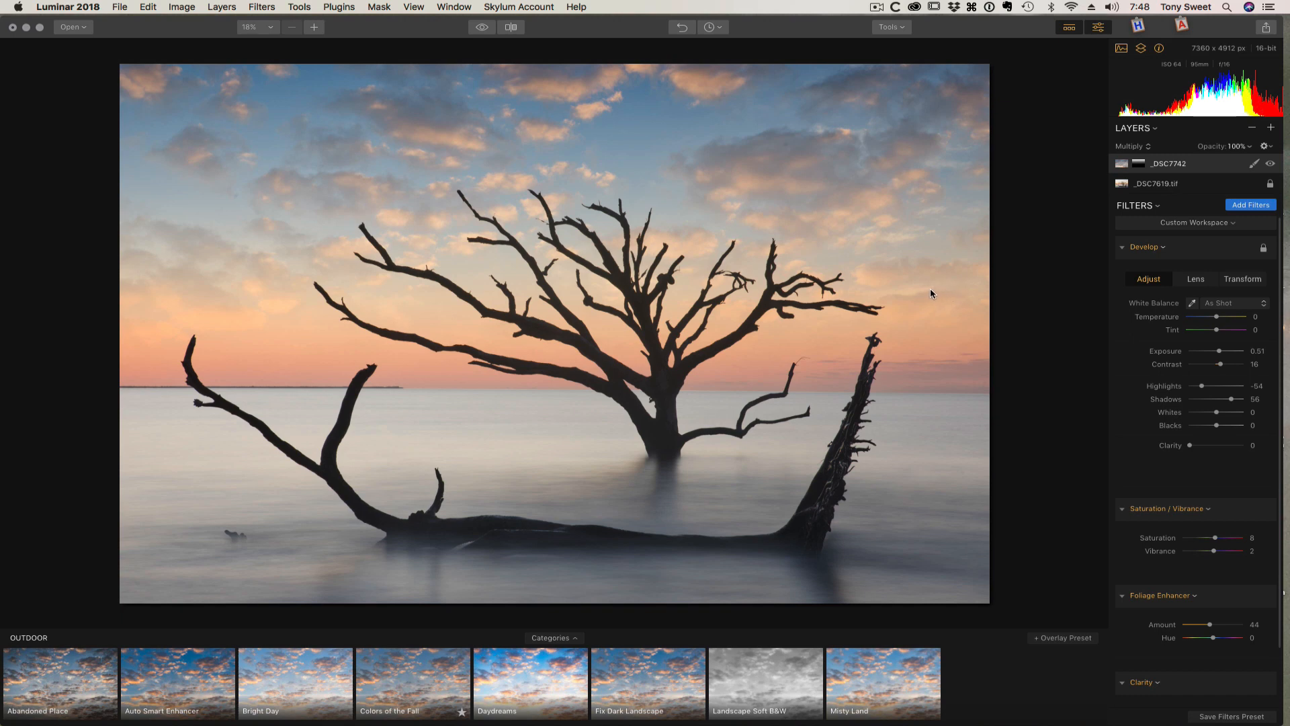
mouse_move(929, 70)
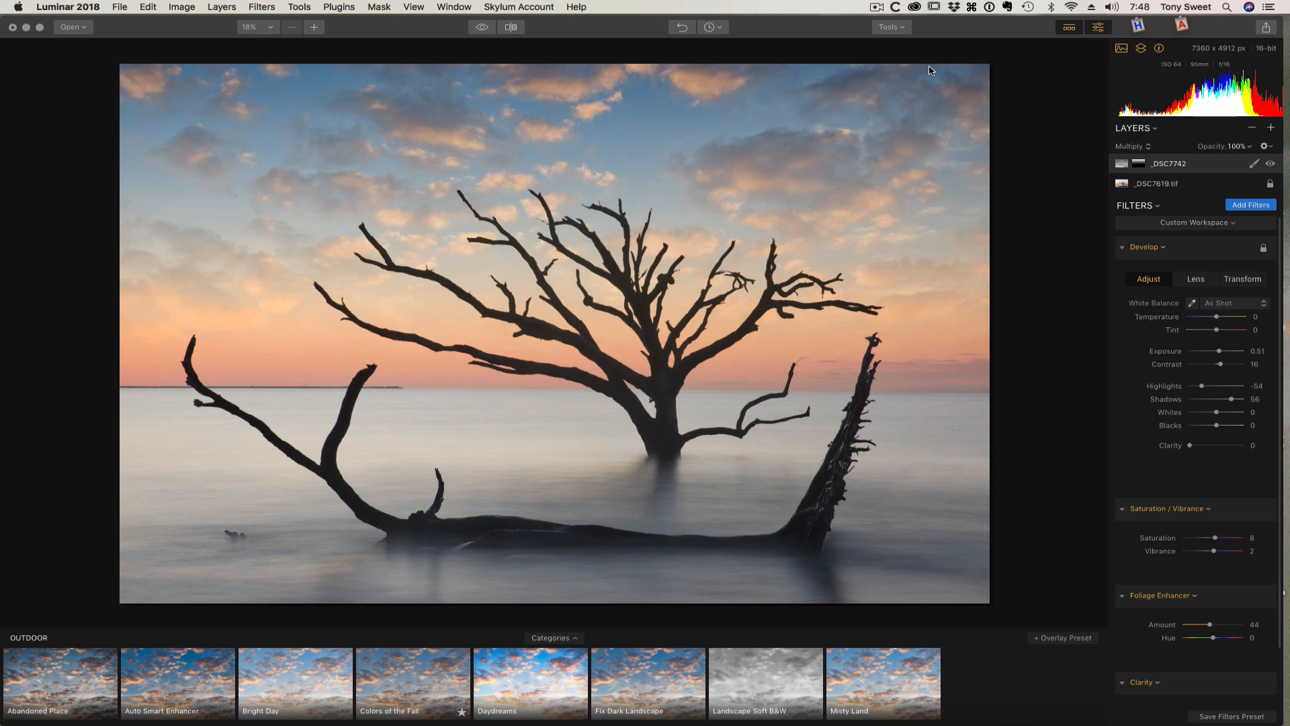